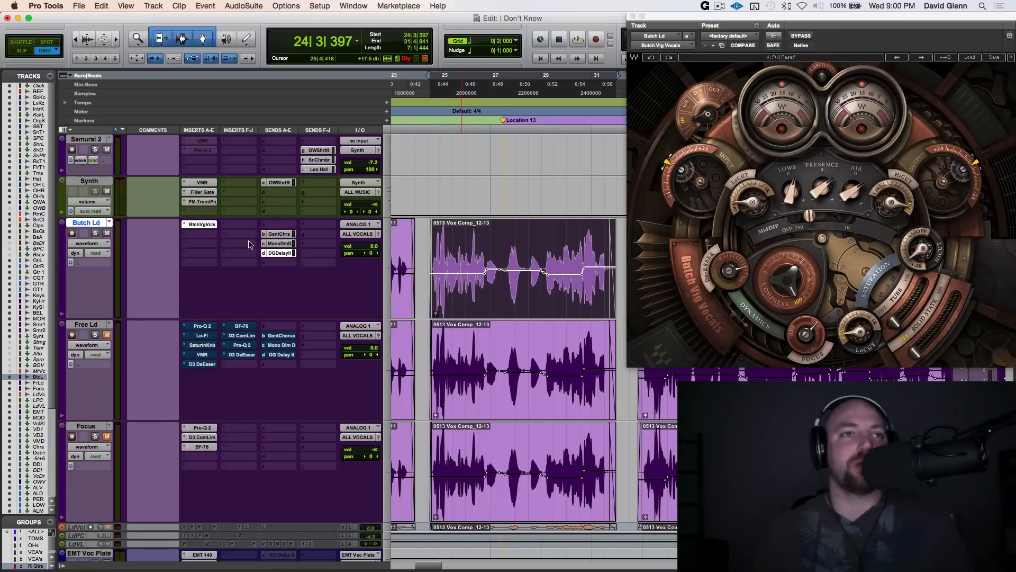
Step: Select the Focus and Butch Ld tracks in turn, then bring up Pro-Q 2 on the Free Ld track
left_click(84, 324)
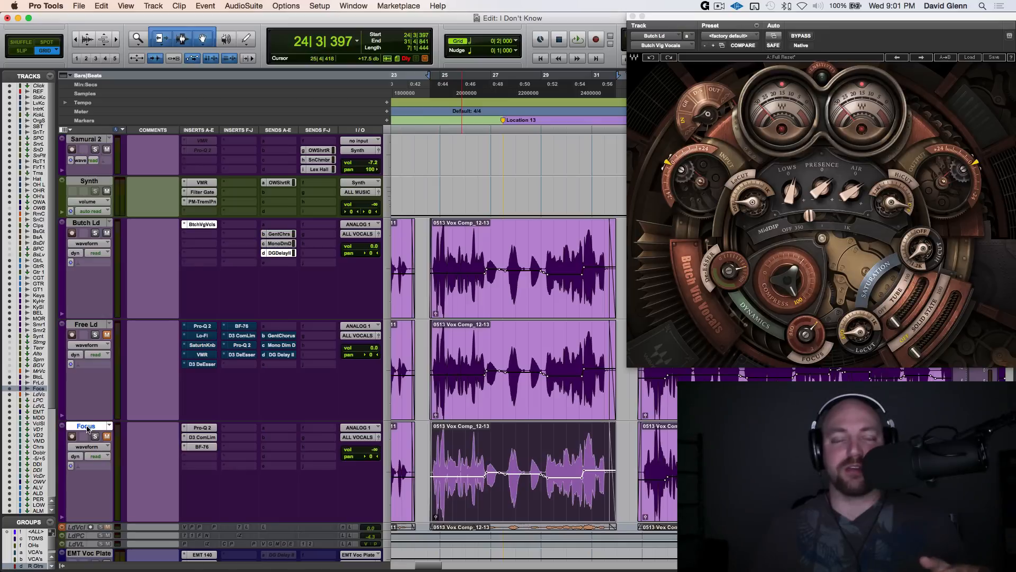
left_click(84, 222)
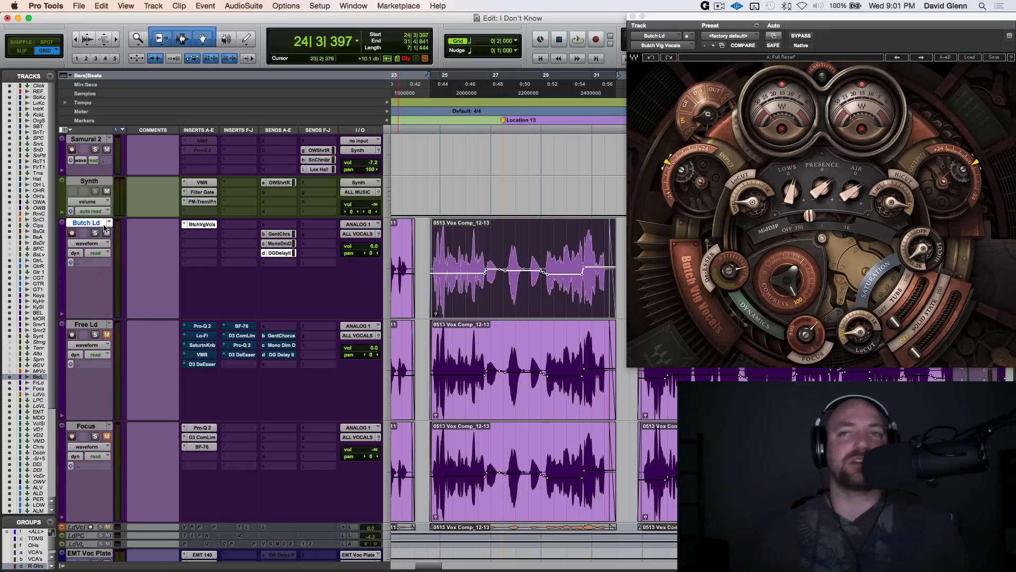
mouse_move(86, 222)
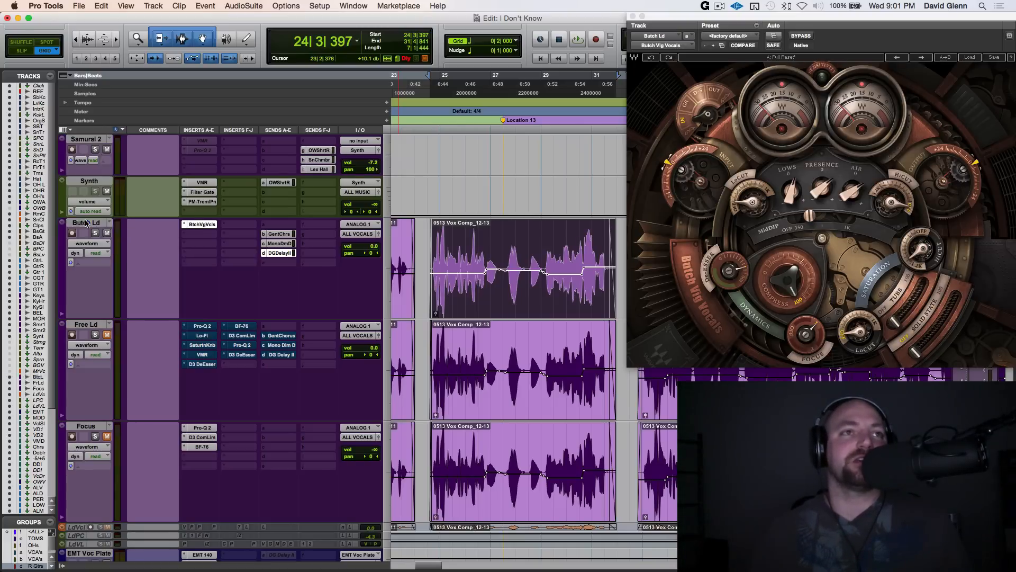
left_click(576, 39)
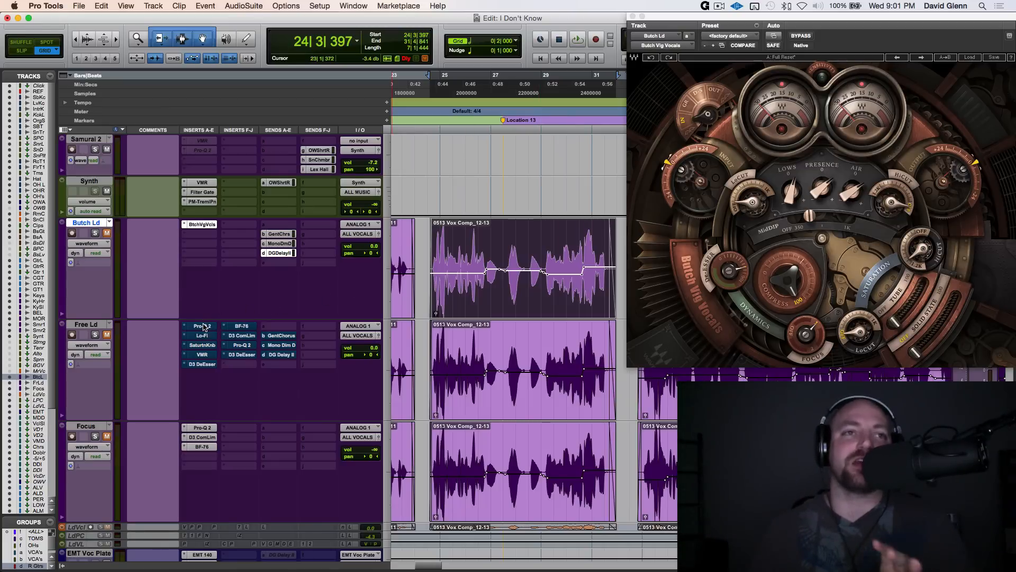
left_click(201, 325)
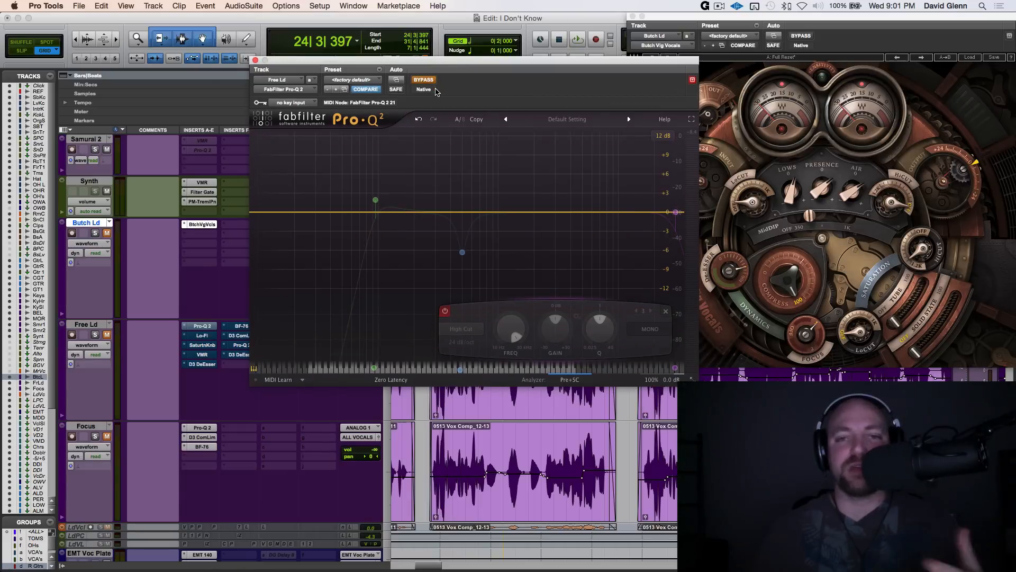
mouse_move(446, 187)
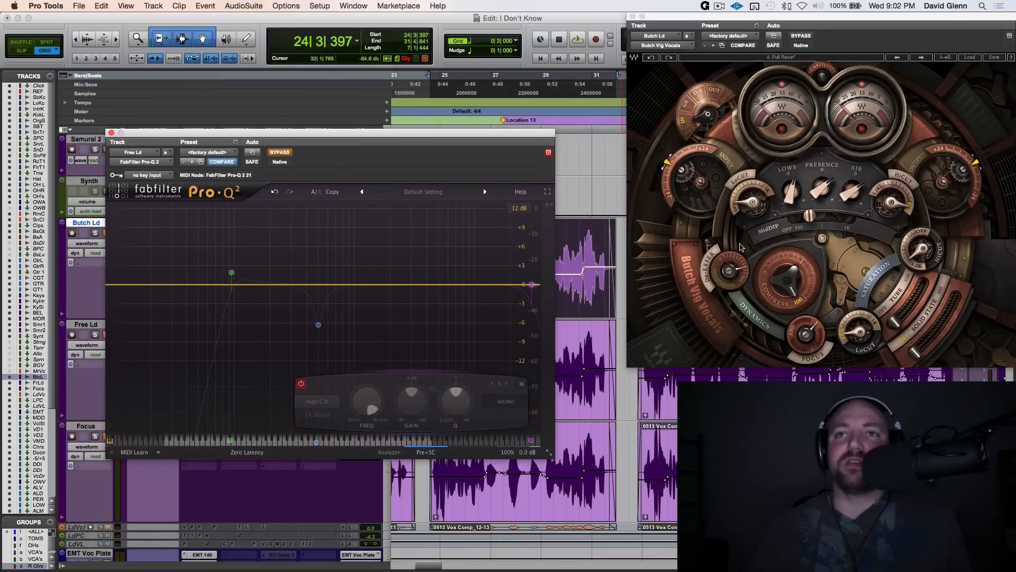
mouse_move(745, 180)
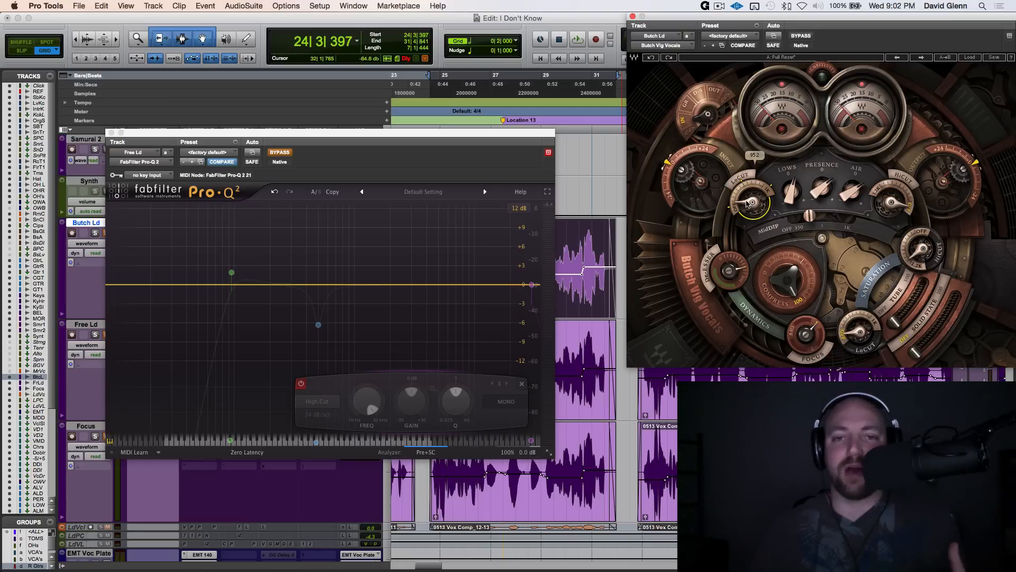
mouse_move(317, 324)
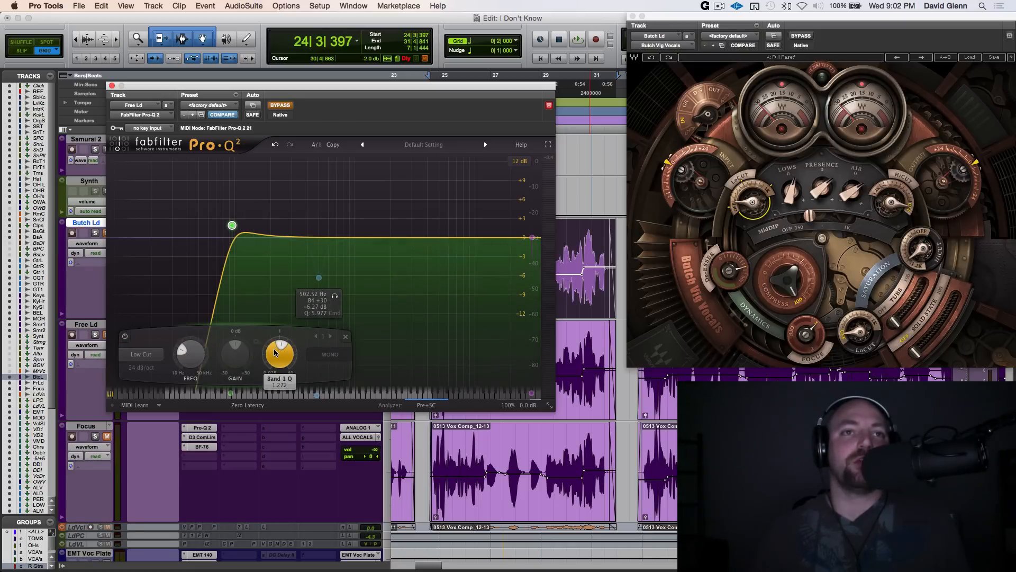
Step: Sharpen the Free Ld low cut band and settle its frequency at about 80 Hz
left_click_drag(231, 225, 232, 238)
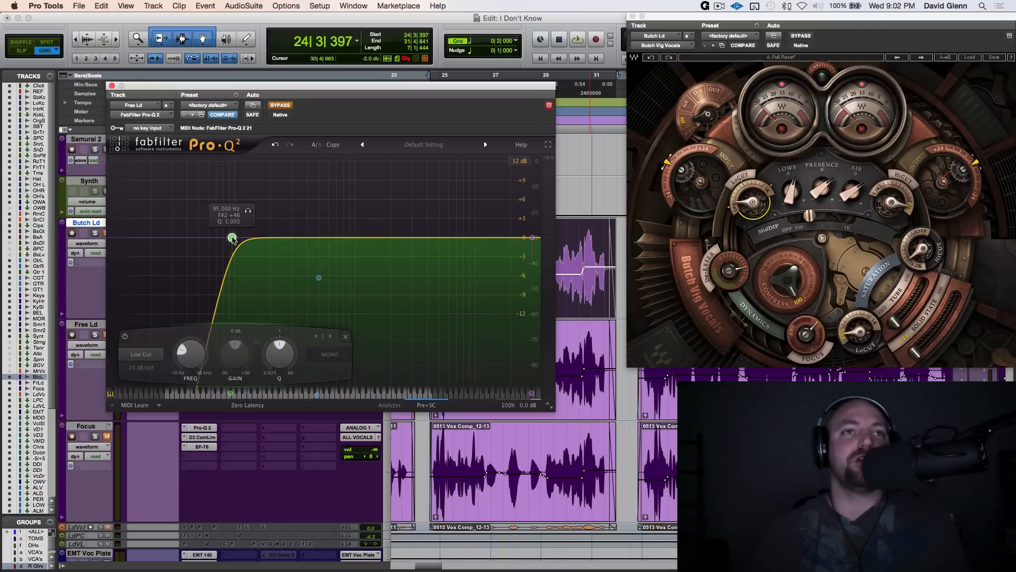
left_click_drag(232, 236, 232, 227)
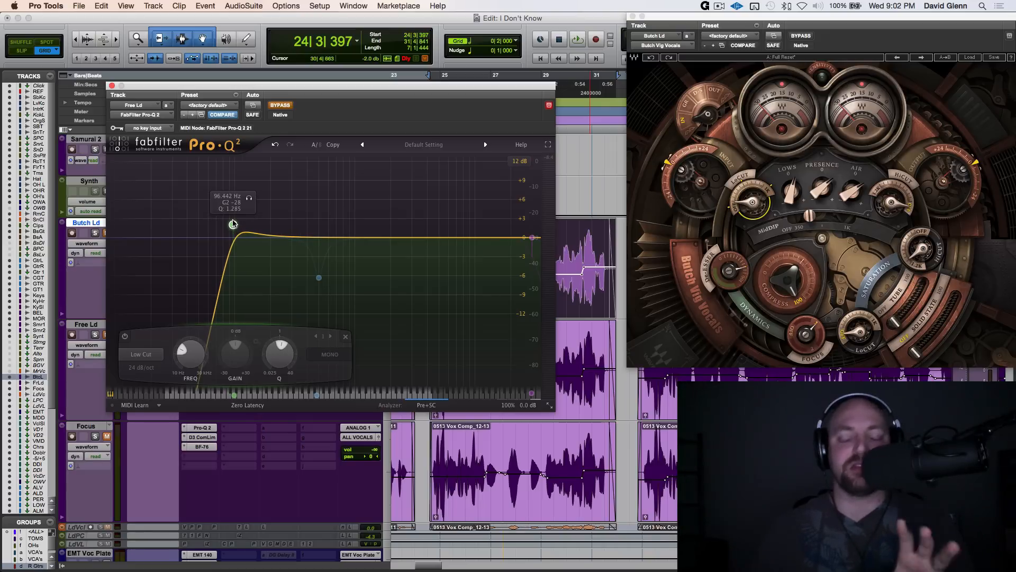
left_click_drag(233, 224, 223, 224)
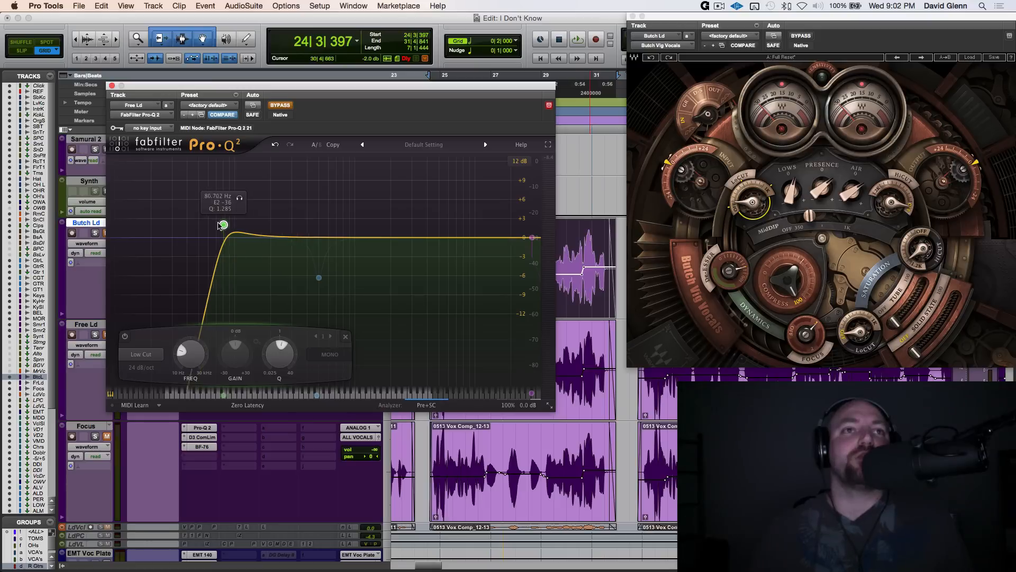
left_click_drag(224, 225, 203, 221)
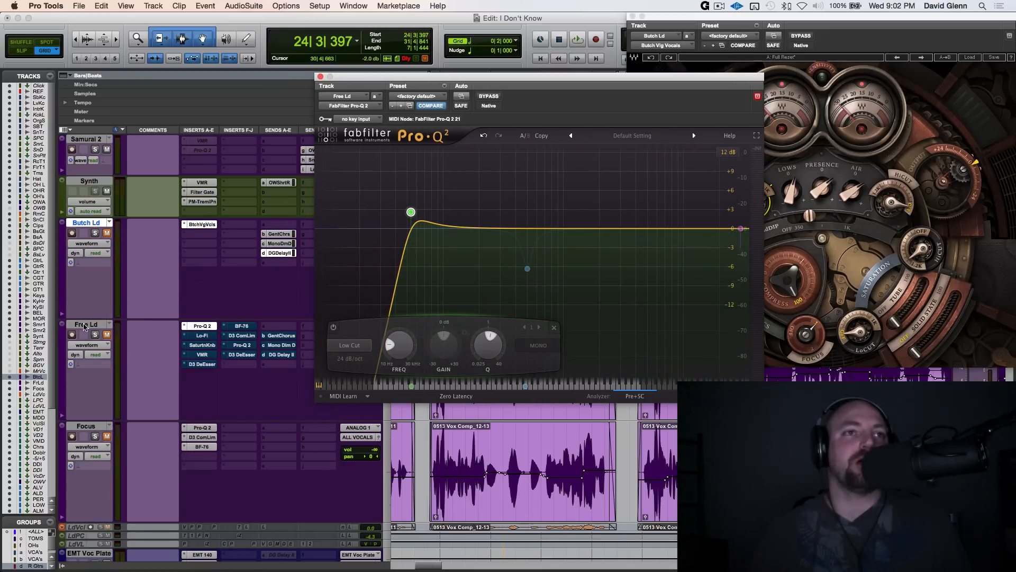
Step: On the Free Ld track, raise the Pro-Q 2 low cut to about 103 Hz with a slightly sharper resonance
left_click(86, 324)
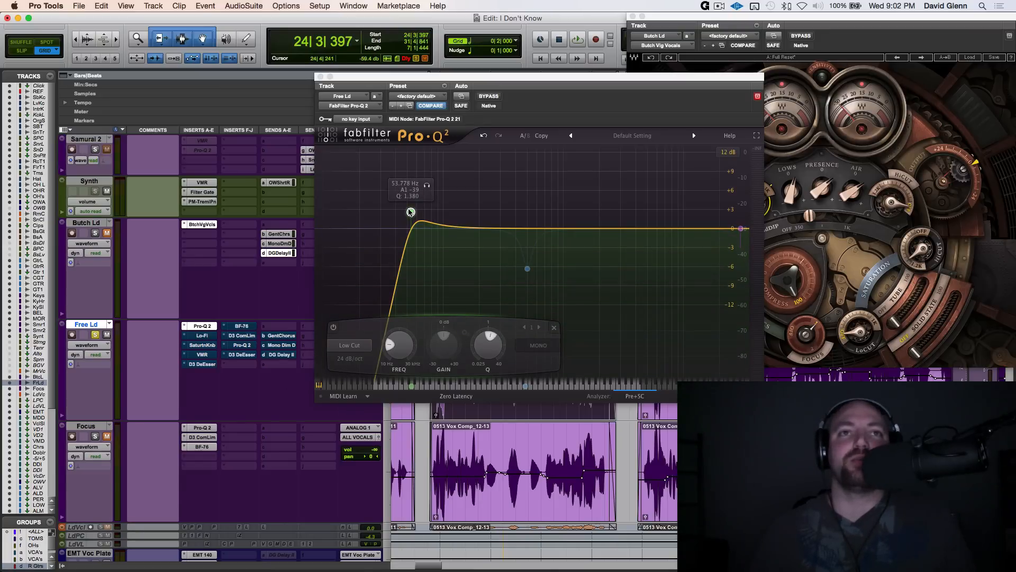
left_click_drag(410, 212, 389, 207)
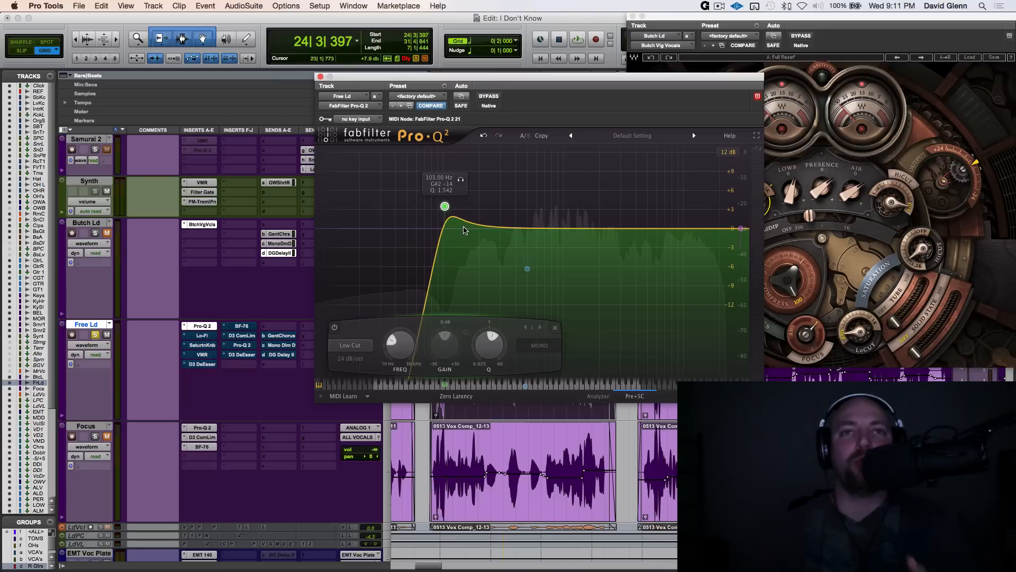
mouse_move(455, 218)
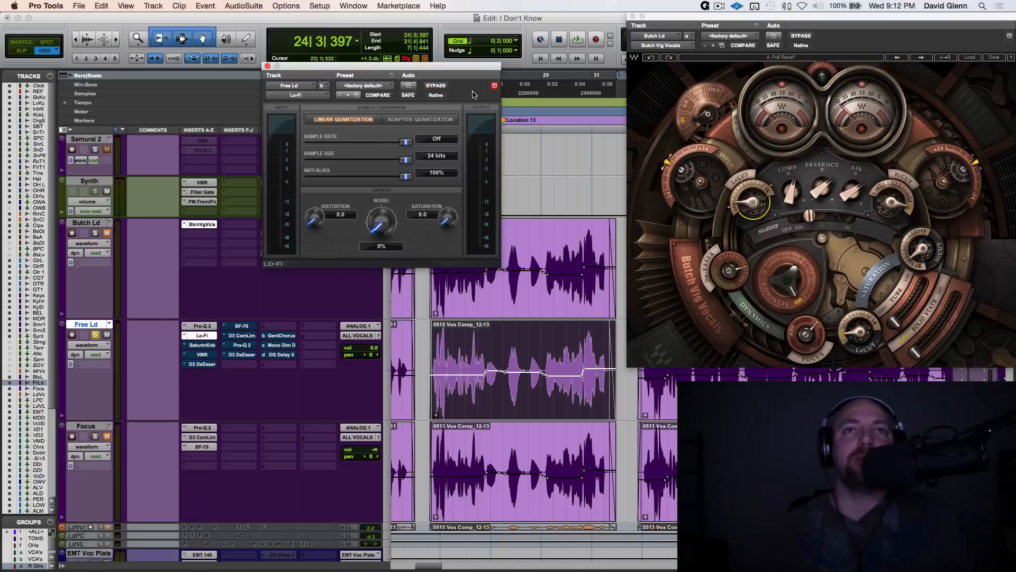
mouse_move(388, 233)
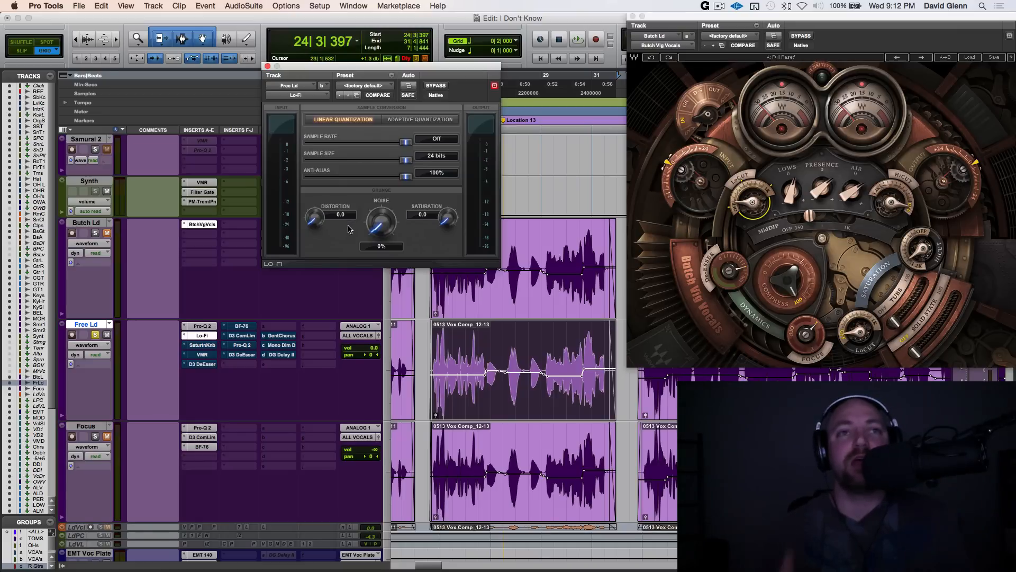
mouse_move(317, 220)
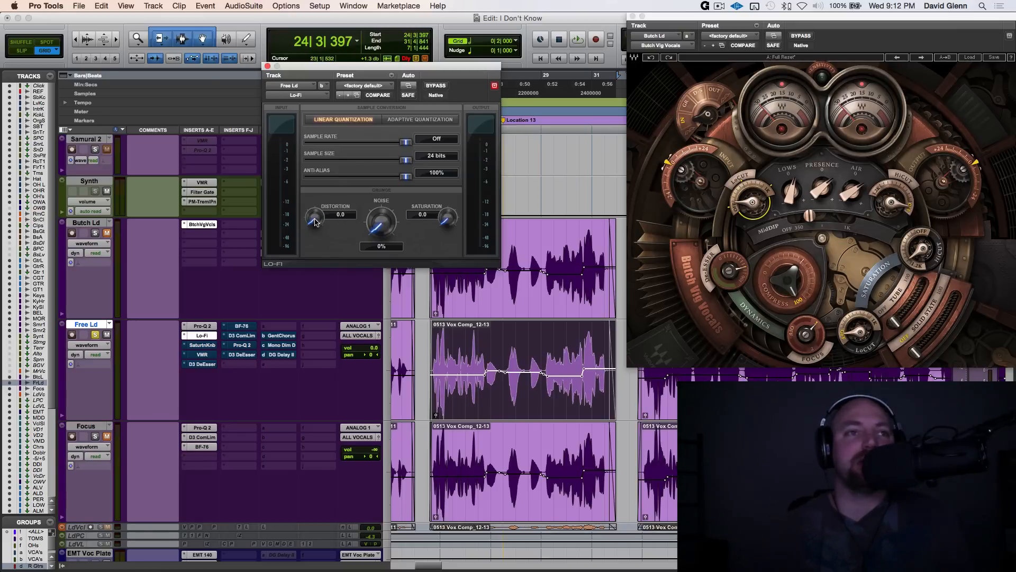
Step: Inspect Free Ld's Lo-Fi insert, leaving distortion, noise and saturation at zero, and close it
left_click(576, 40)
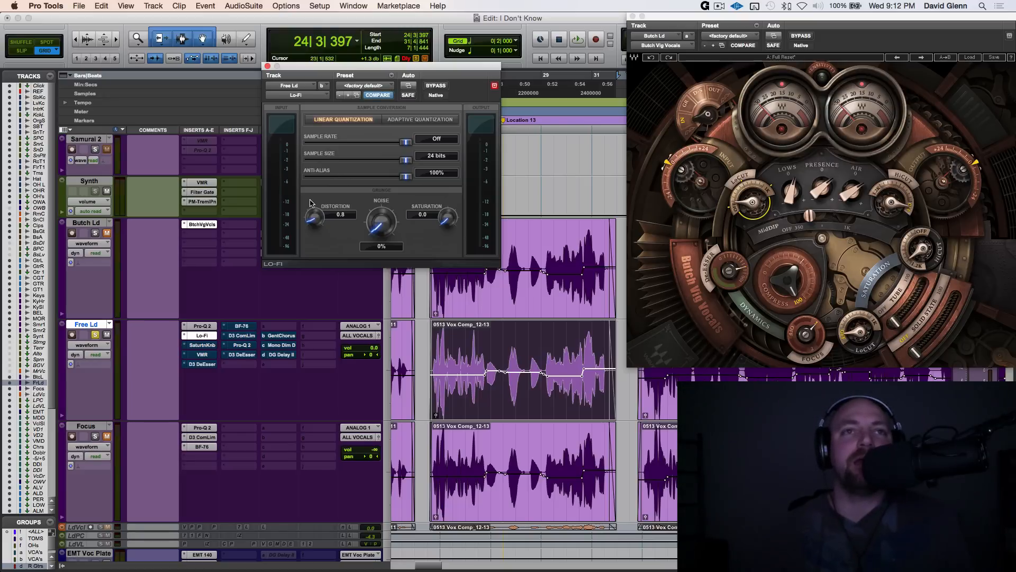
mouse_move(311, 216)
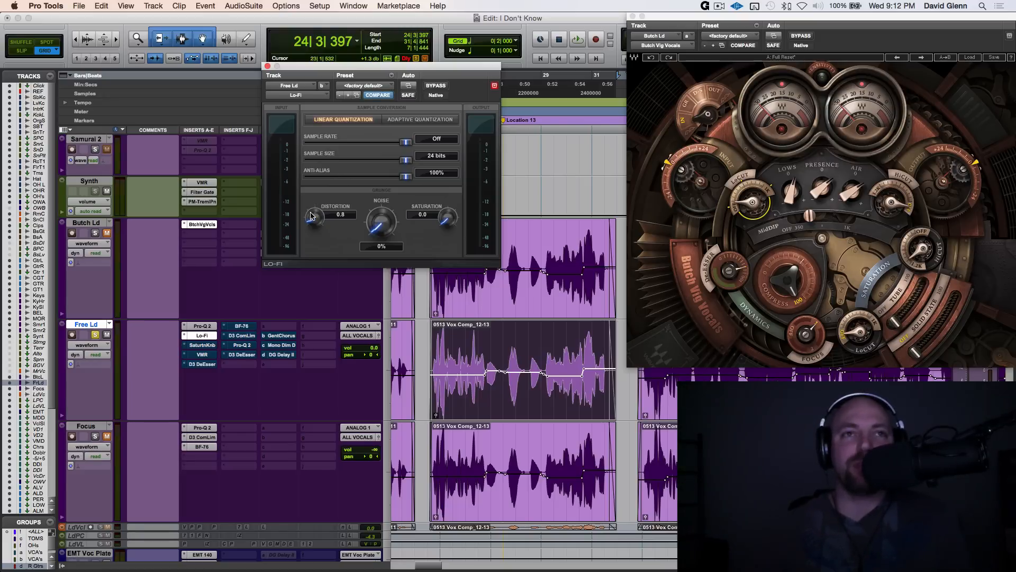
left_click(576, 39)
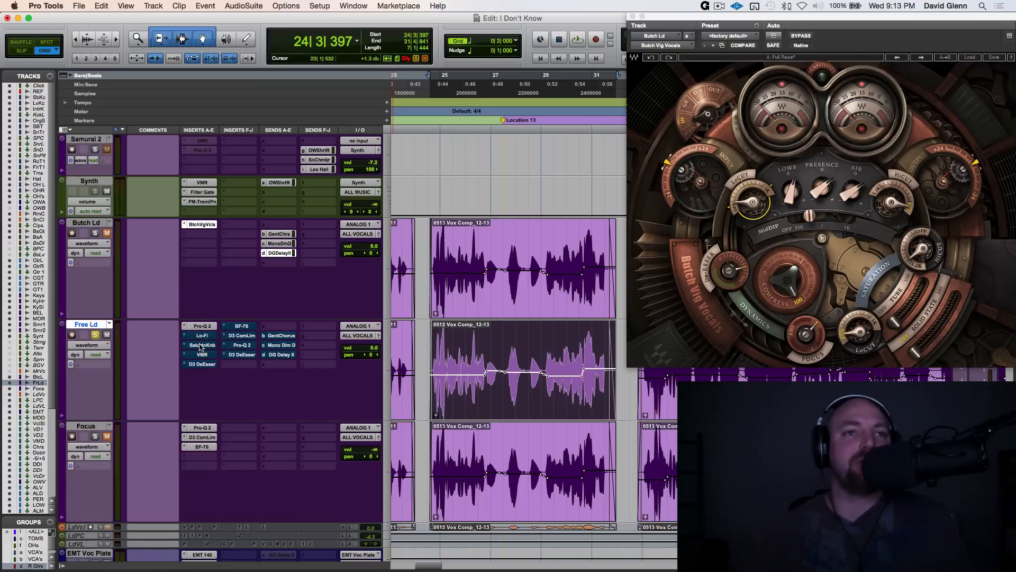
mouse_move(202, 355)
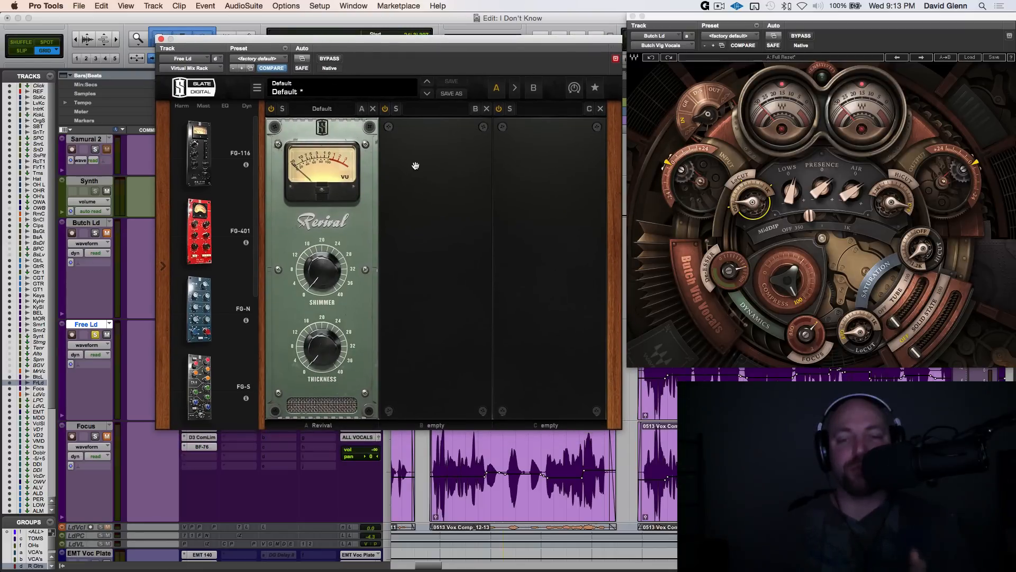
mouse_move(434, 187)
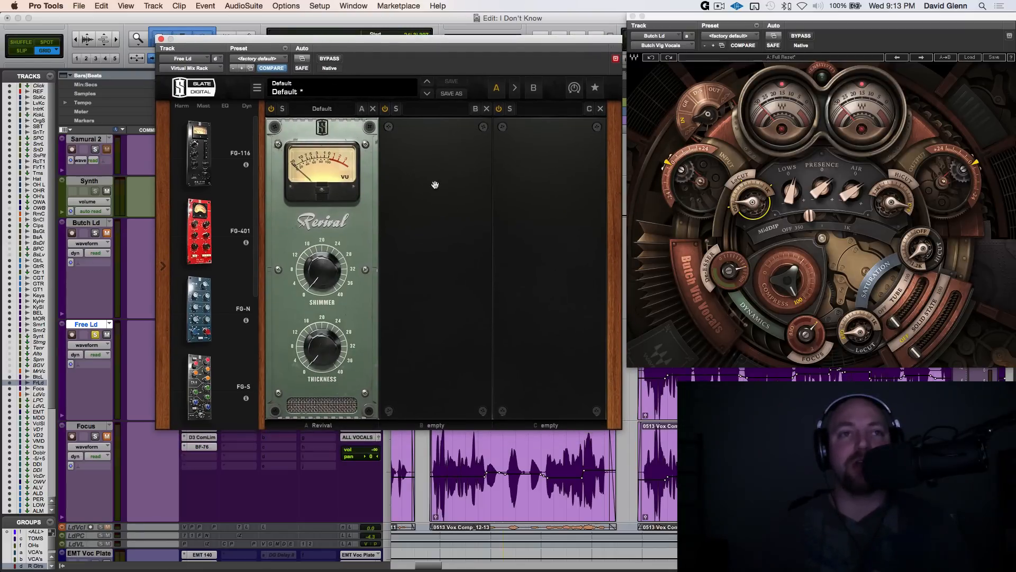
mouse_move(420, 268)
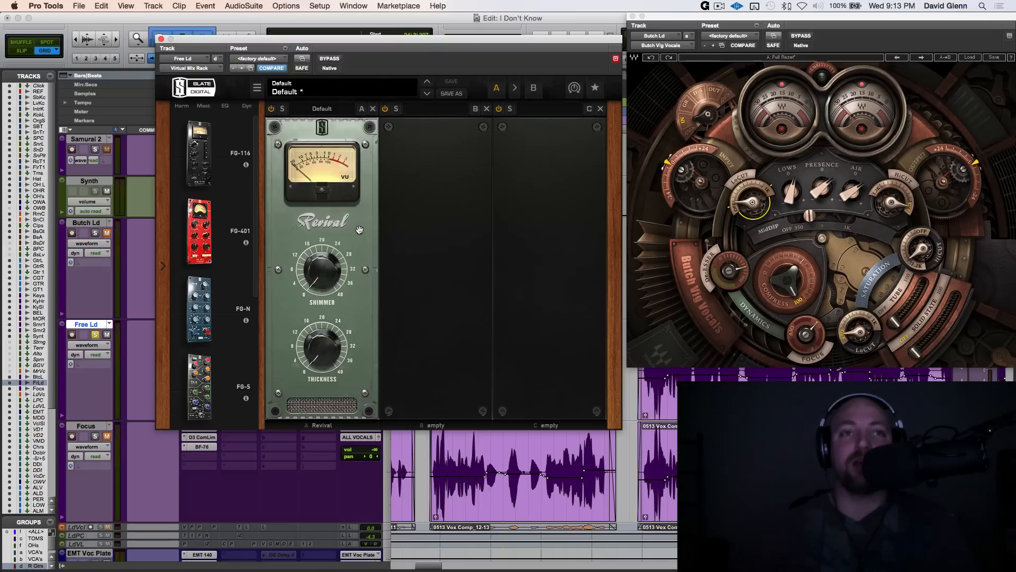
mouse_move(324, 225)
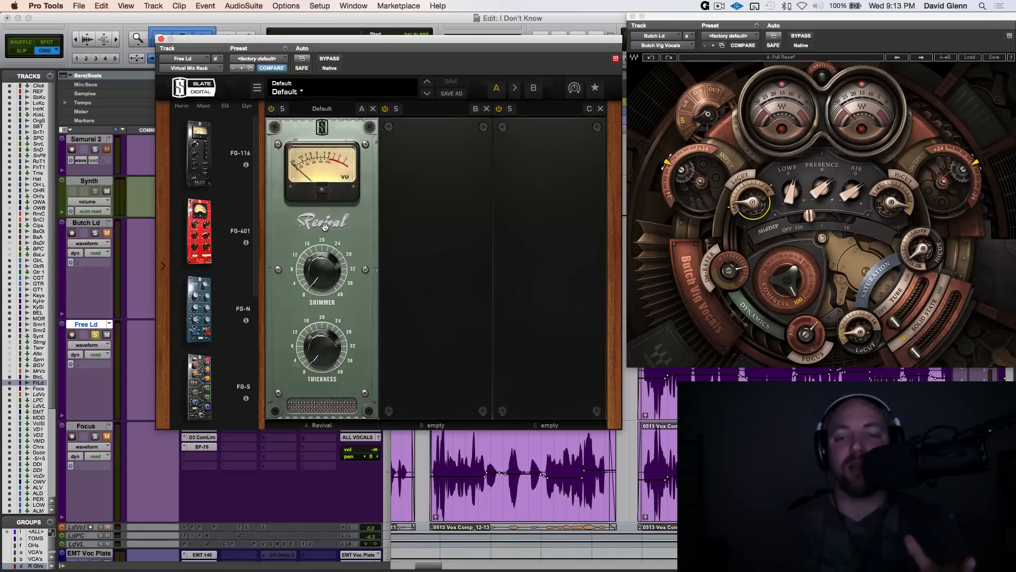
mouse_move(318, 265)
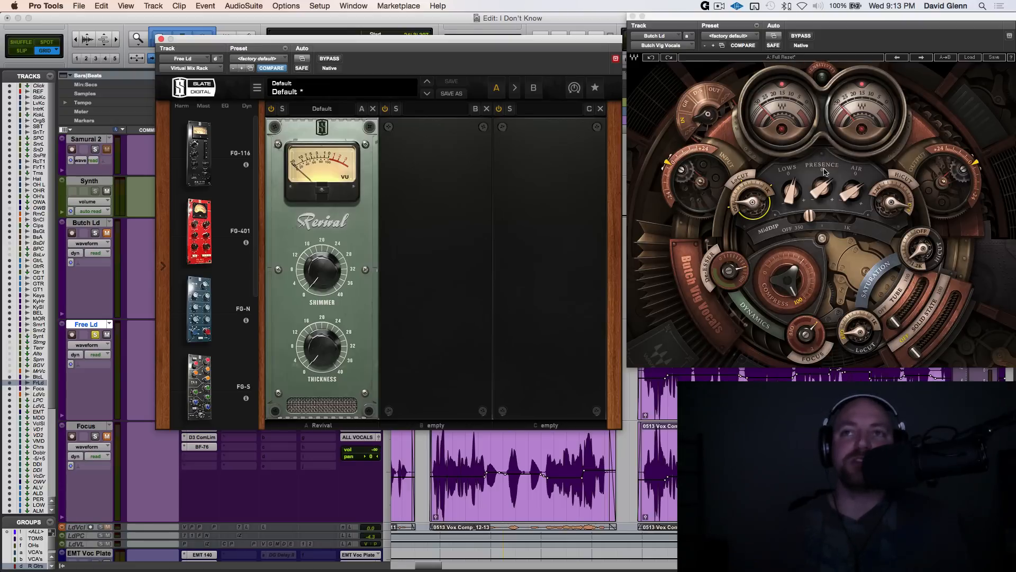
mouse_move(834, 163)
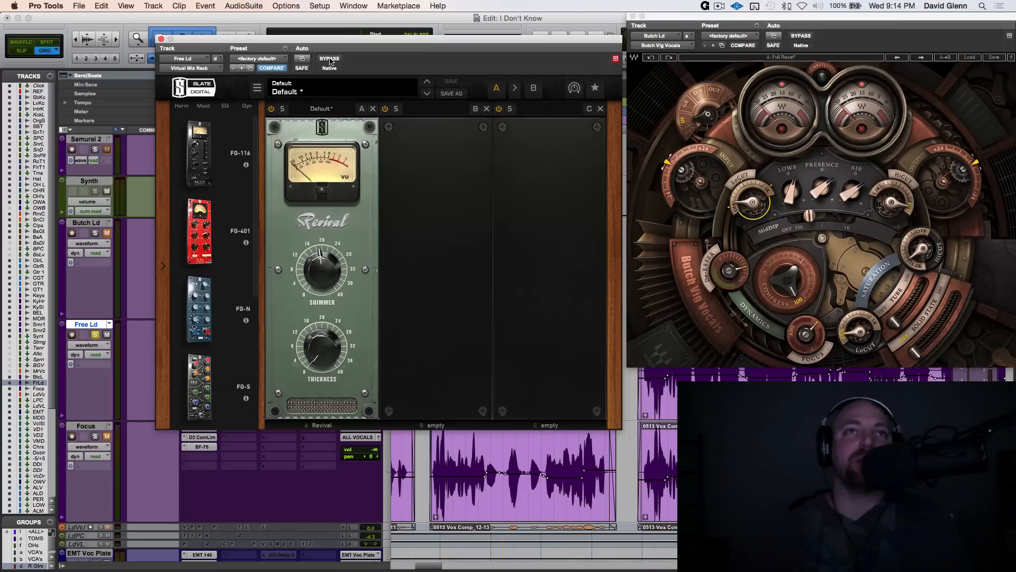
mouse_move(330, 59)
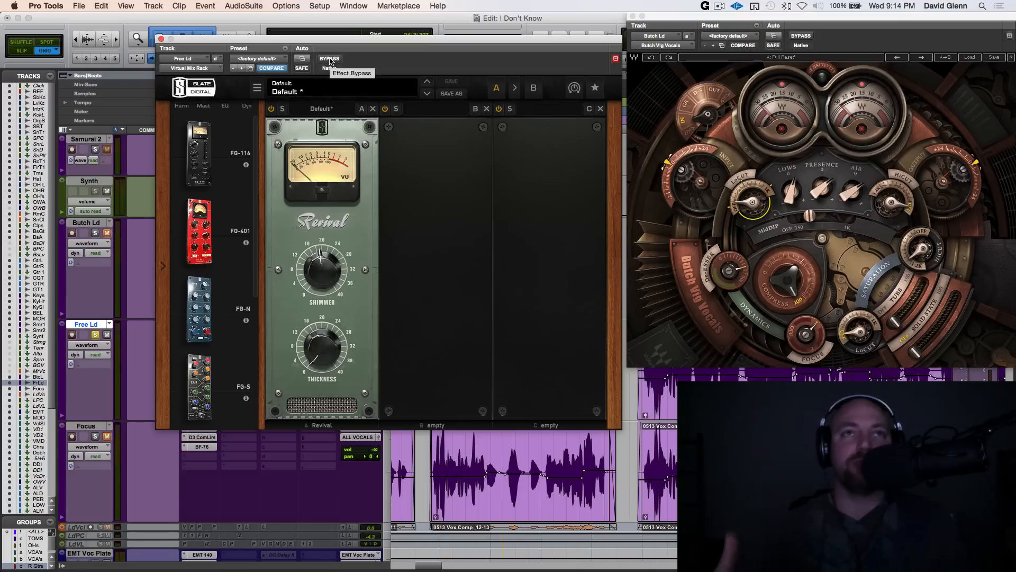
Step: Bypass Free Ld's Virtual Mix Rack to compare the Revival module against the unprocessed vocal
left_click(328, 59)
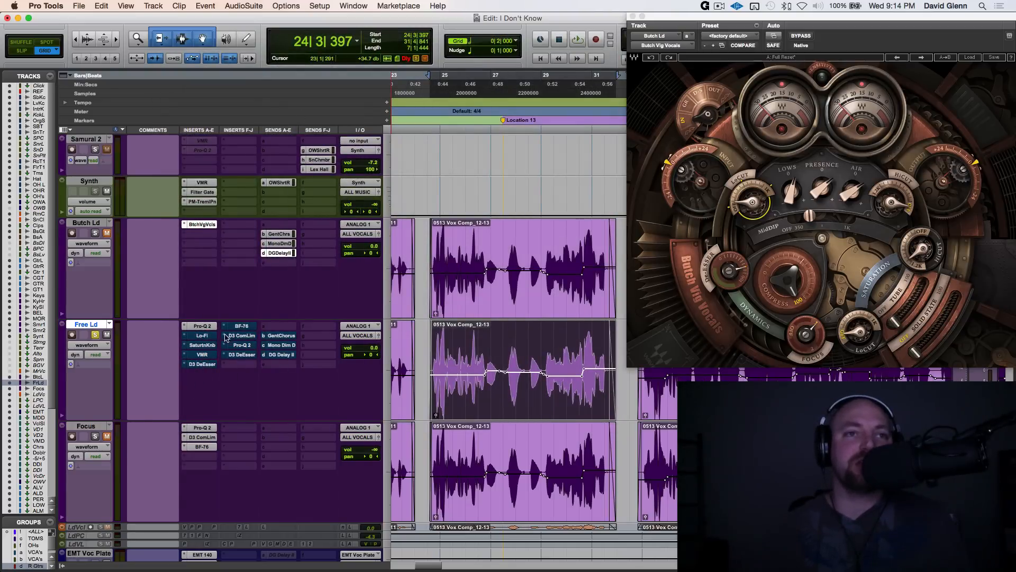
left_click(239, 325)
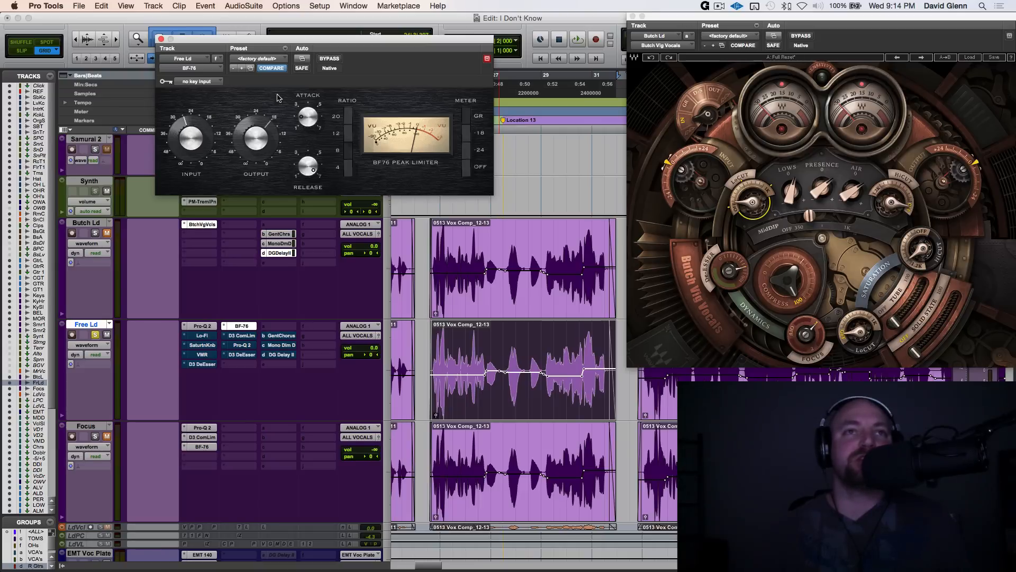
mouse_move(269, 106)
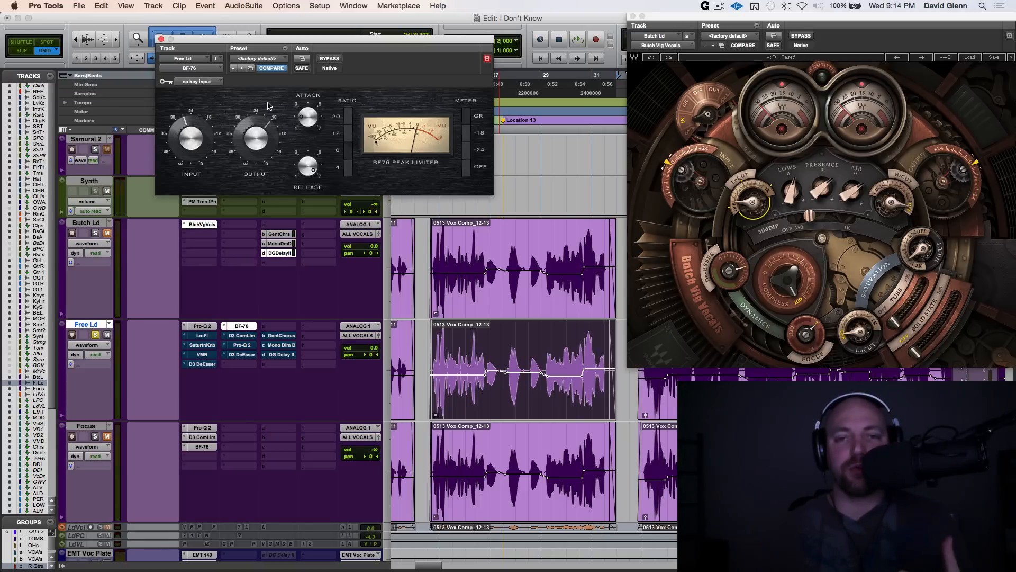
mouse_move(248, 103)
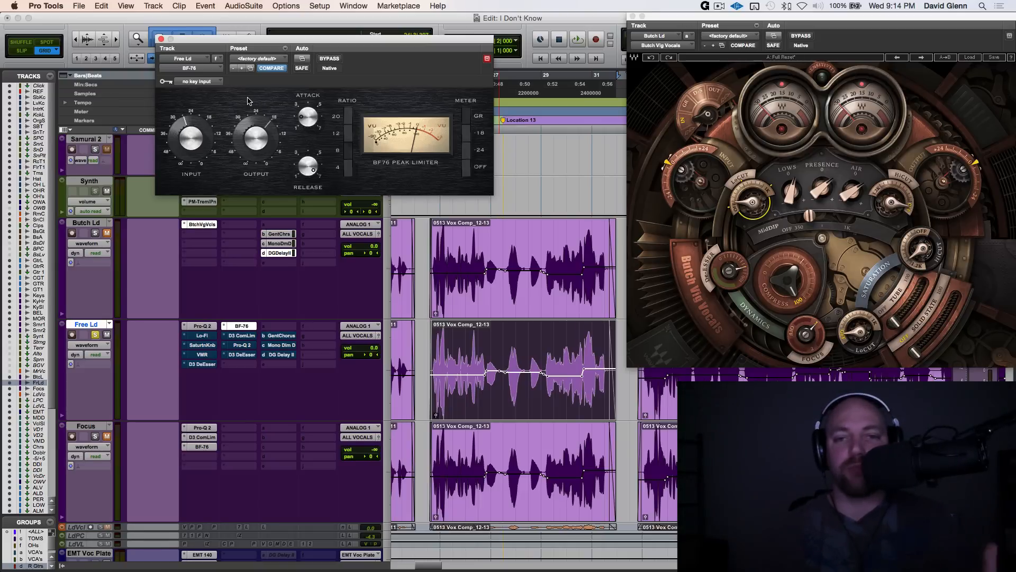
mouse_move(208, 128)
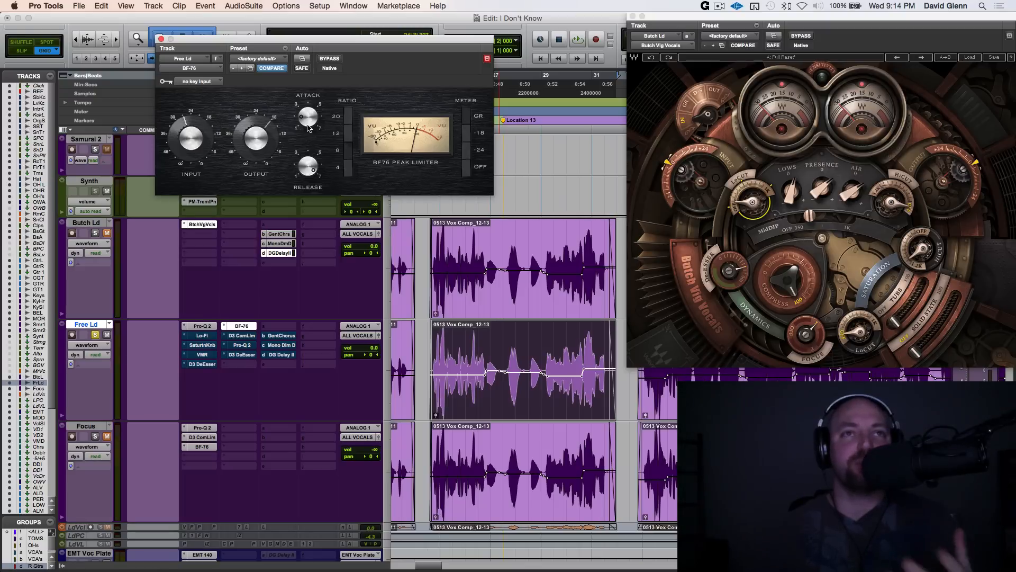
mouse_move(305, 121)
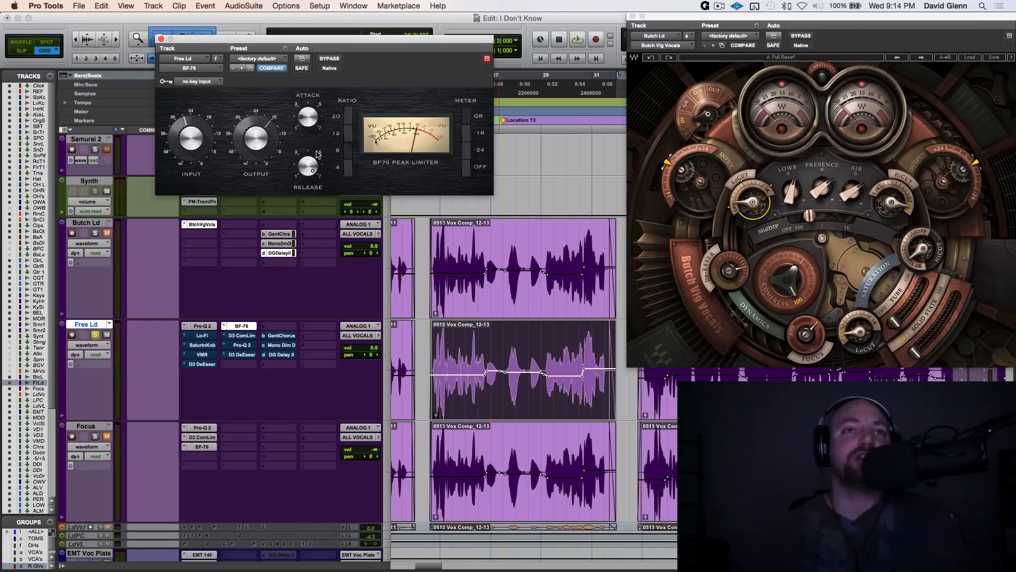
mouse_move(308, 168)
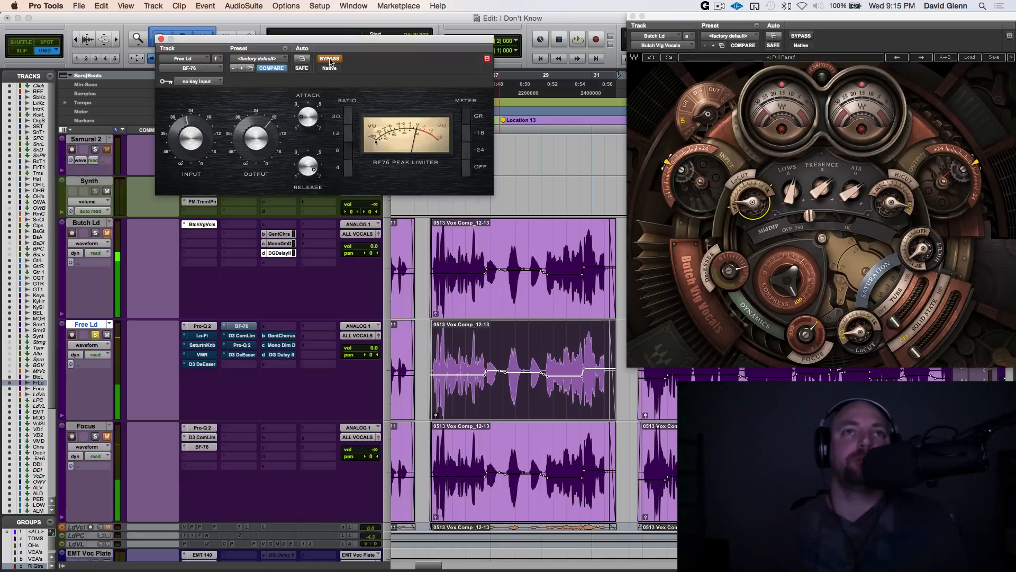
left_click(577, 39)
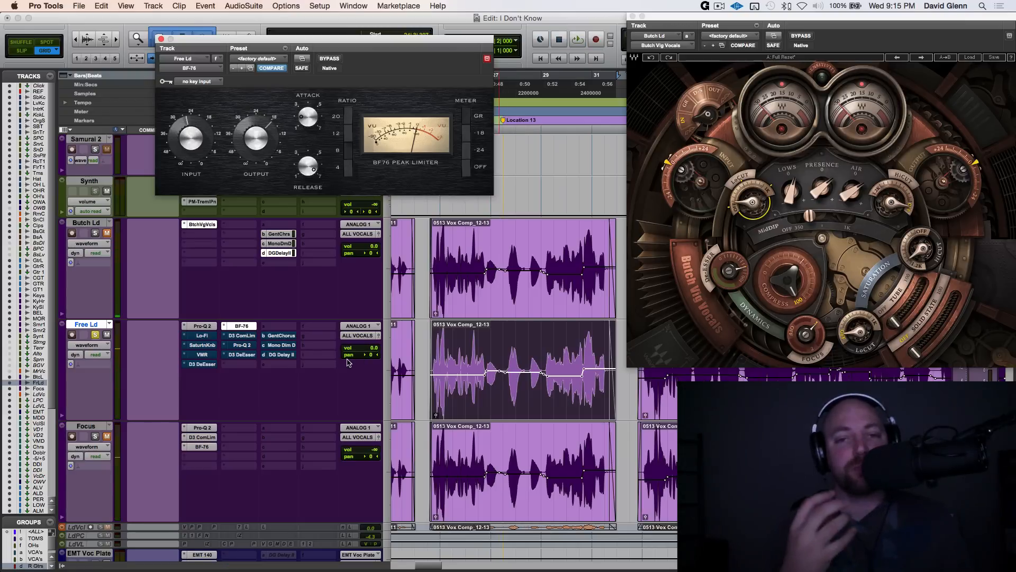
mouse_move(383, 397)
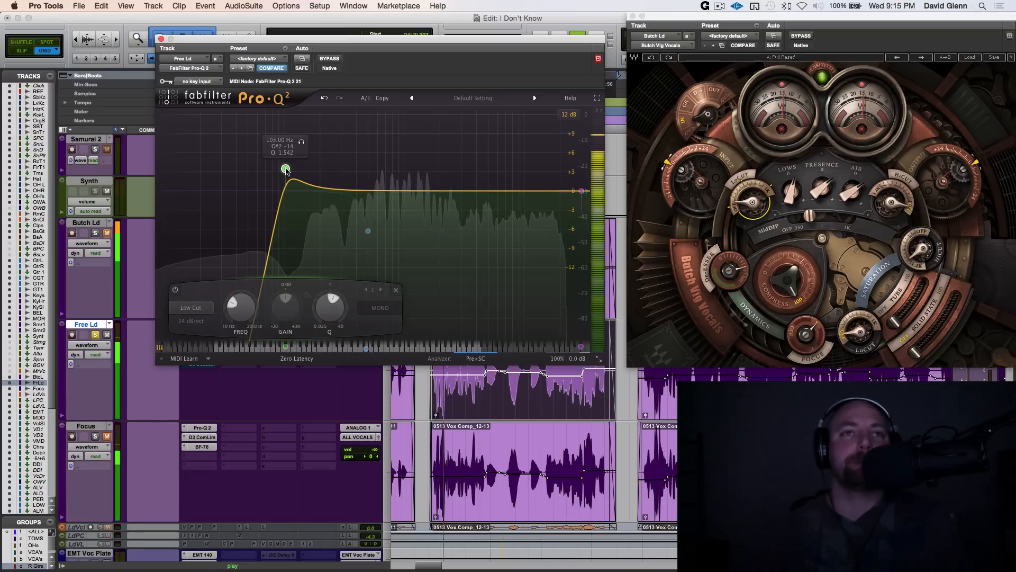
Step: Raise Free Ld's Pro-Q 2 low cut from about 101 Hz to about 140 Hz and close the EQ window
left_click_drag(286, 169, 290, 178)
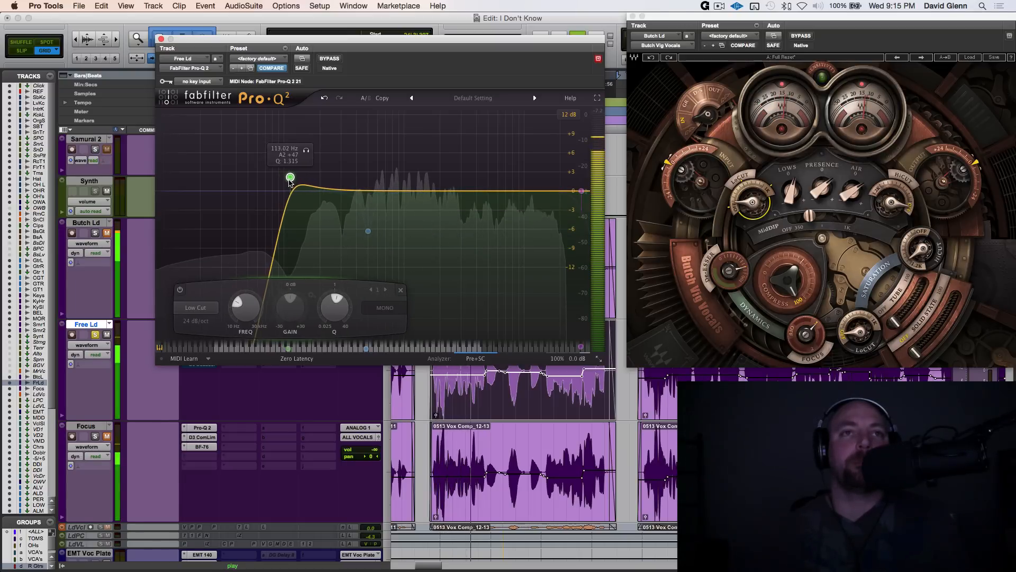
left_click_drag(290, 177, 302, 177)
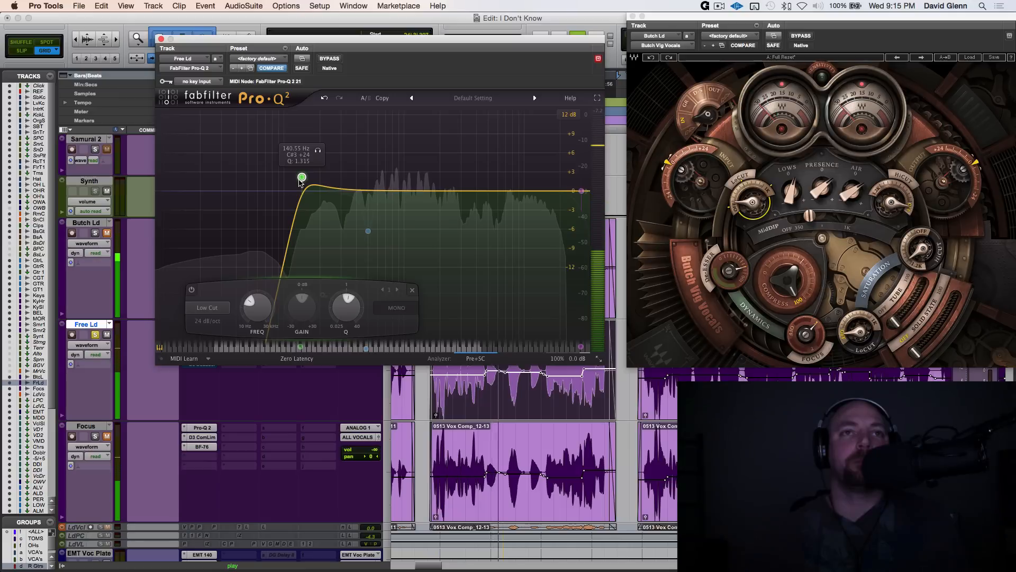
left_click_drag(302, 178, 300, 178)
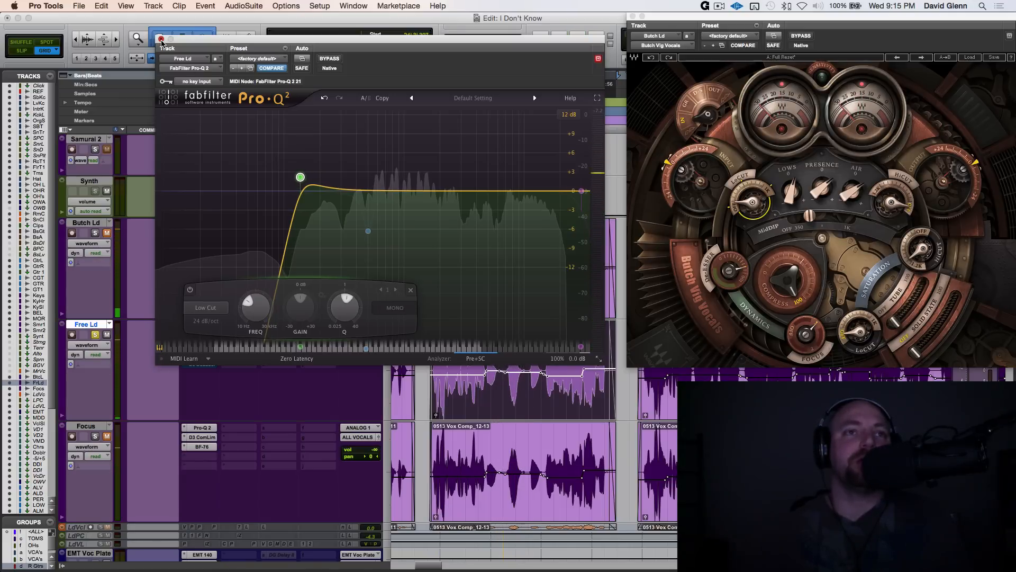
left_click(597, 57)
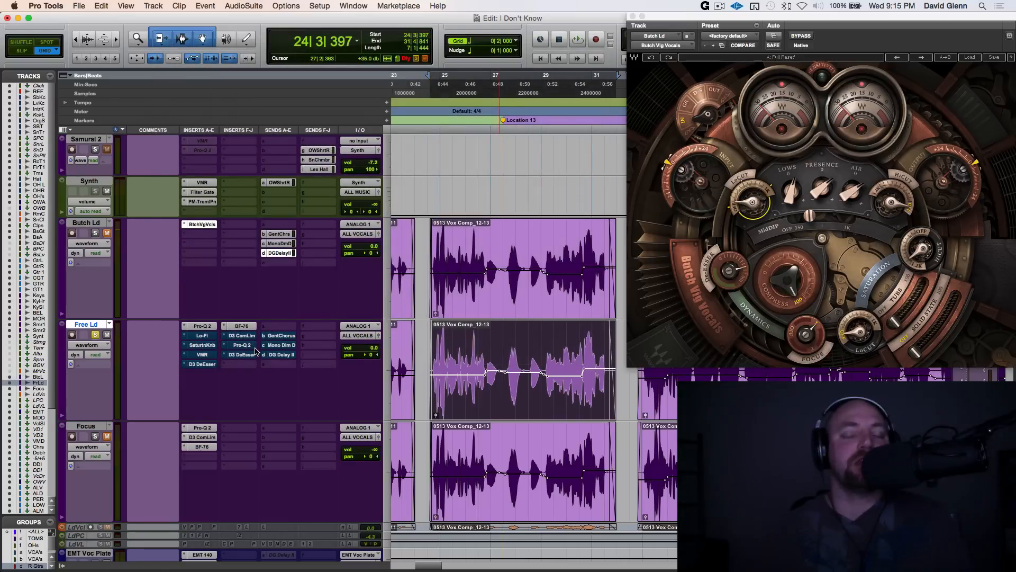
mouse_move(222, 342)
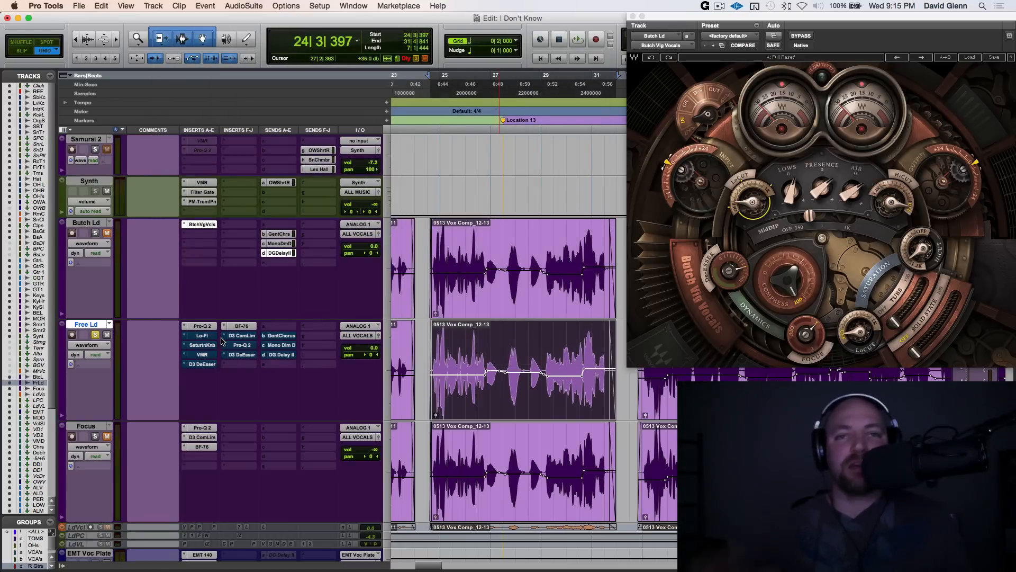
mouse_move(244, 354)
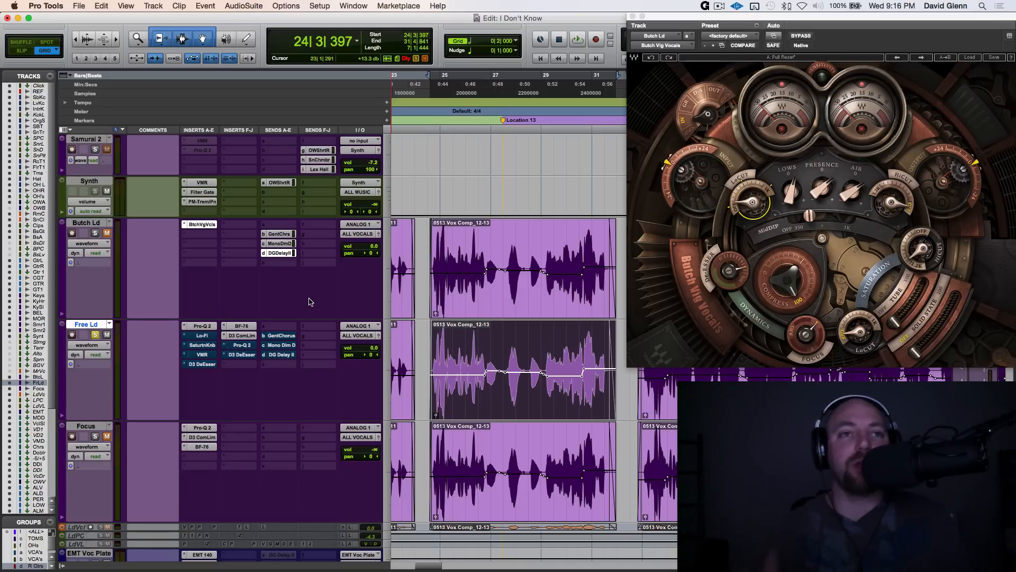
mouse_move(240, 340)
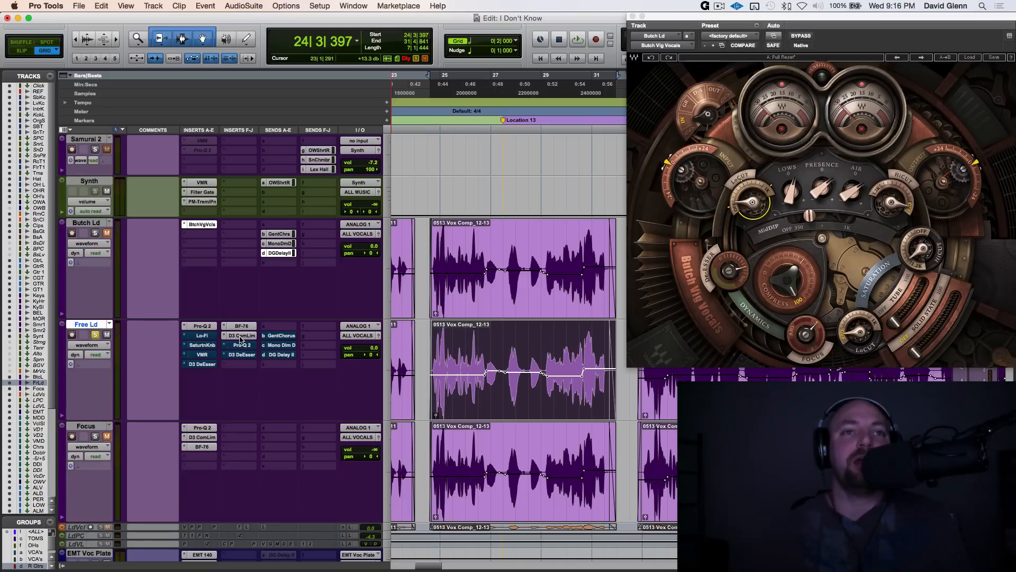
Step: Raise Free Ld's Dyn3 Compressor/Limiter threshold from -28 dB to about -14.3 dB, bypassing it to compare
left_click(241, 336)
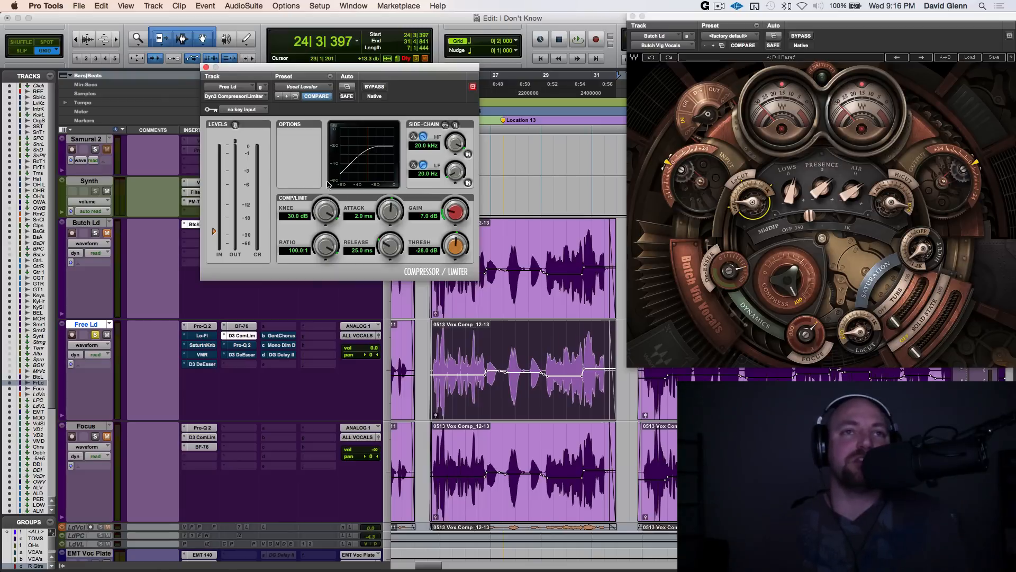
mouse_move(290, 223)
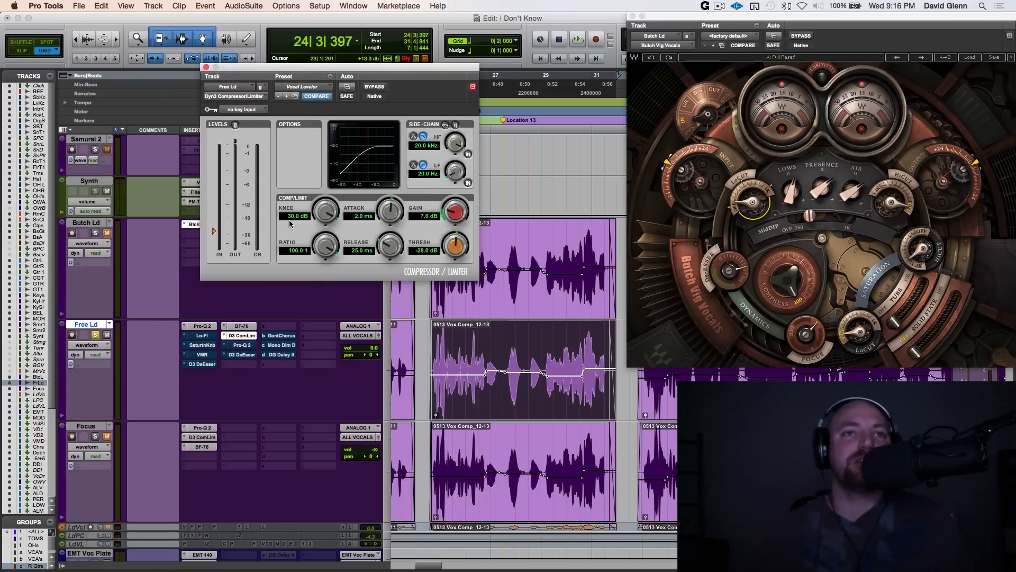
mouse_move(300, 242)
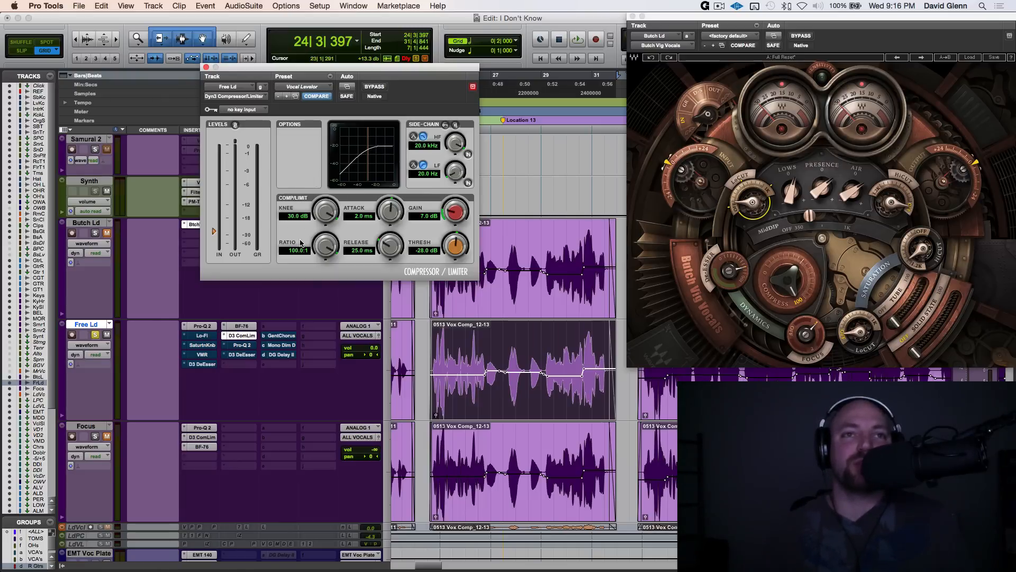
mouse_move(292, 244)
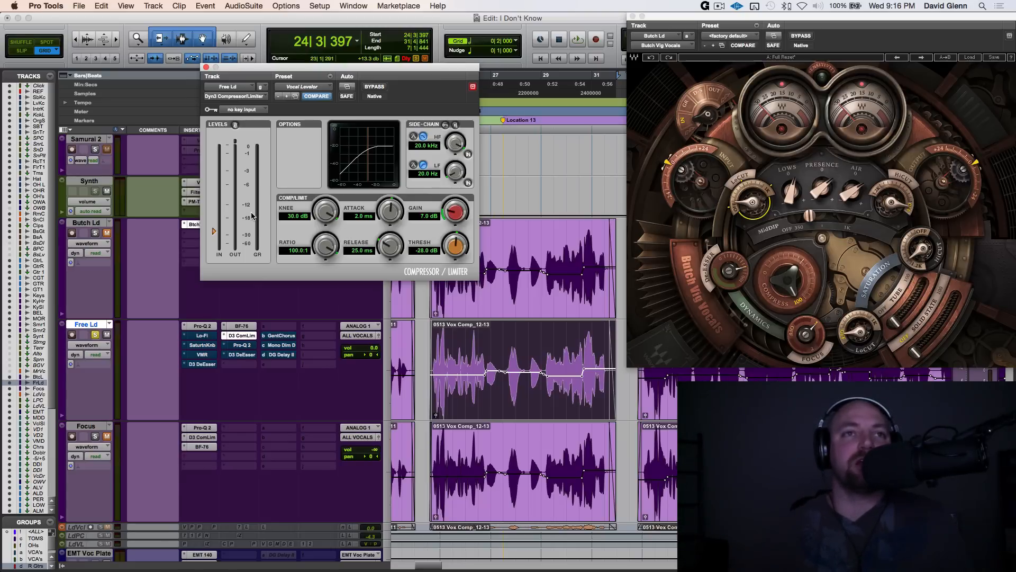
left_click(576, 39)
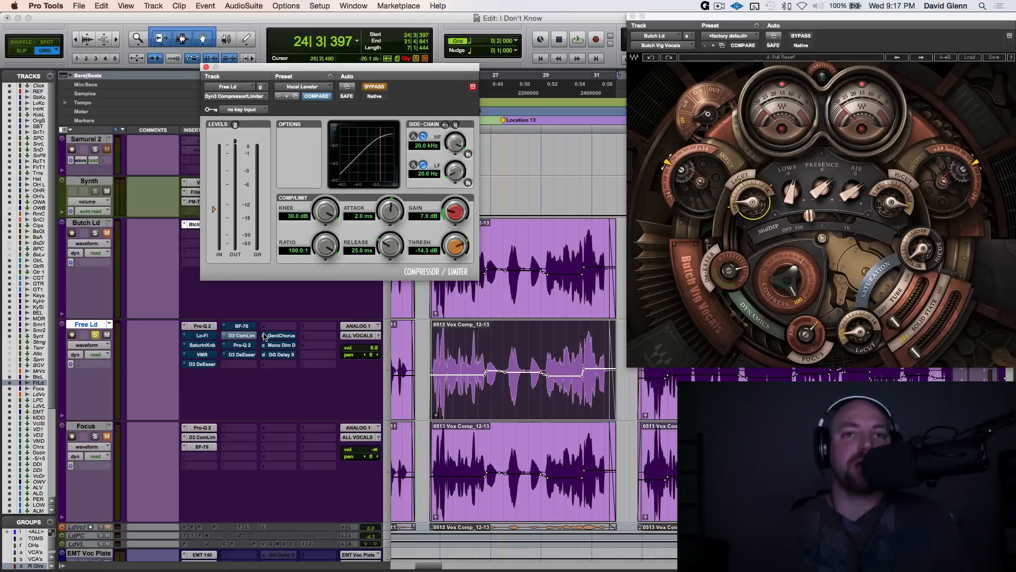
left_click(576, 39)
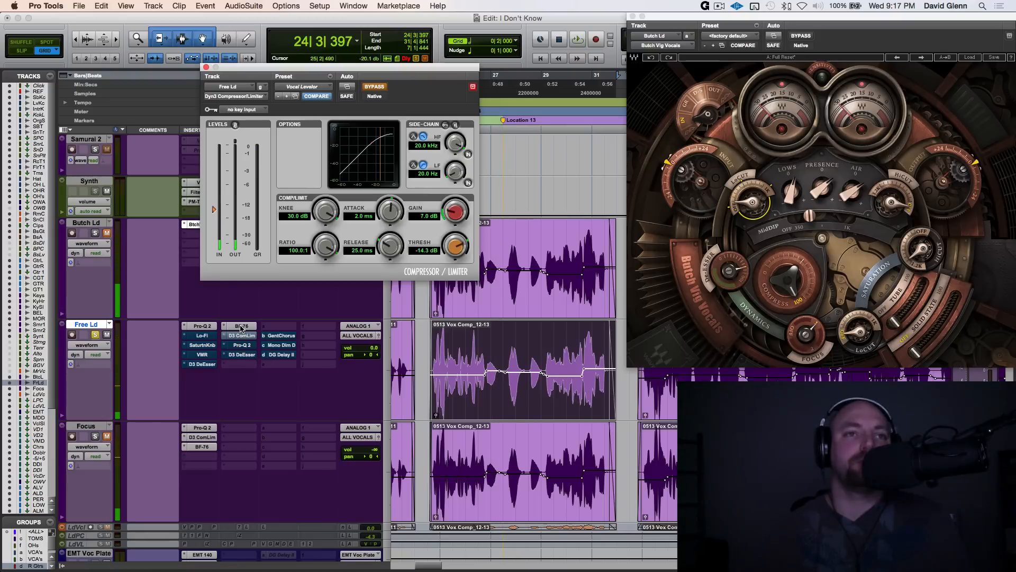
left_click(575, 39)
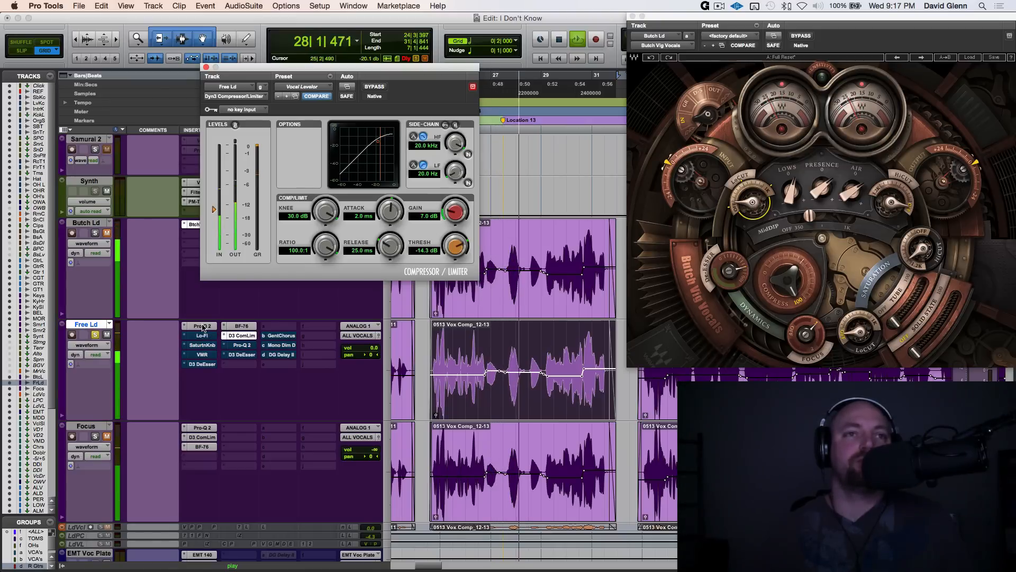
Step: Ease Free Ld's Pro-Q 2 low cut down to about 129 Hz while auditioning playback
left_click(200, 325)
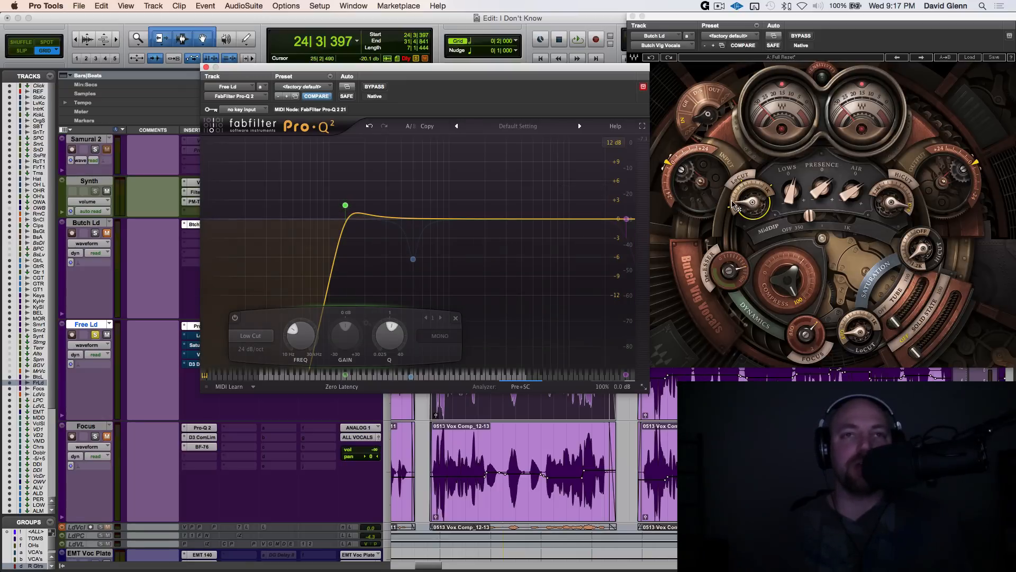
left_click(346, 206)
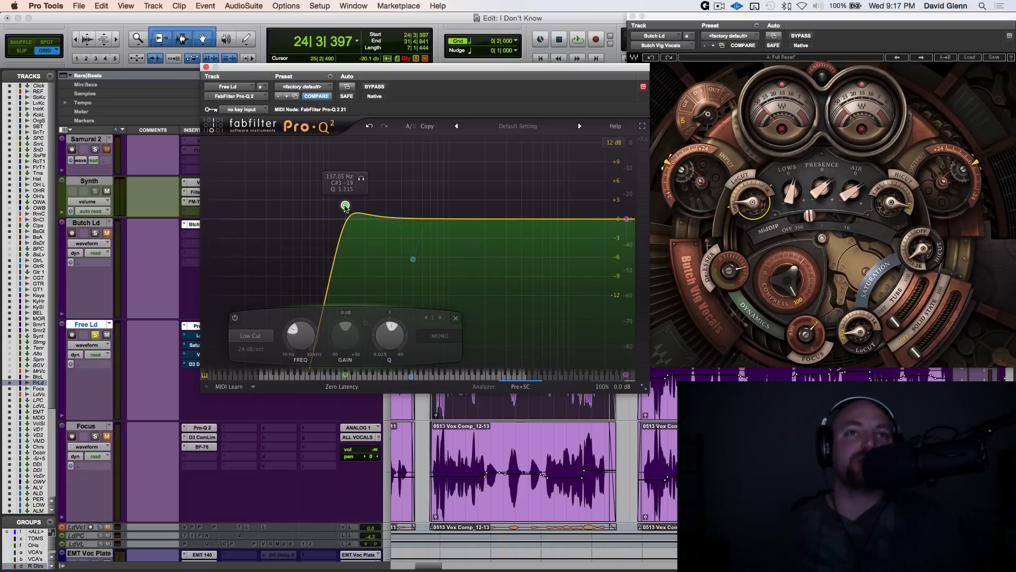
left_click_drag(345, 206, 342, 212)
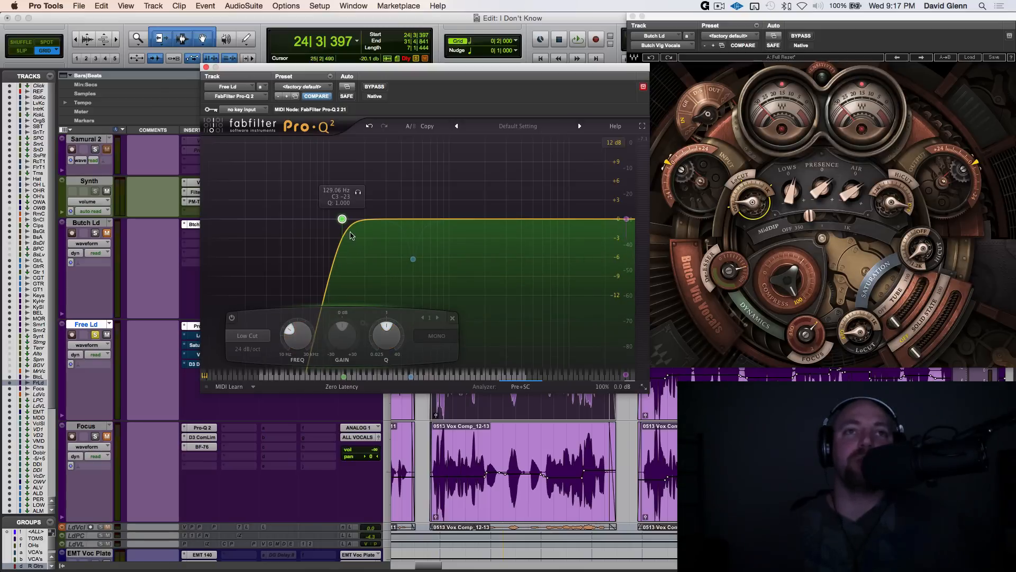
left_click(576, 39)
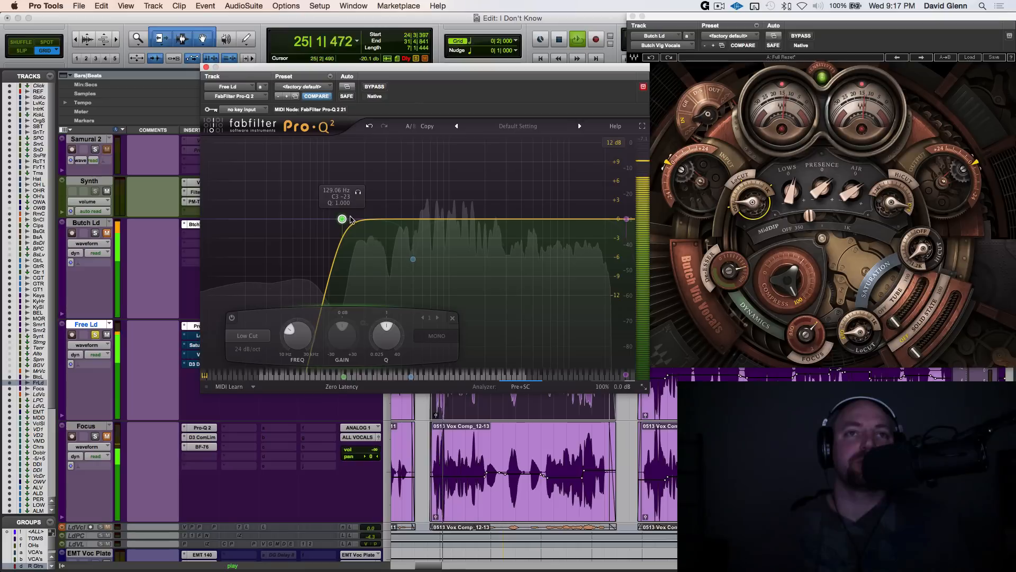
left_click(369, 218)
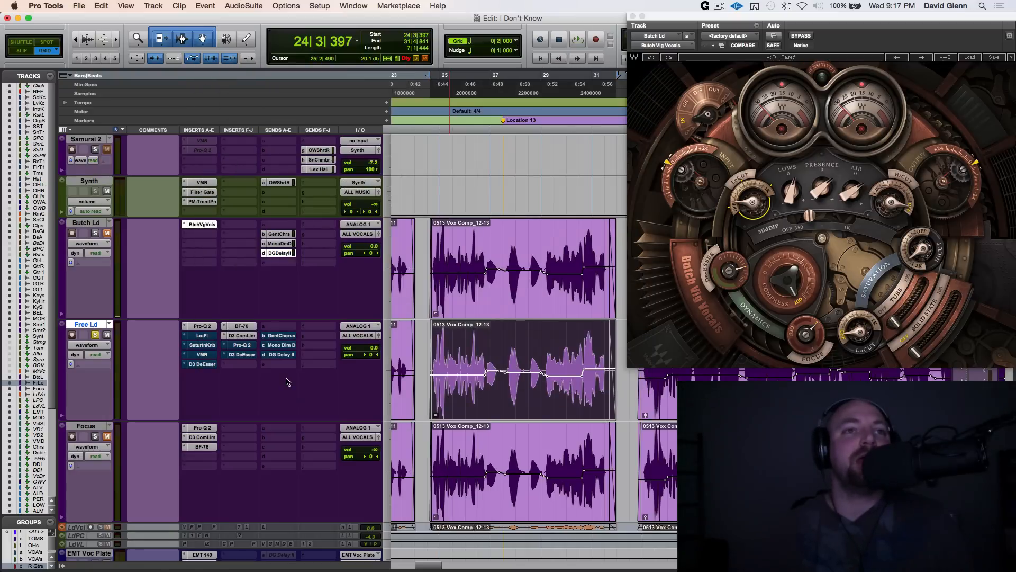
mouse_move(241, 335)
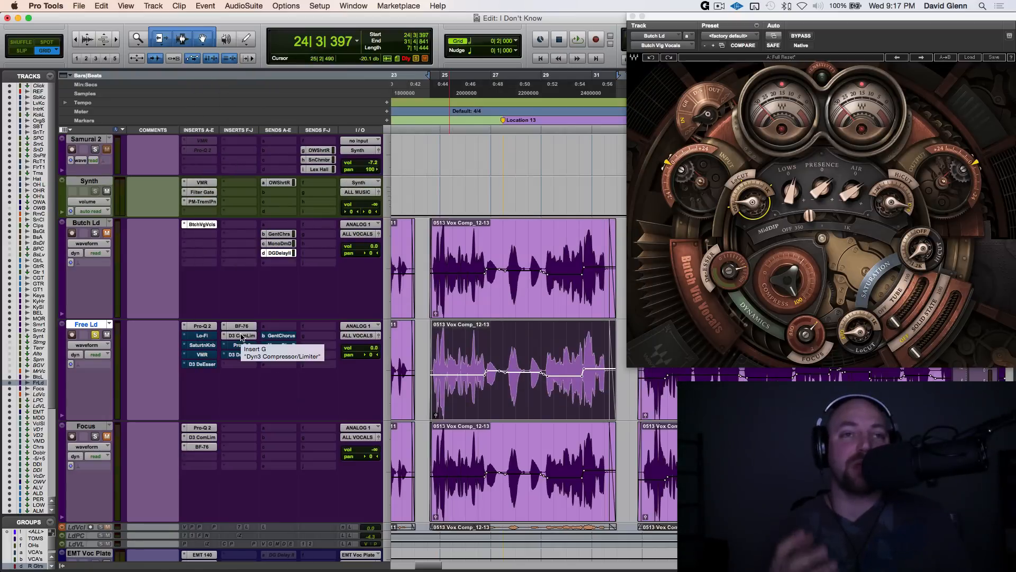
mouse_move(199, 335)
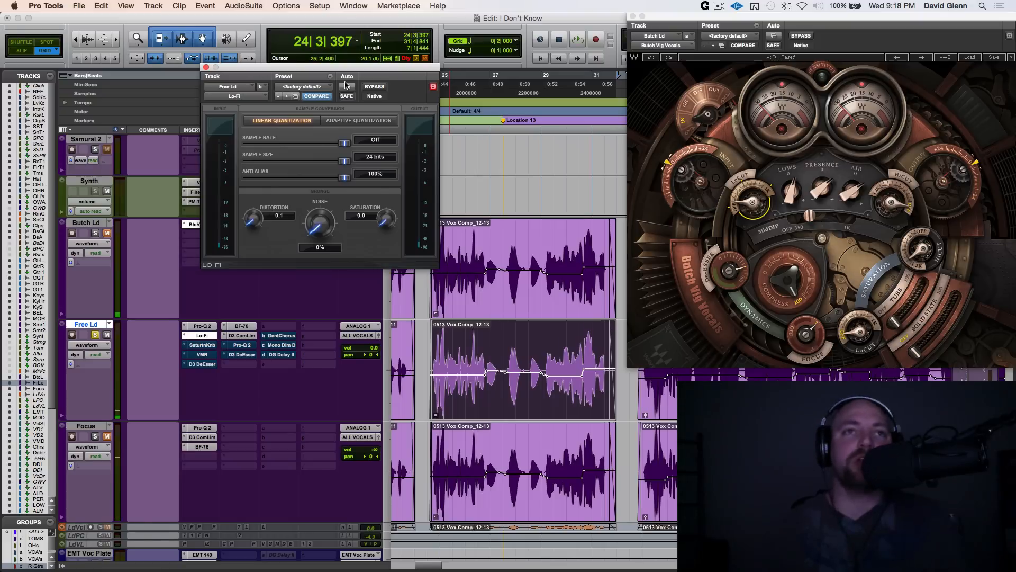
Step: Raise the Lo-Fi distortion amount on Free Ld to roughly 2.3–2.6
left_click(374, 86)
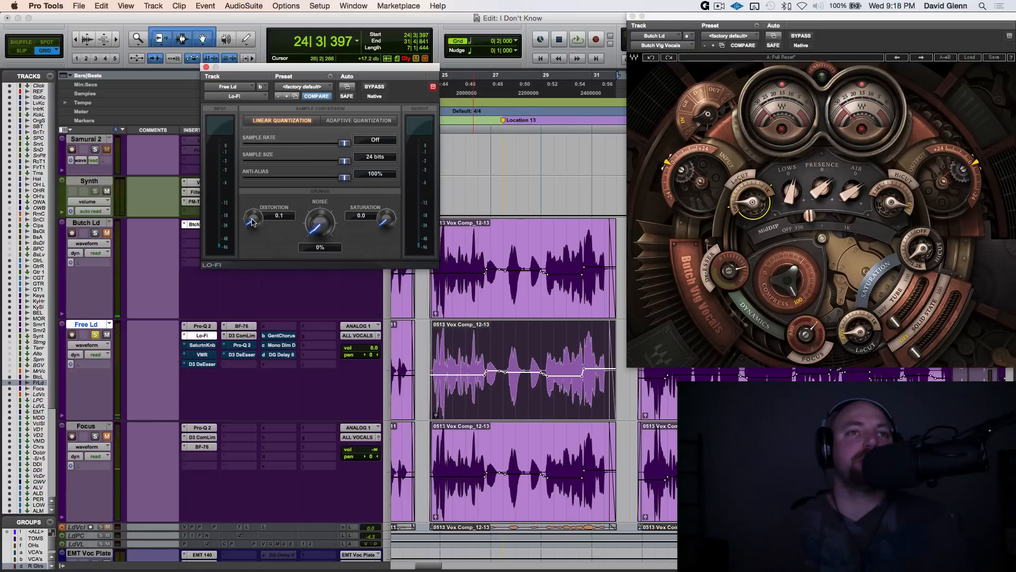
left_click(576, 39)
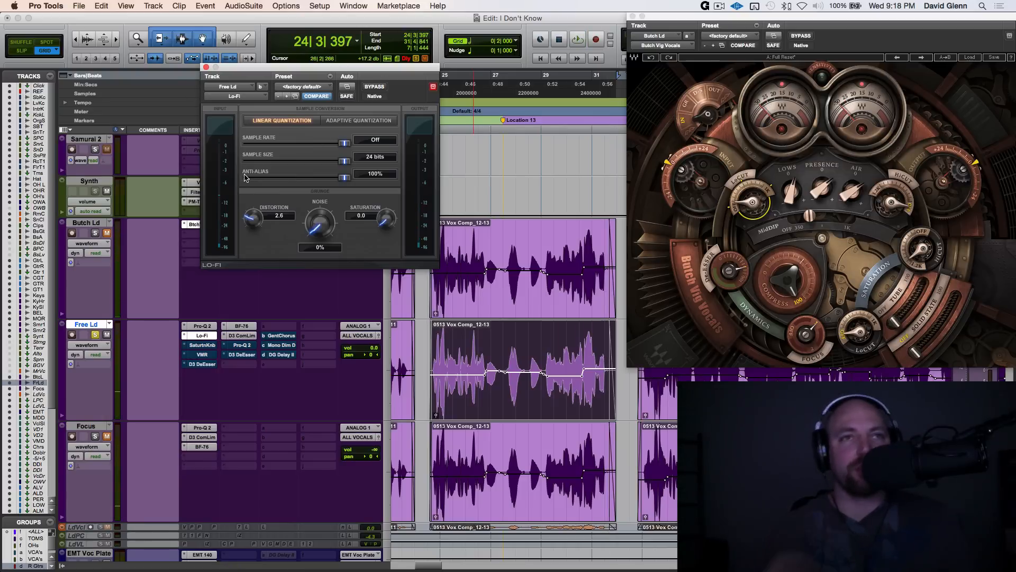
mouse_move(252, 216)
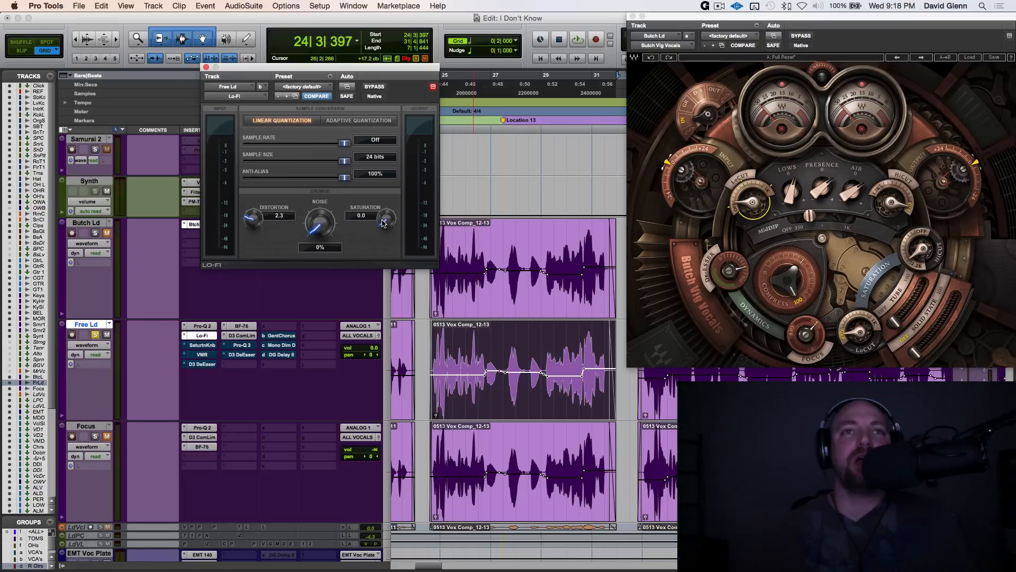
mouse_move(362, 225)
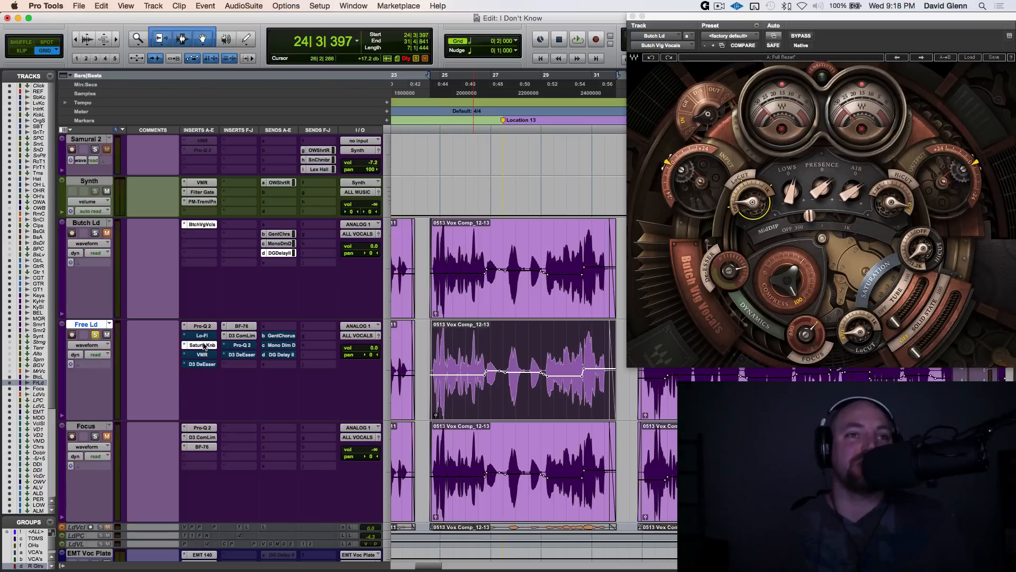
Step: With the vocal playing, sweep Free Ld's Softube Saturation Knob between 2.9 and 8.0 and settle it at 5.0
left_click(200, 344)
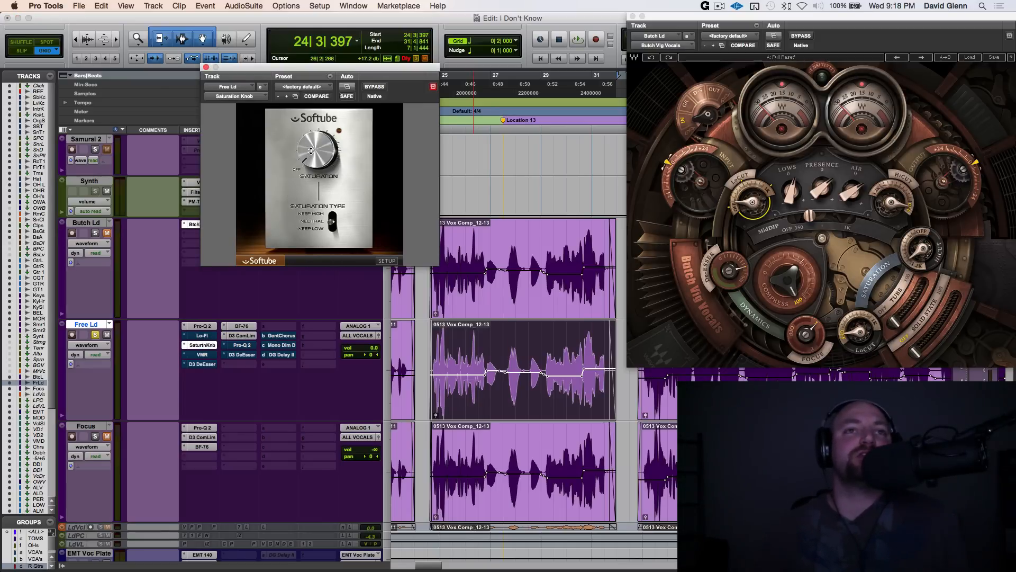
left_click(576, 39)
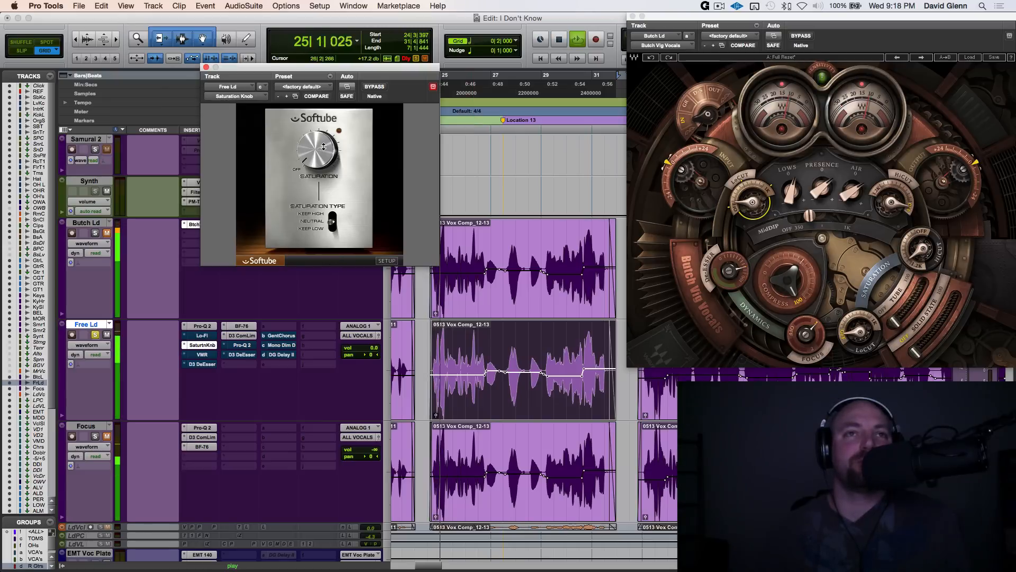
left_click_drag(317, 149, 322, 146)
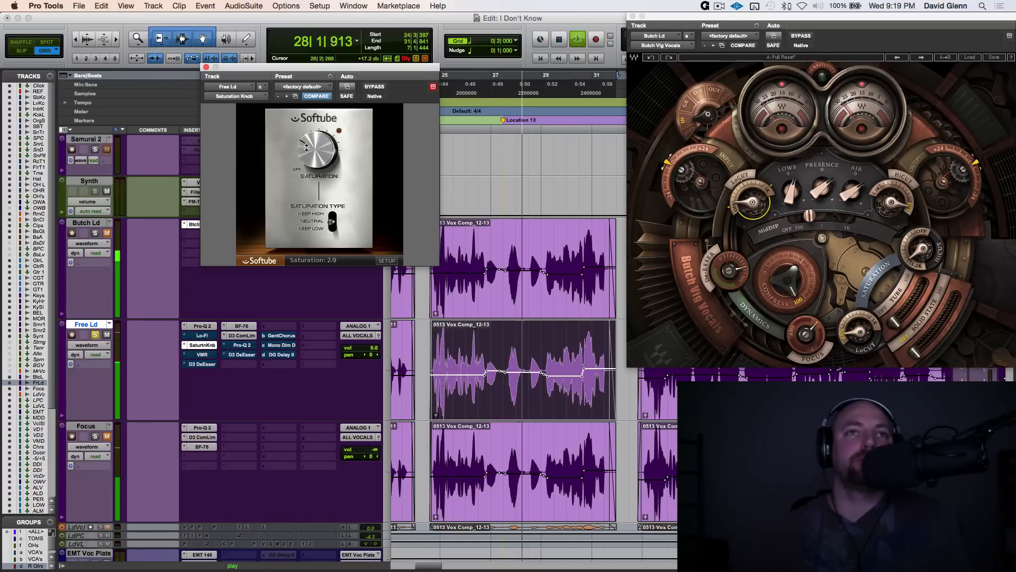
left_click_drag(318, 149, 324, 133)
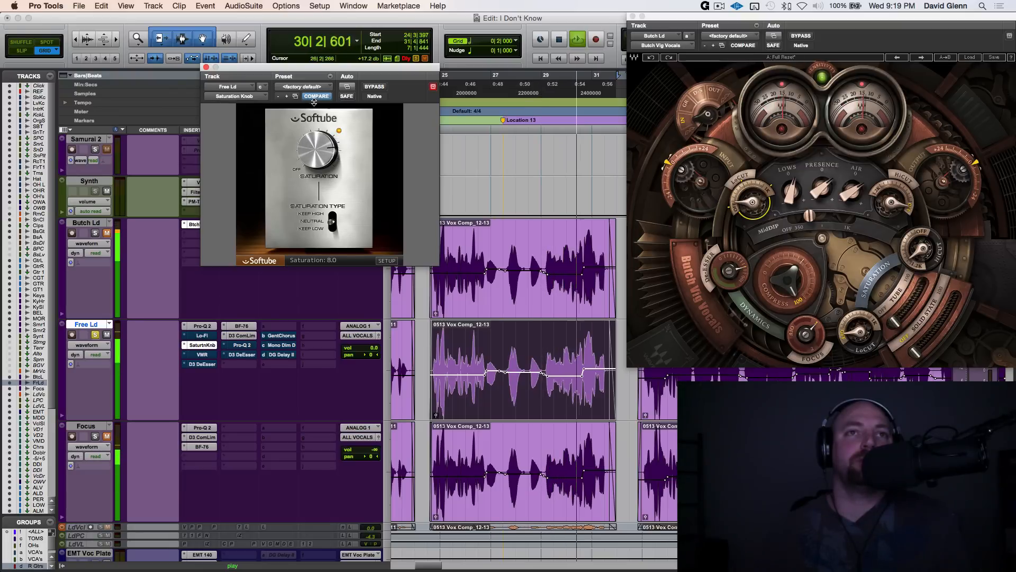
left_click_drag(318, 149, 318, 162)
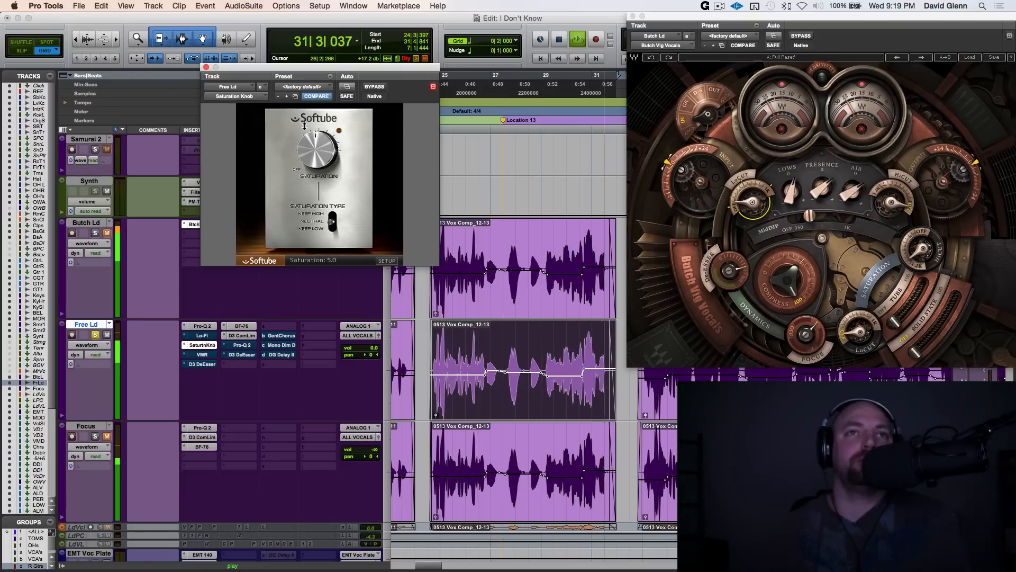
left_click_drag(324, 147, 327, 153)
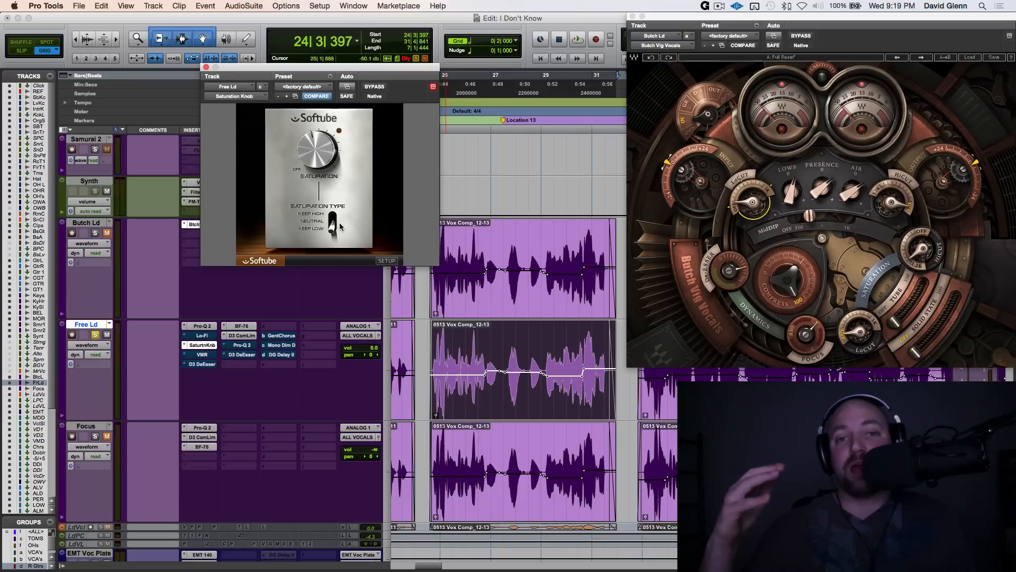
mouse_move(336, 230)
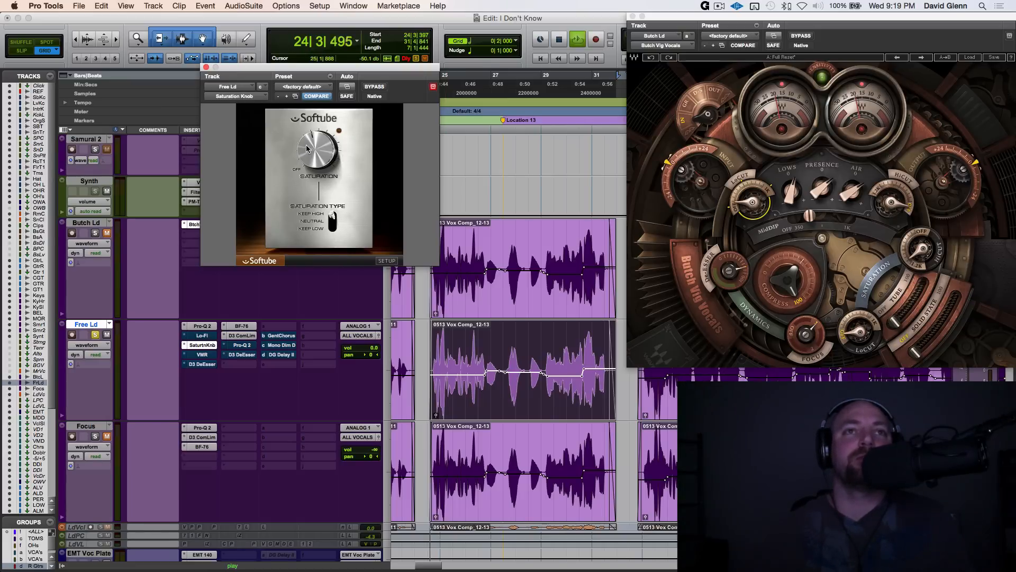
left_click_drag(318, 149, 314, 168)
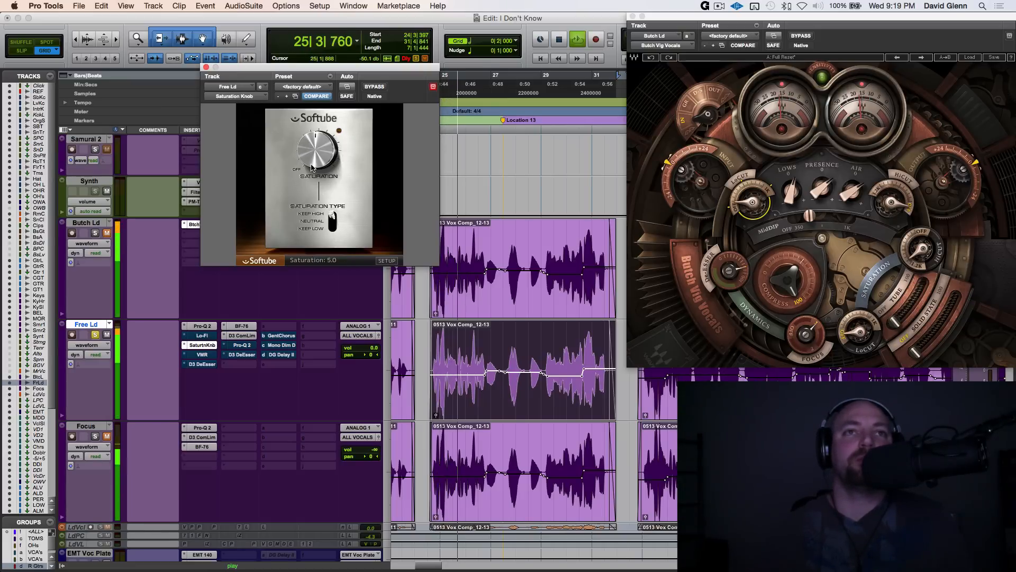
left_click_drag(317, 149, 314, 159)
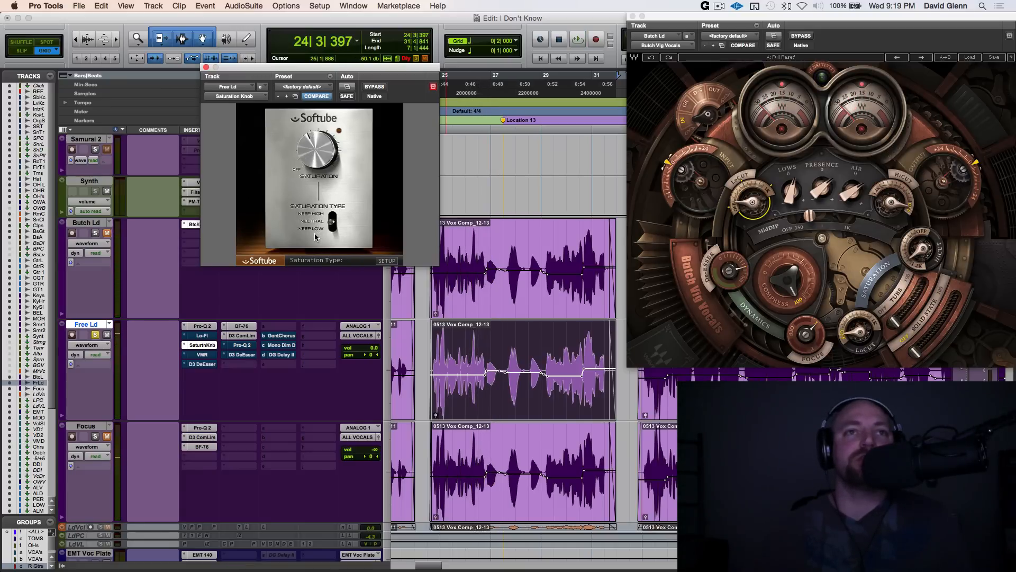
Step: Switch the Saturation Knob's saturation type to a different mode
left_click(576, 39)
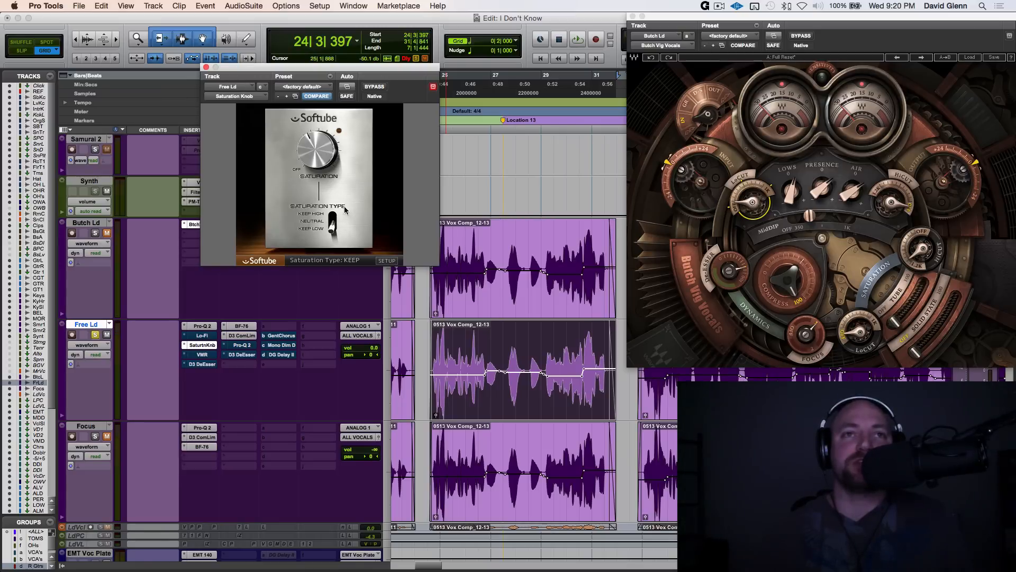
left_click(576, 40)
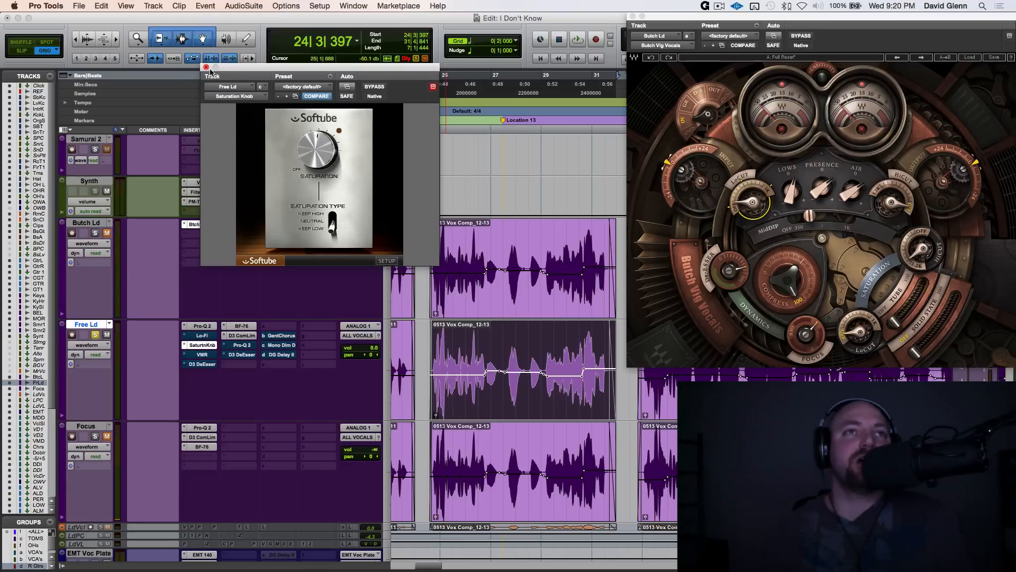
Step: Take Free Ld's Virtual Mix Rack out of bypass so its Revival module processes the vocal during playback
left_click_drag(317, 152, 299, 162)
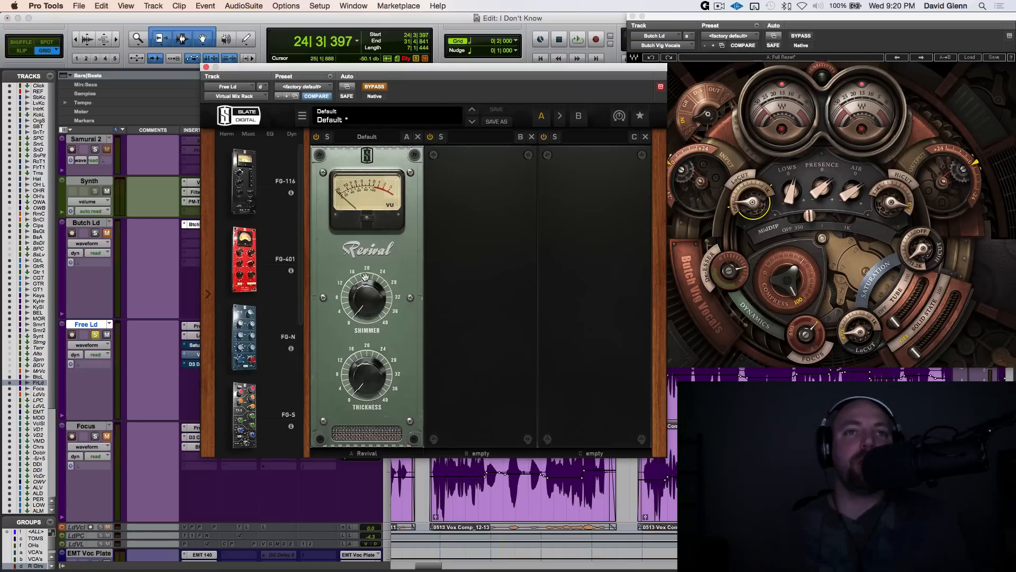
mouse_move(360, 300)
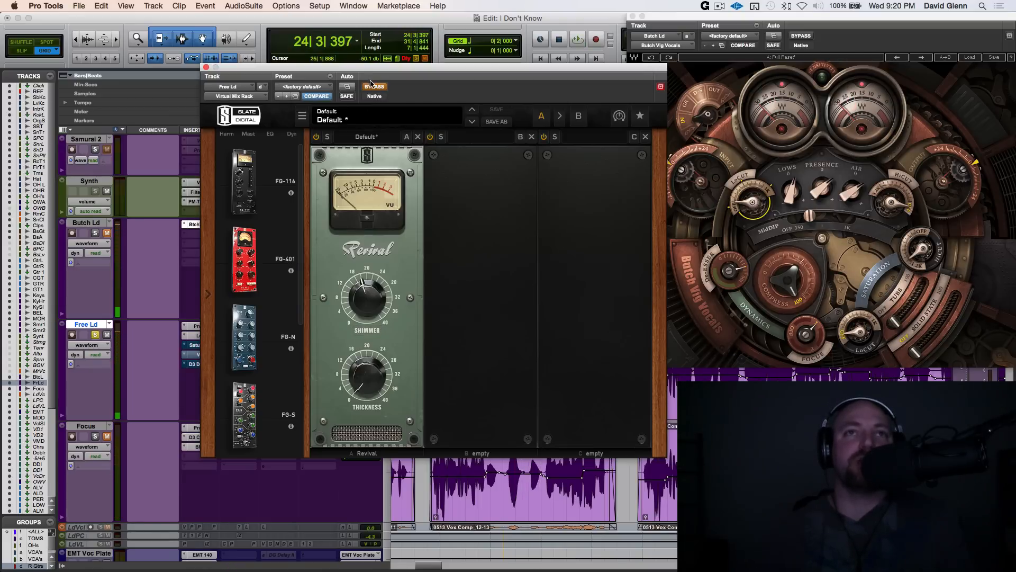
left_click(577, 39)
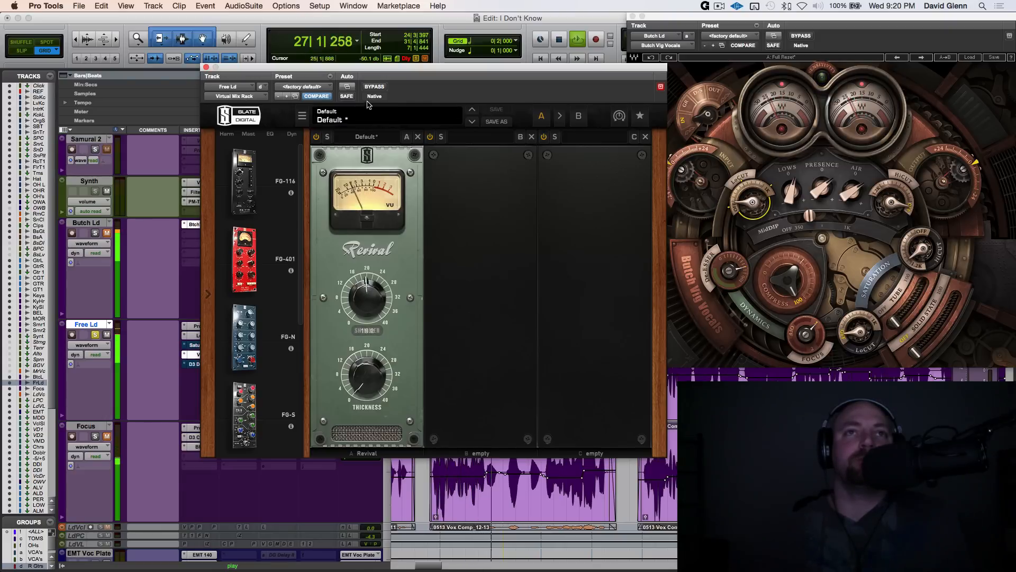
left_click(373, 86)
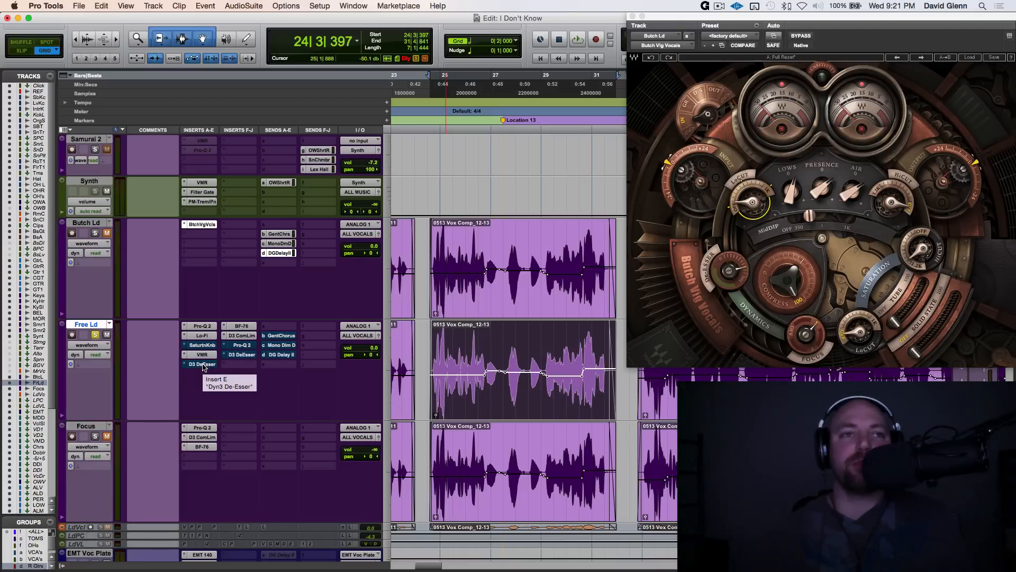
Step: Bring up Free Ld's Dyn3 De-Esser and select a sibilant vocal phrase to audition
left_click(200, 363)
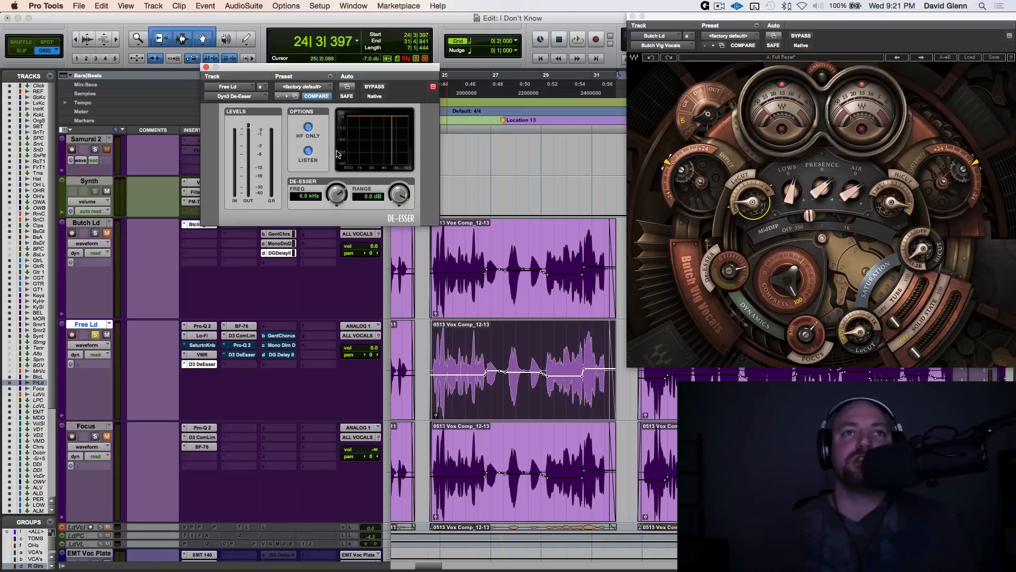
mouse_move(418, 193)
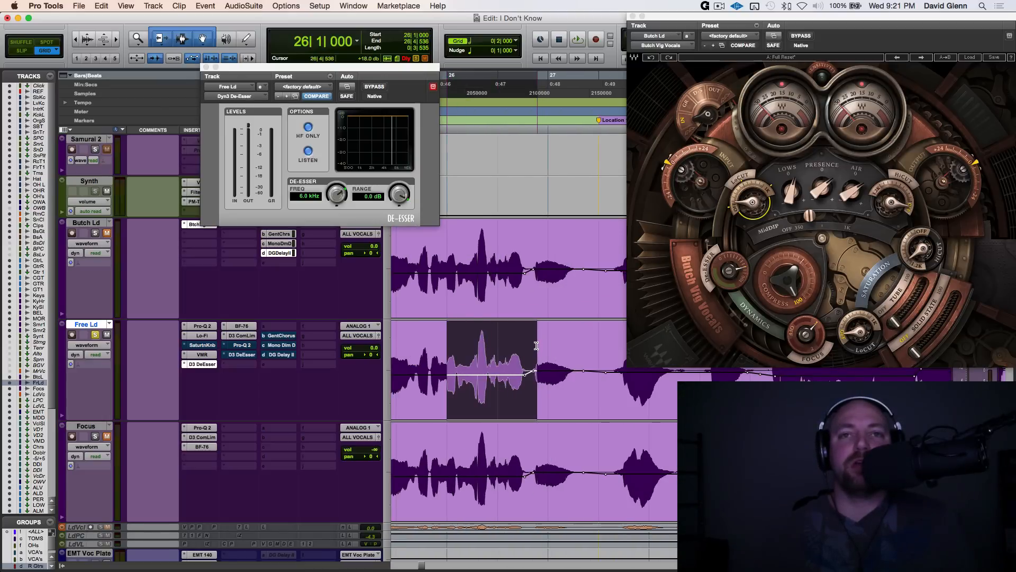
left_click(576, 39)
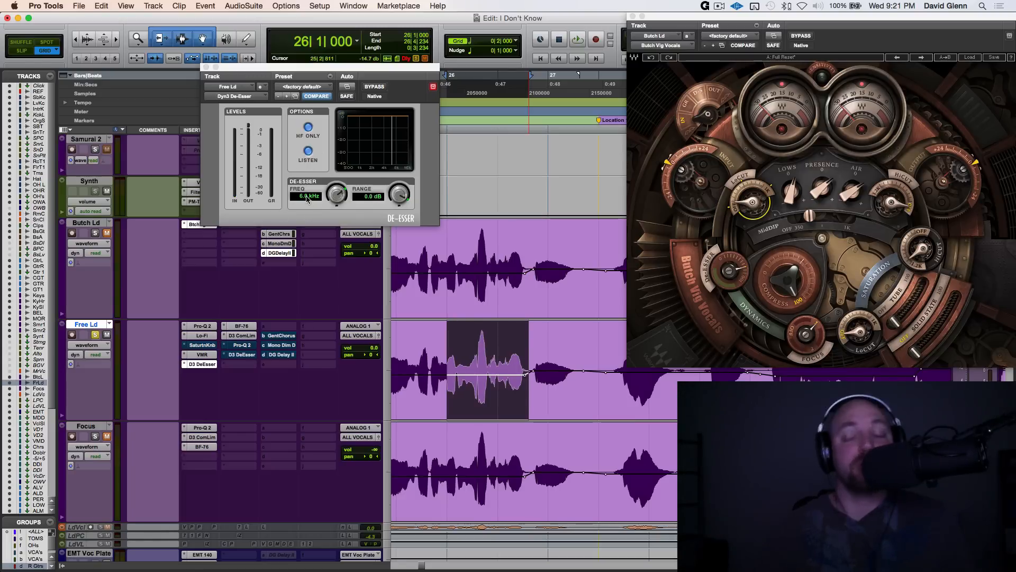
left_click(576, 39)
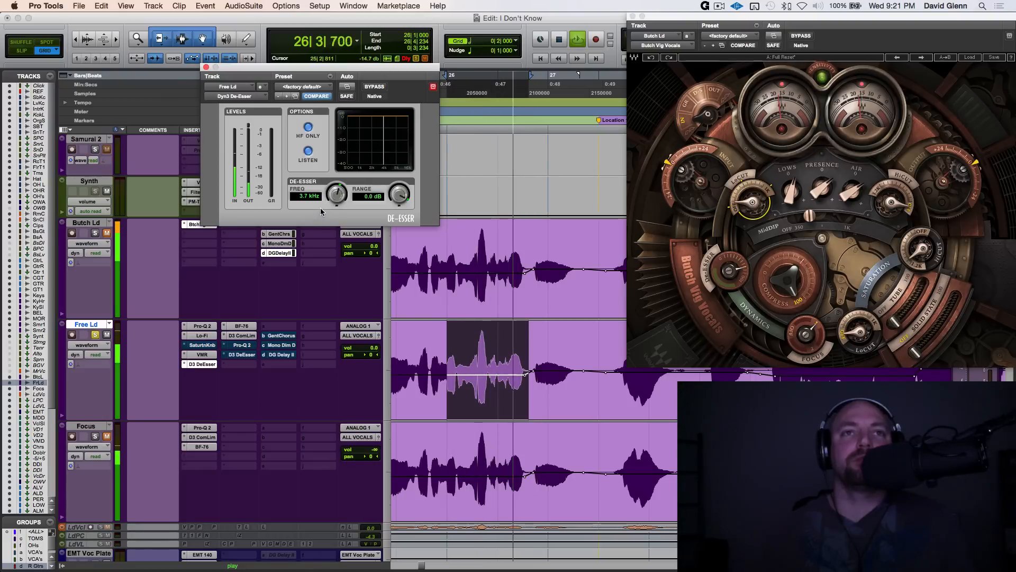
Step: Sweep the De-Esser frequency through 3.7–7.2 kHz with Listen on, settling at 7.5 kHz
left_click_drag(324, 193, 330, 184)
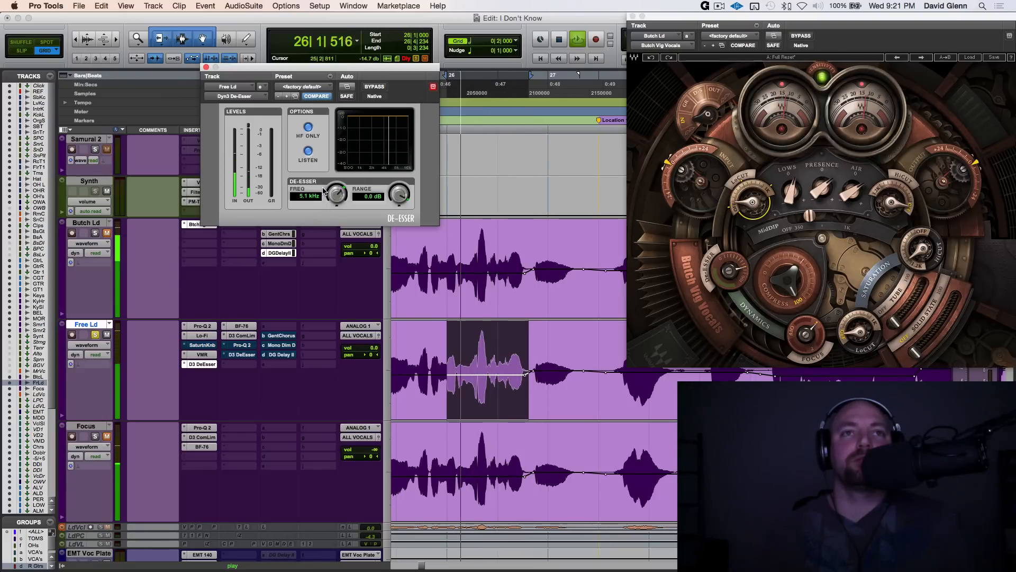
left_click_drag(334, 194, 336, 188)
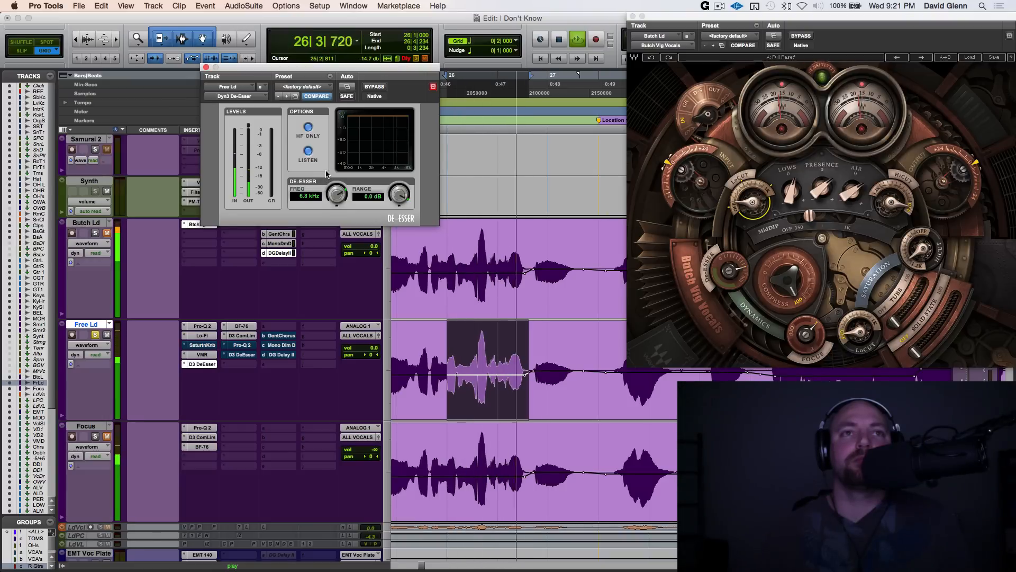
left_click_drag(336, 192, 339, 189)
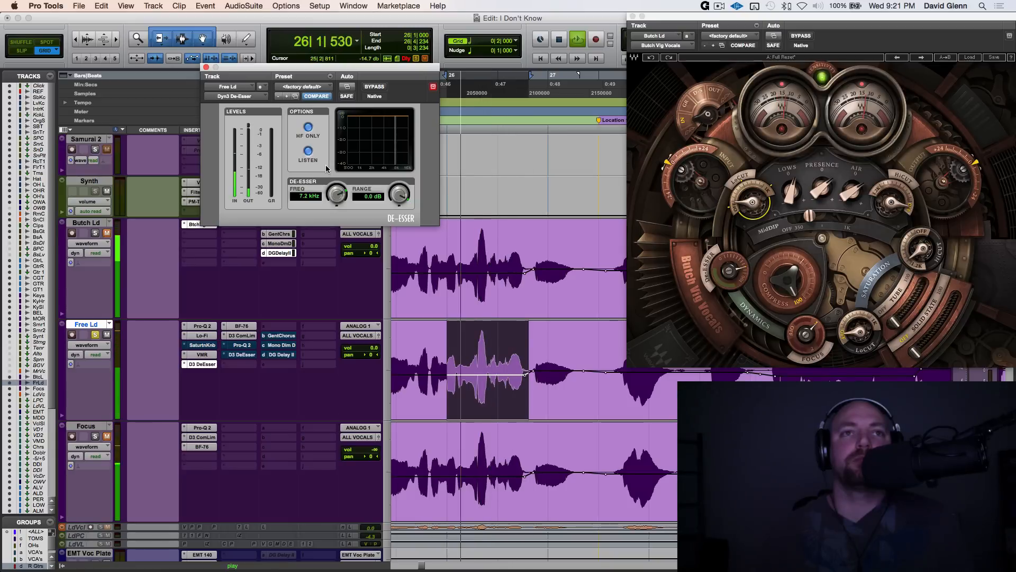
left_click_drag(336, 192, 335, 201)
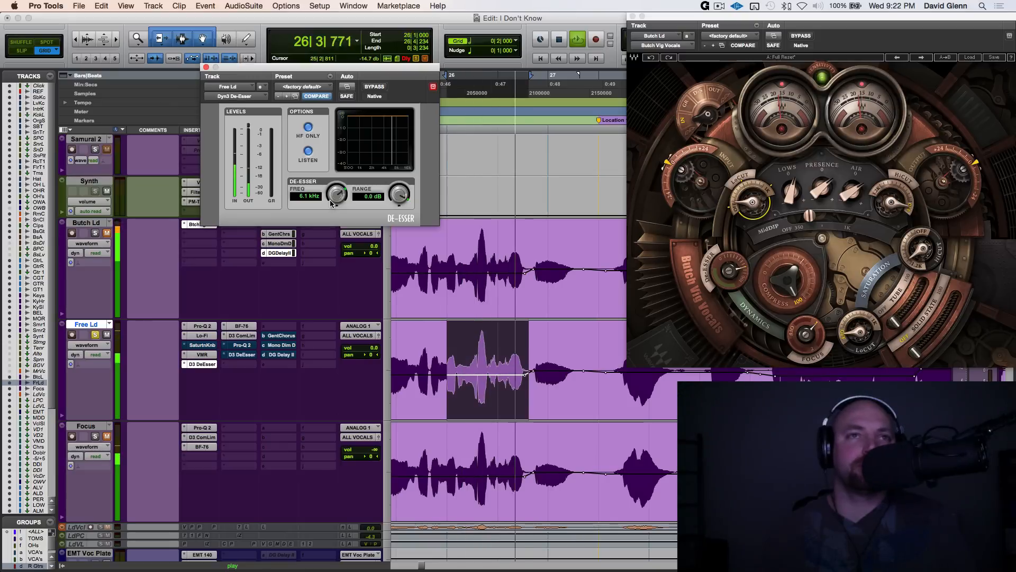
left_click_drag(336, 194, 339, 184)
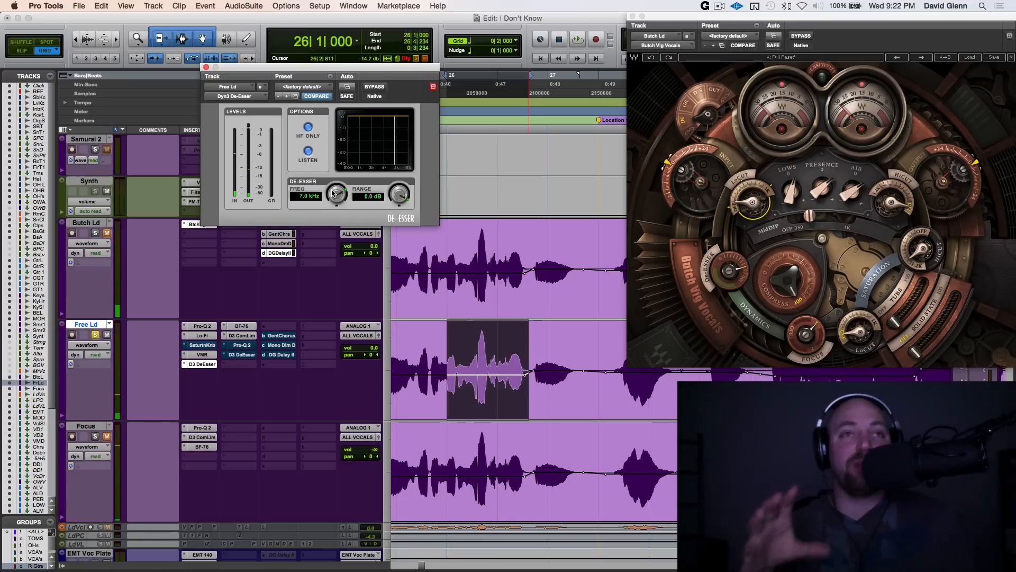
left_click(576, 39)
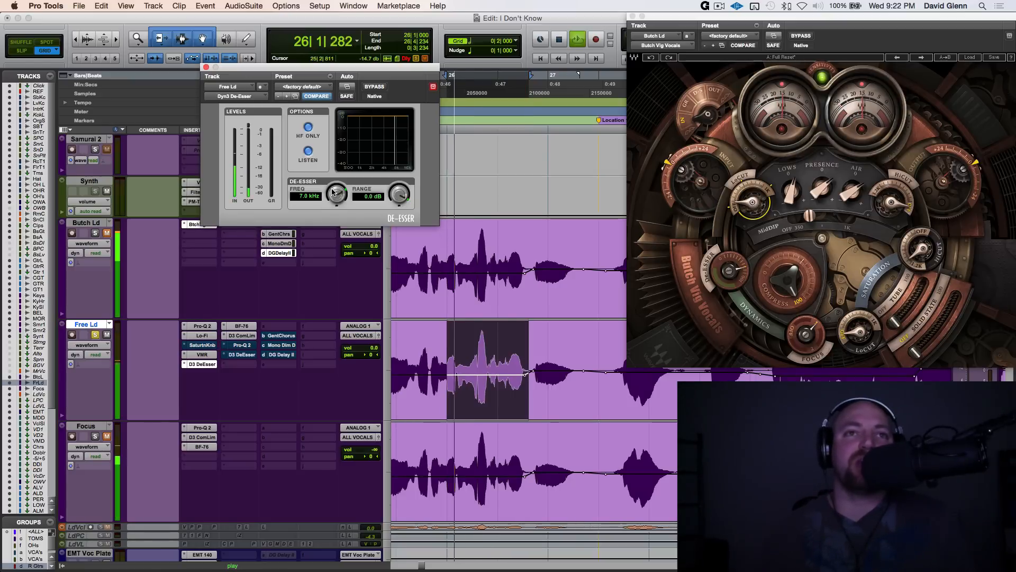
left_click_drag(336, 195, 340, 189)
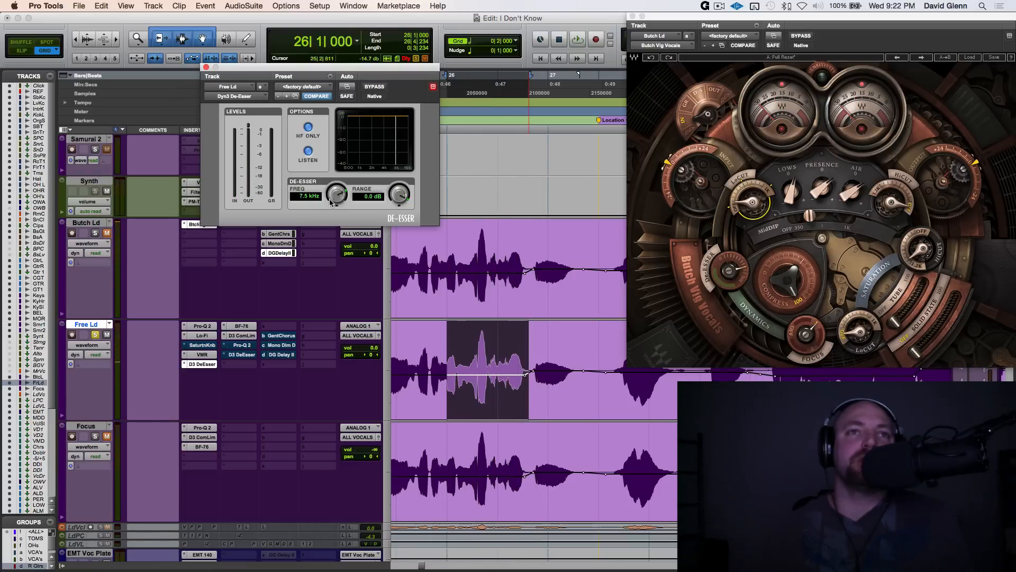
mouse_move(370, 219)
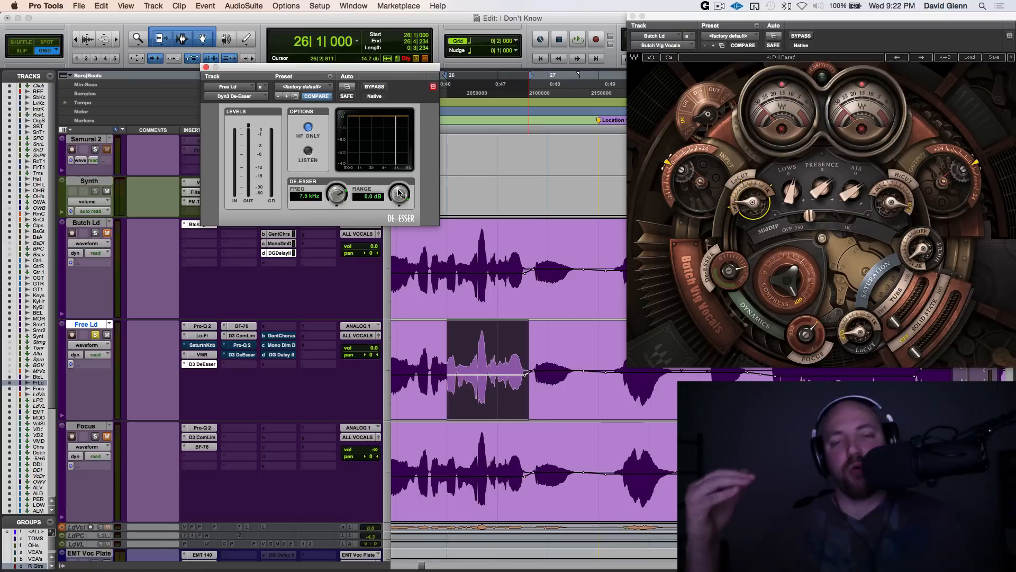
Step: Turn Listen off and deepen the De-Esser range to about -8.7 dB at 7.5 kHz
left_click(576, 39)
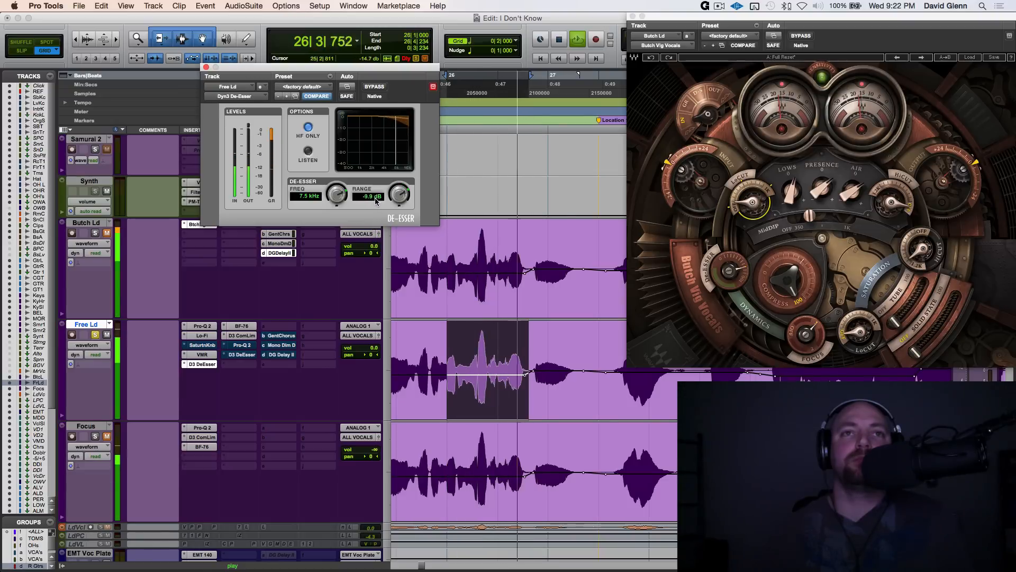
left_click_drag(397, 193, 398, 190)
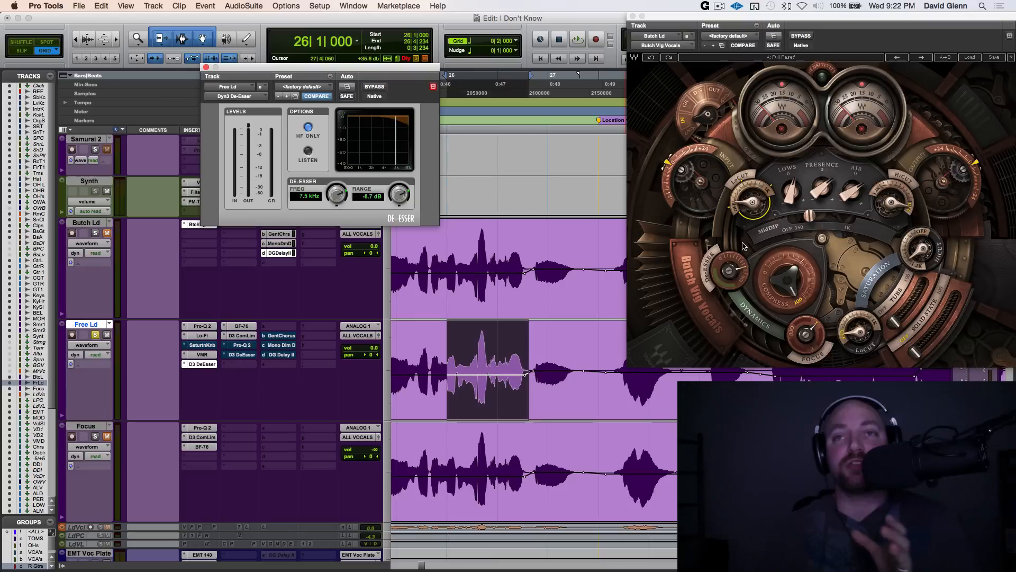
mouse_move(733, 272)
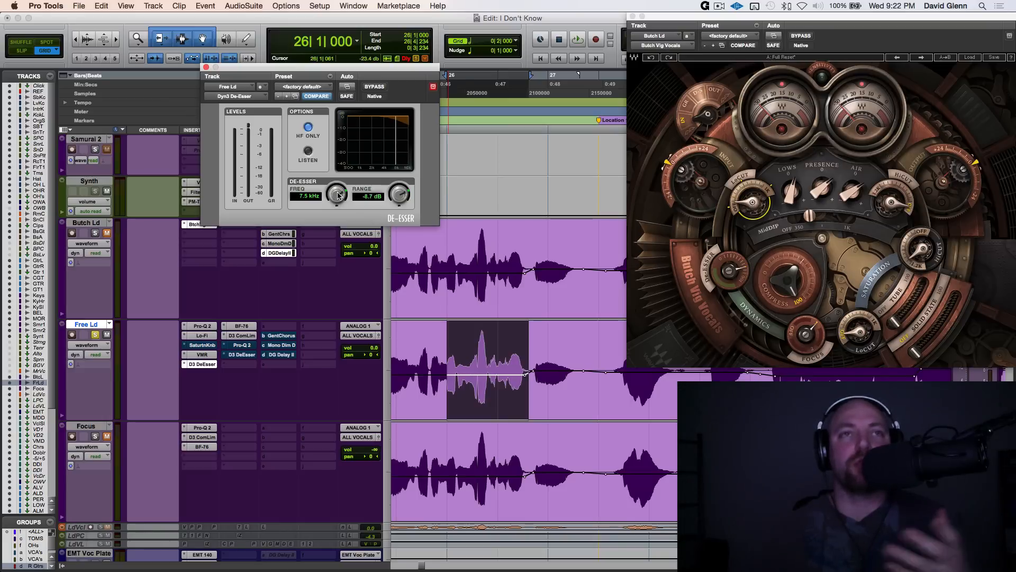
mouse_move(322, 144)
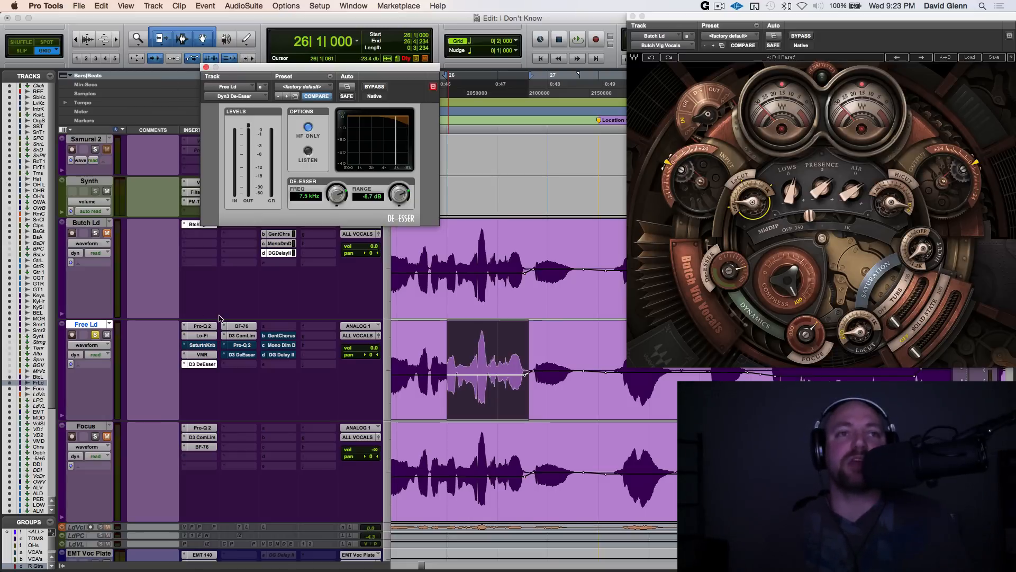
mouse_move(319, 137)
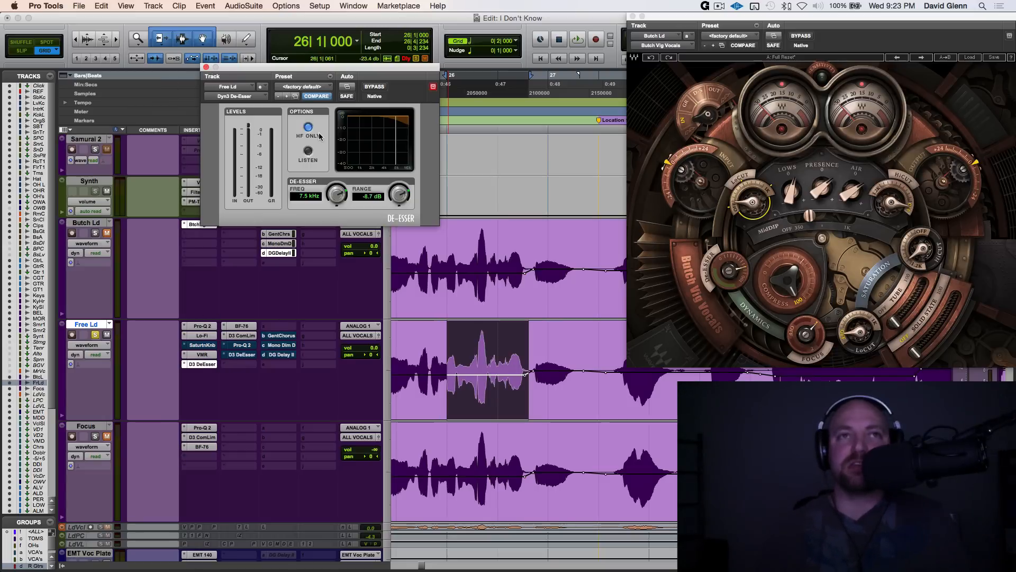
left_click_drag(399, 191, 400, 184)
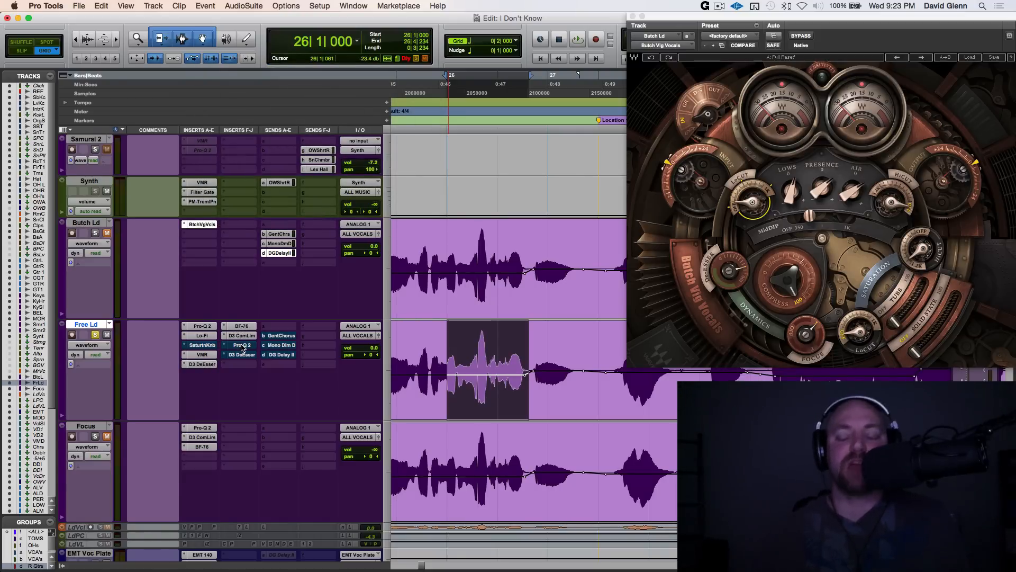
mouse_move(240, 345)
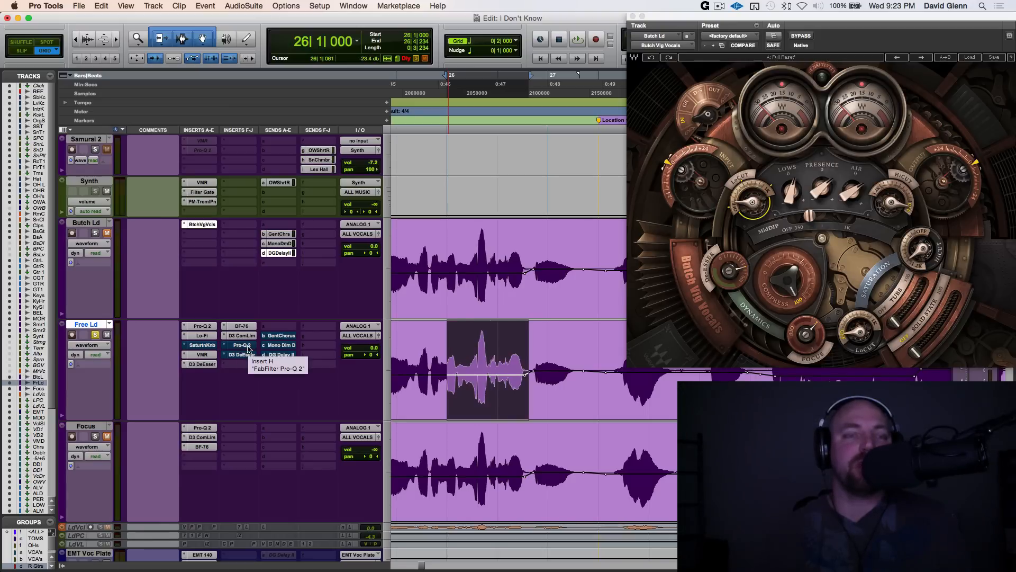
mouse_move(245, 344)
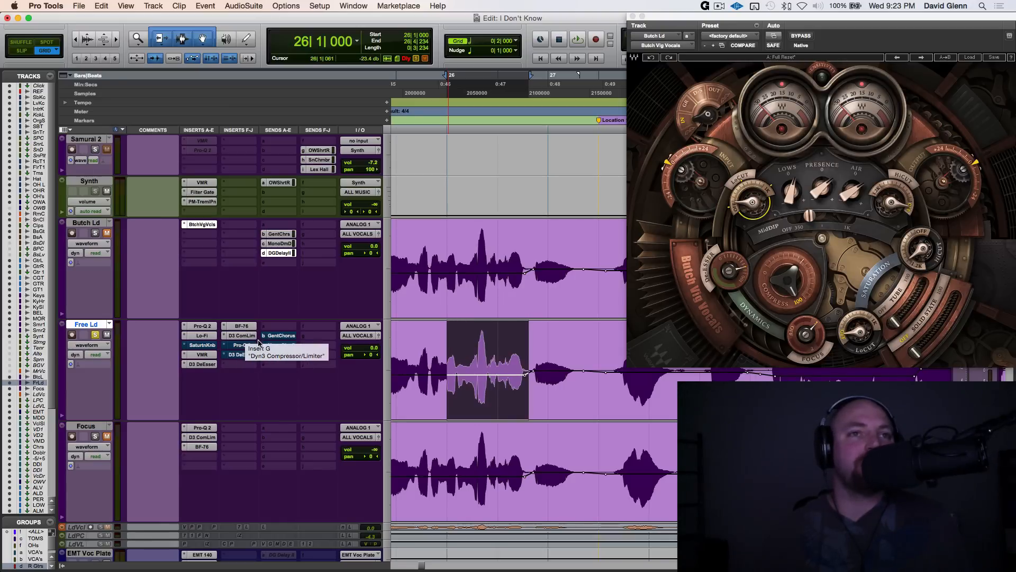
mouse_move(238, 345)
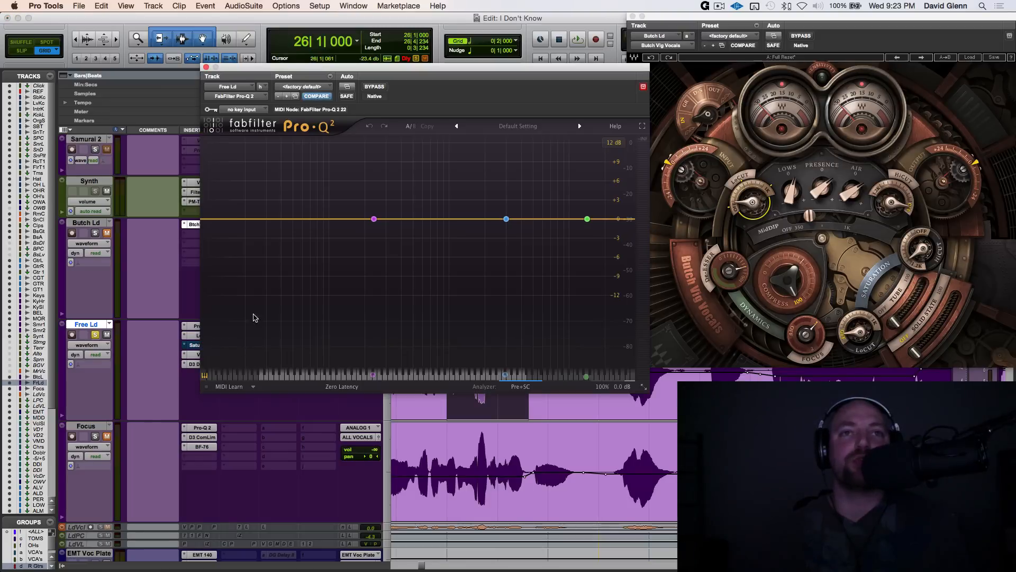
mouse_move(415, 233)
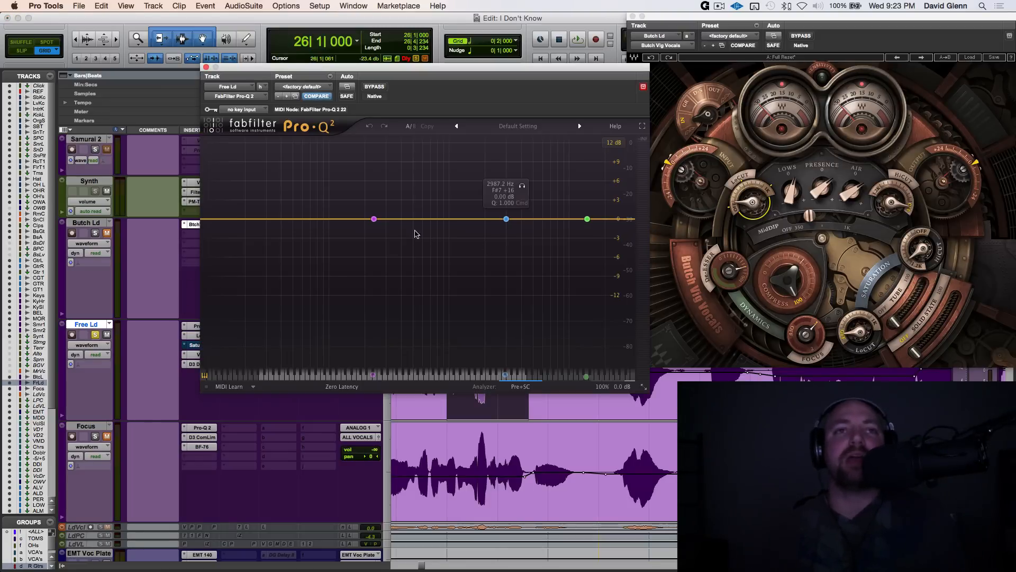
Step: Inspect the Pro-Q 2 bands and boost the middle bell about +2.7 dB at 3125 Hz during playback
left_click(374, 218)
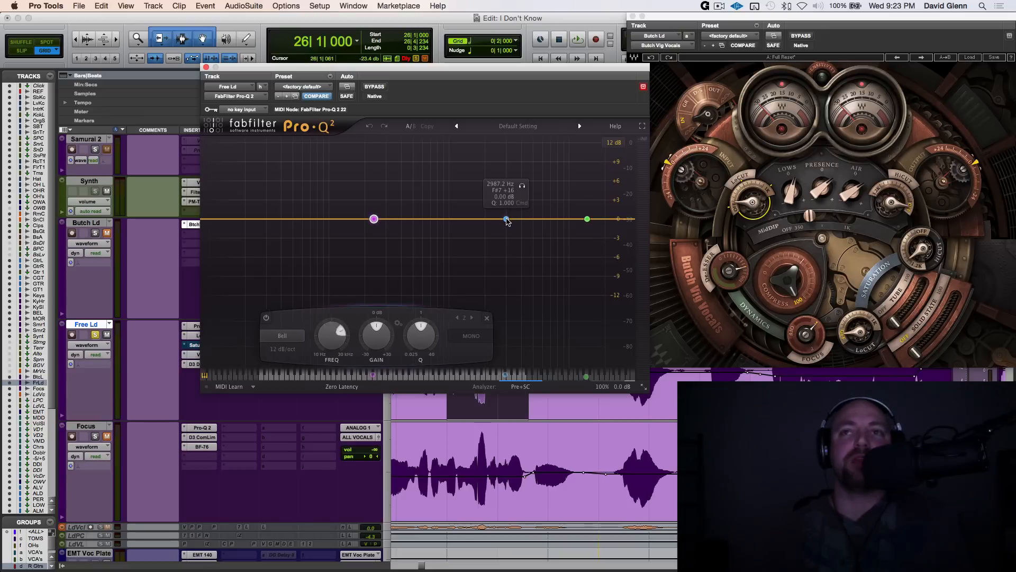
left_click(506, 219)
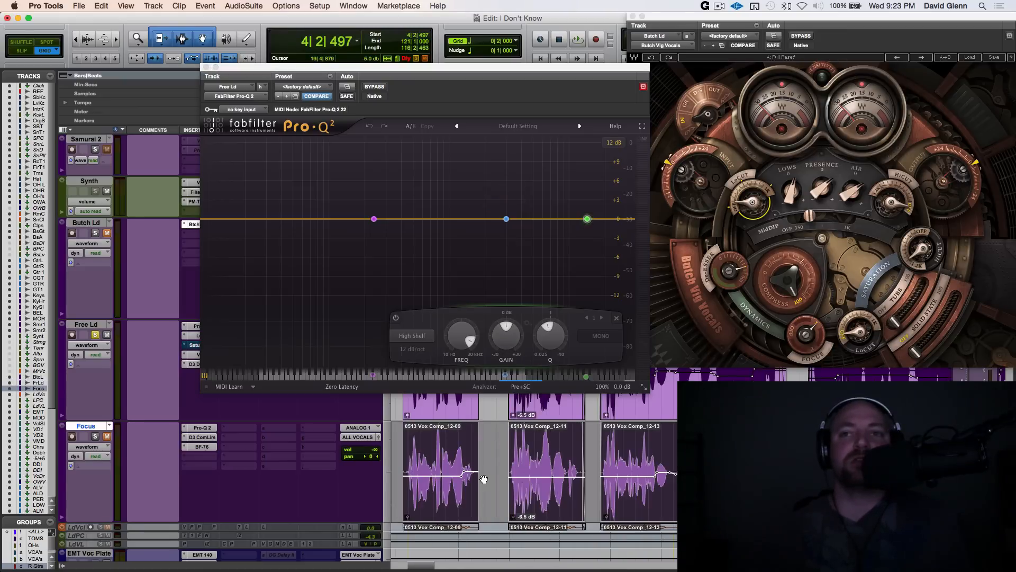
left_click(576, 39)
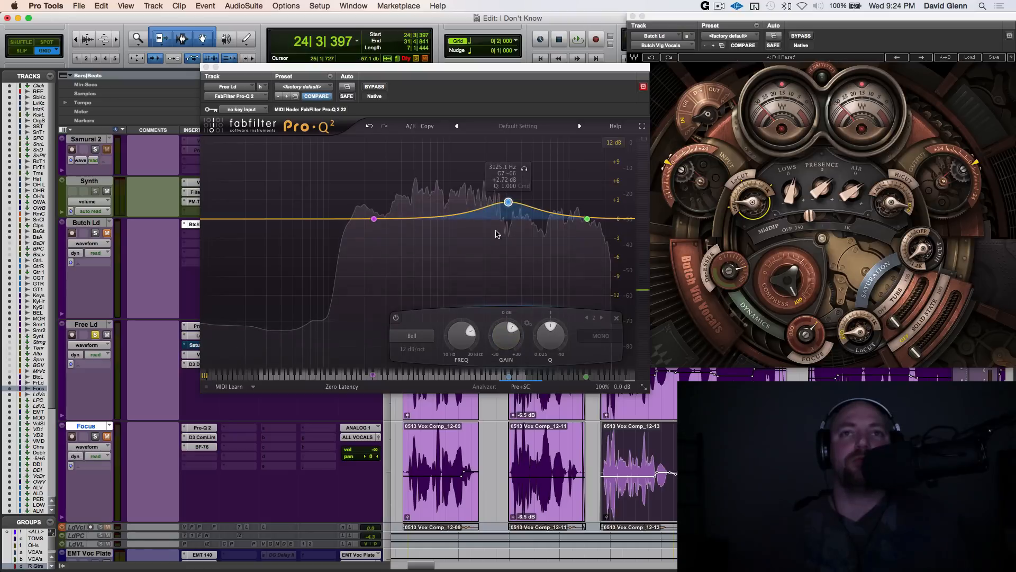
left_click(576, 39)
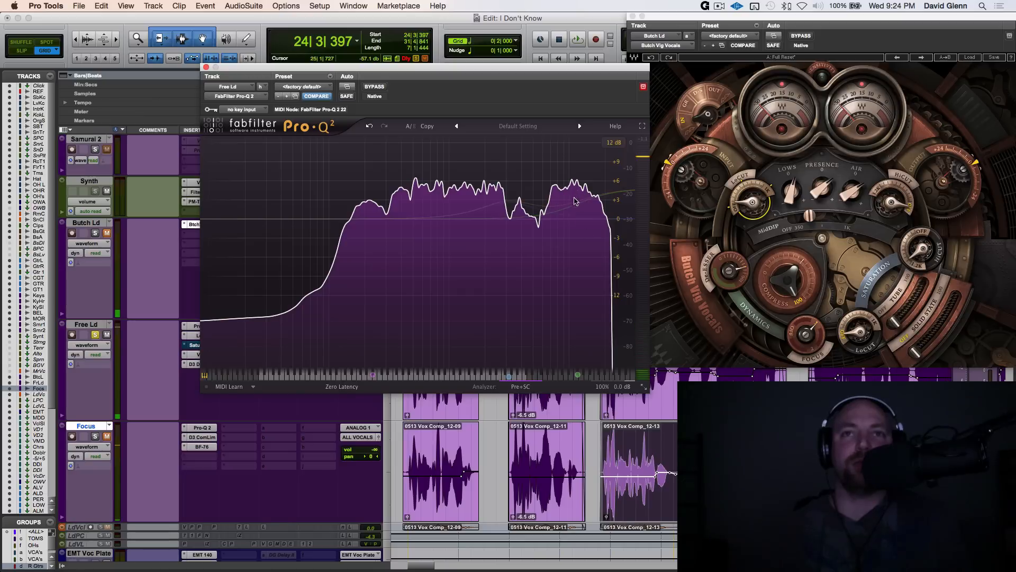
Step: Raise the Pro-Q 2 high shelf near 11.8 kHz for air and adjust the spectrum analyzer settings
left_click(576, 204)
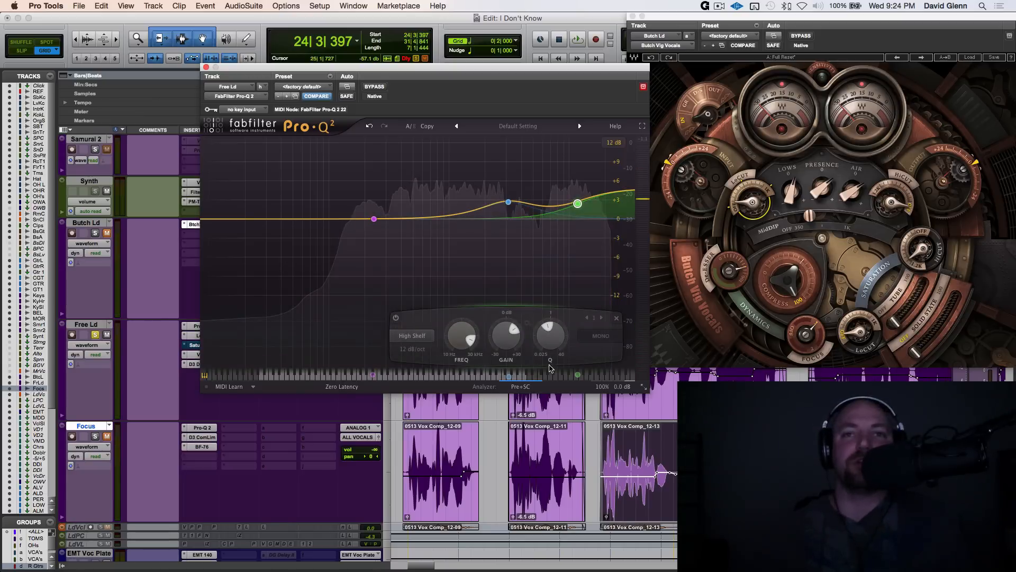
left_click(521, 386)
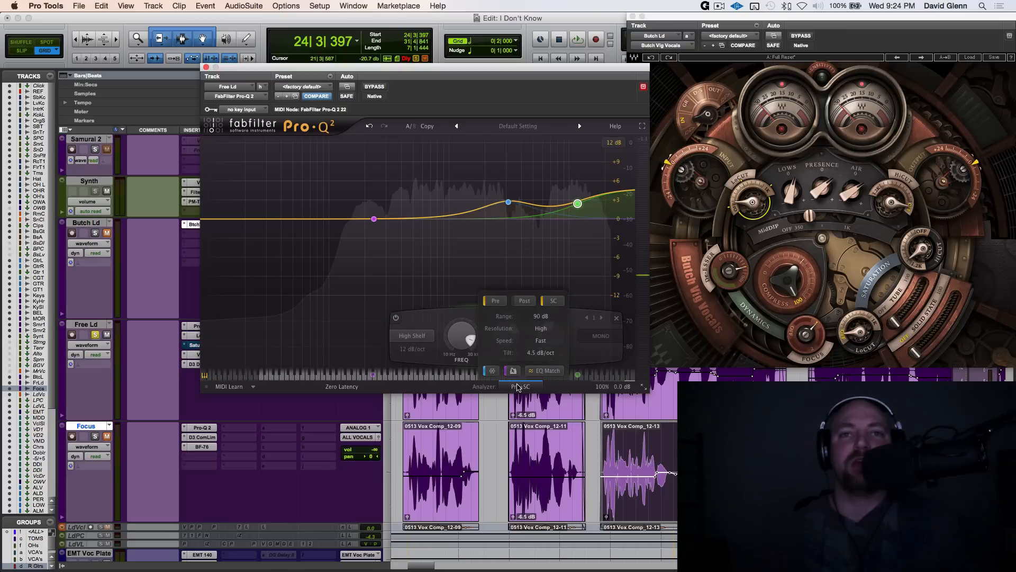
left_click(553, 299)
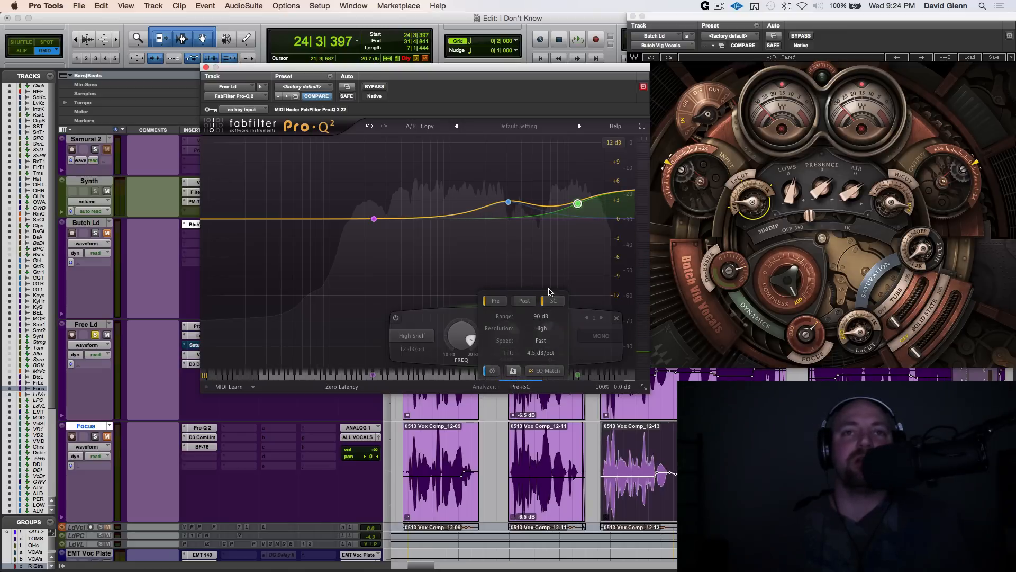
mouse_move(427, 223)
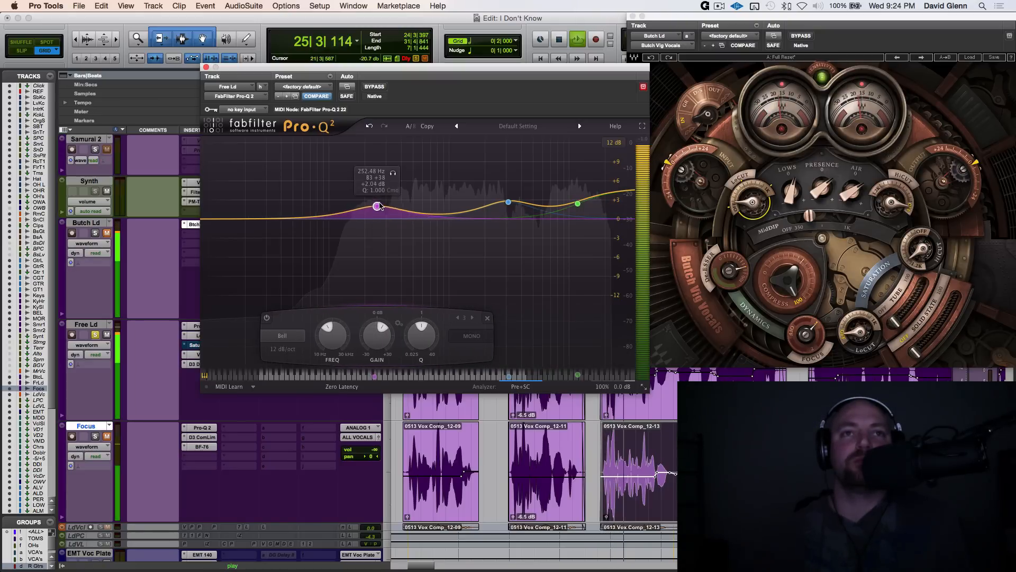
Step: Boost the low bell band about +2.5 dB around 252 Hz
left_click_drag(375, 206, 377, 209)
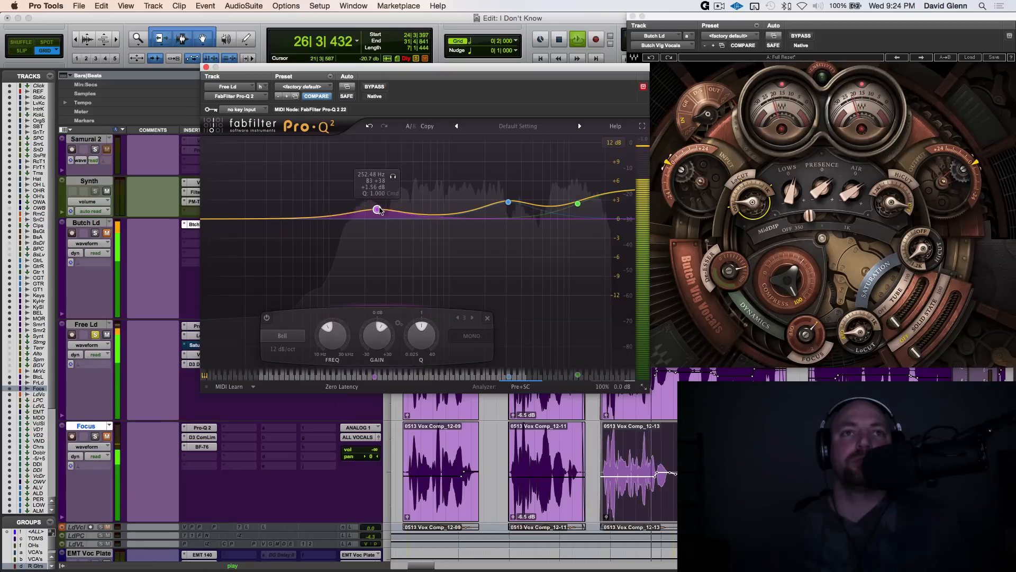
left_click_drag(375, 209, 375, 211)
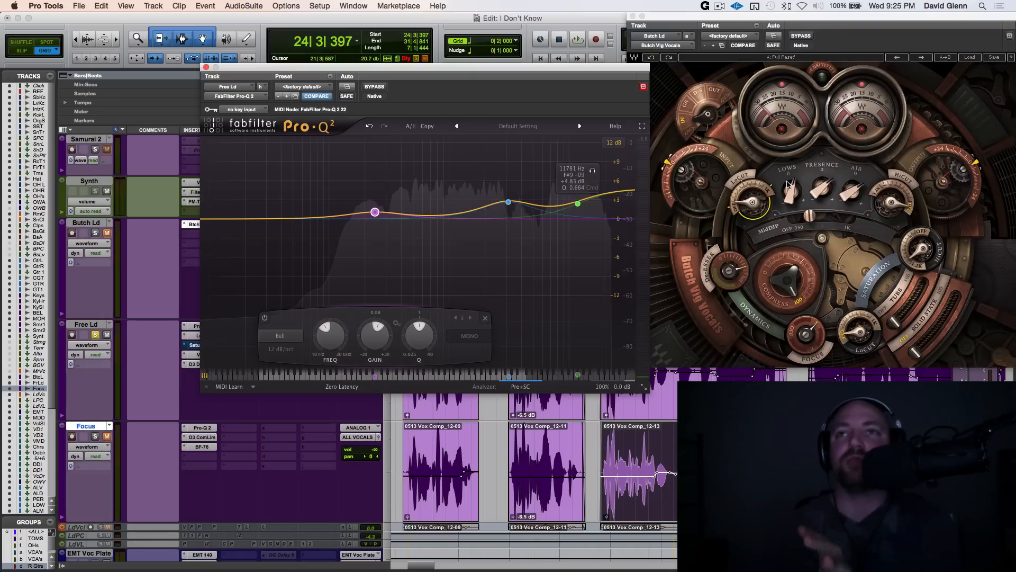
mouse_move(437, 223)
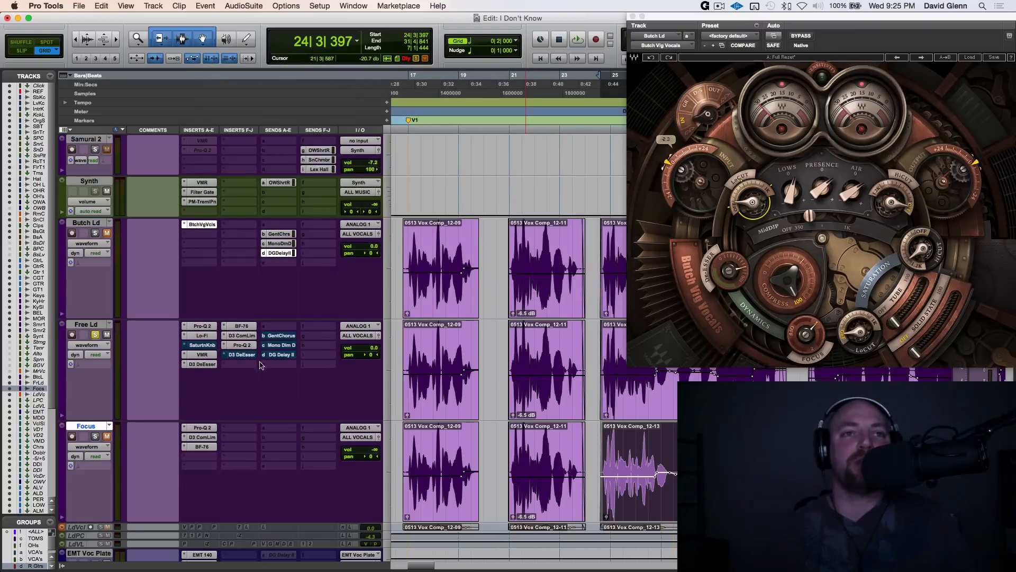
Step: Set Free Ld's Dyn3 De-Esser to 7.5 kHz with about -3.6 dB range and close it
left_click(240, 354)
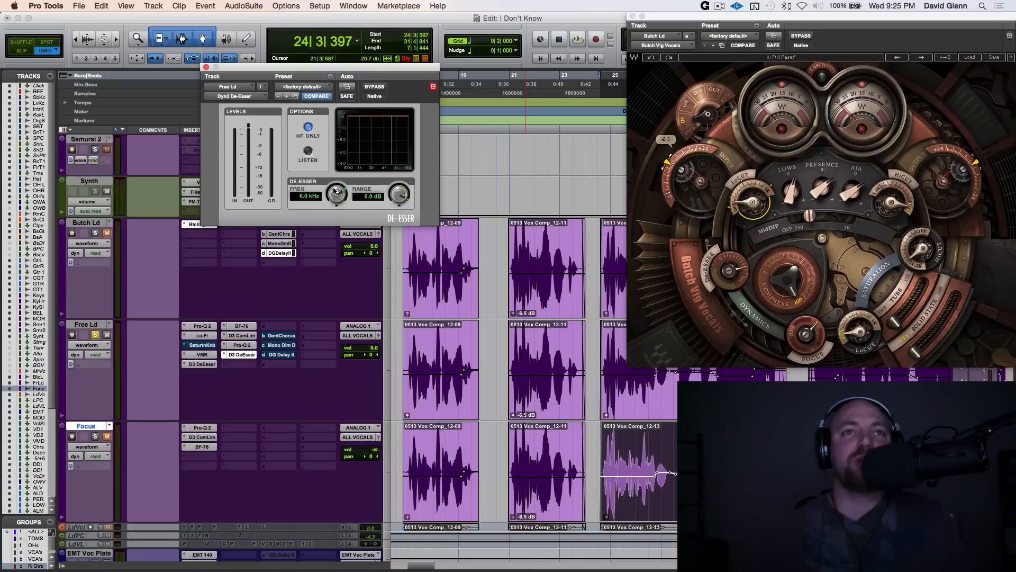
left_click_drag(336, 195, 335, 181)
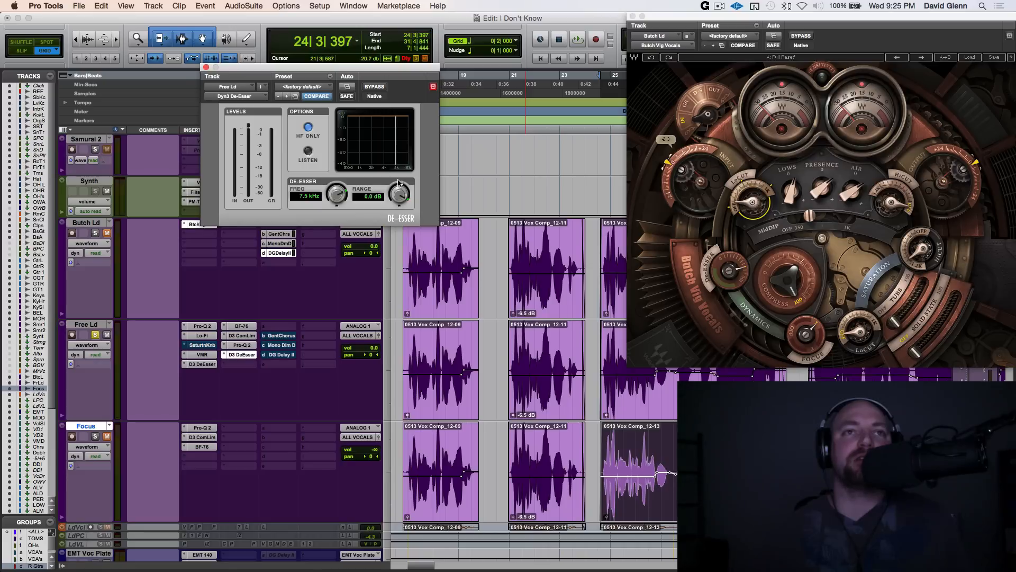
left_click(576, 39)
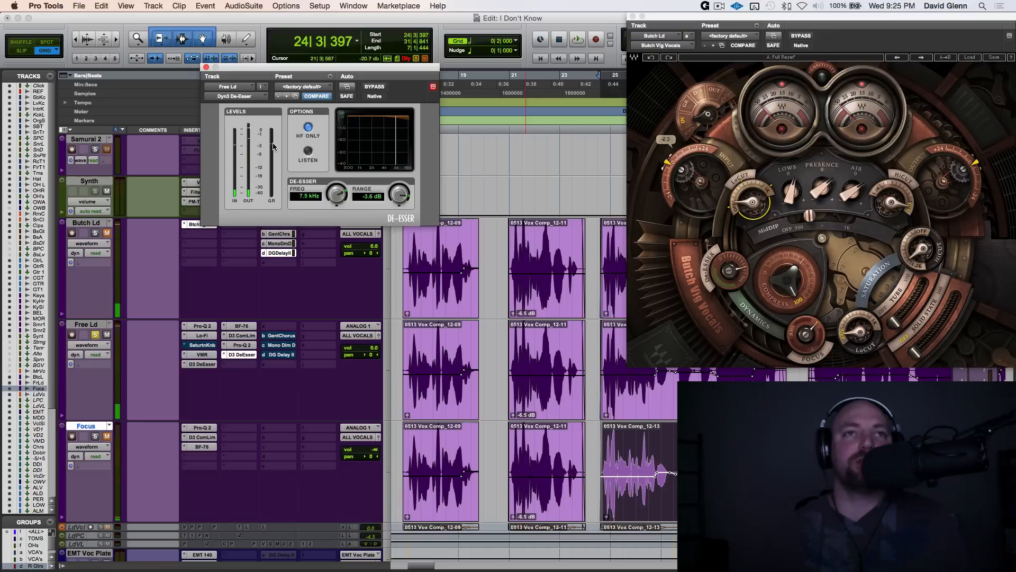
mouse_move(287, 144)
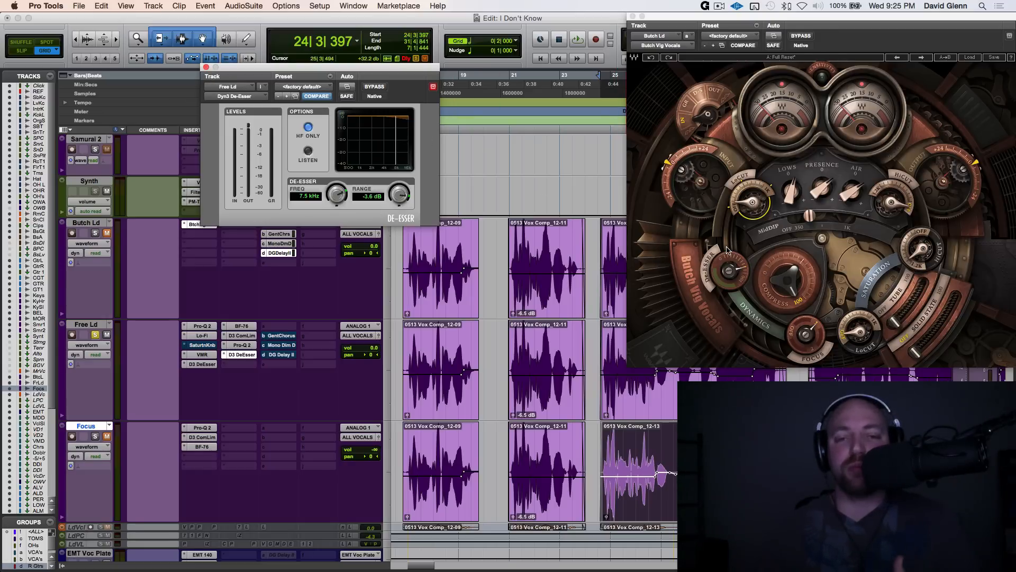
left_click(506, 285)
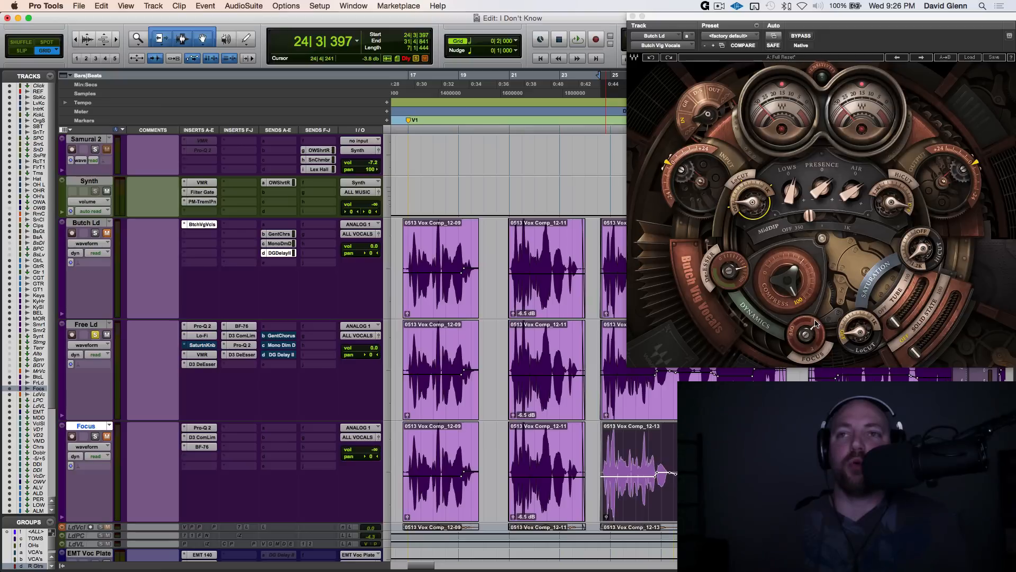
mouse_move(815, 357)
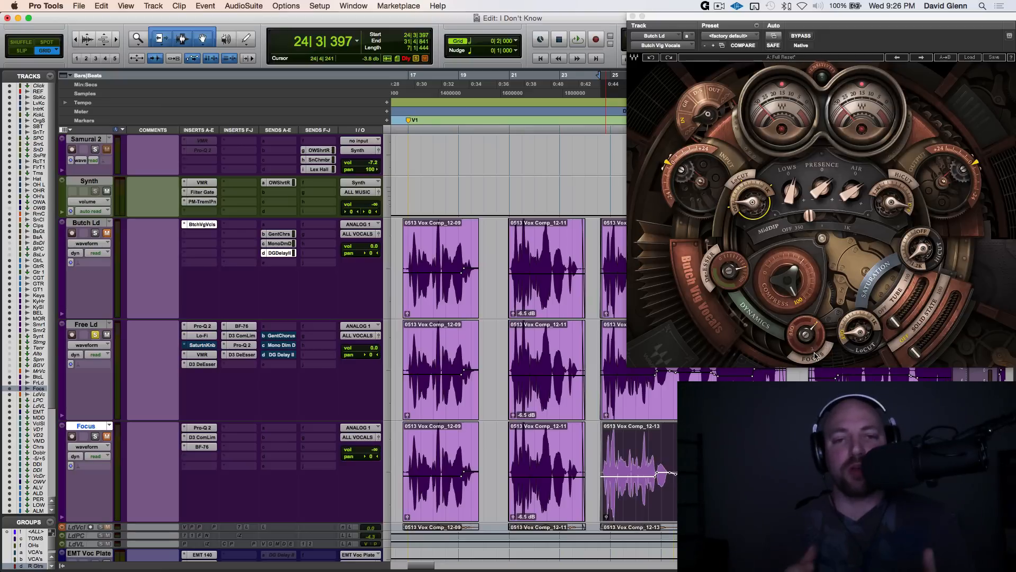
mouse_move(809, 351)
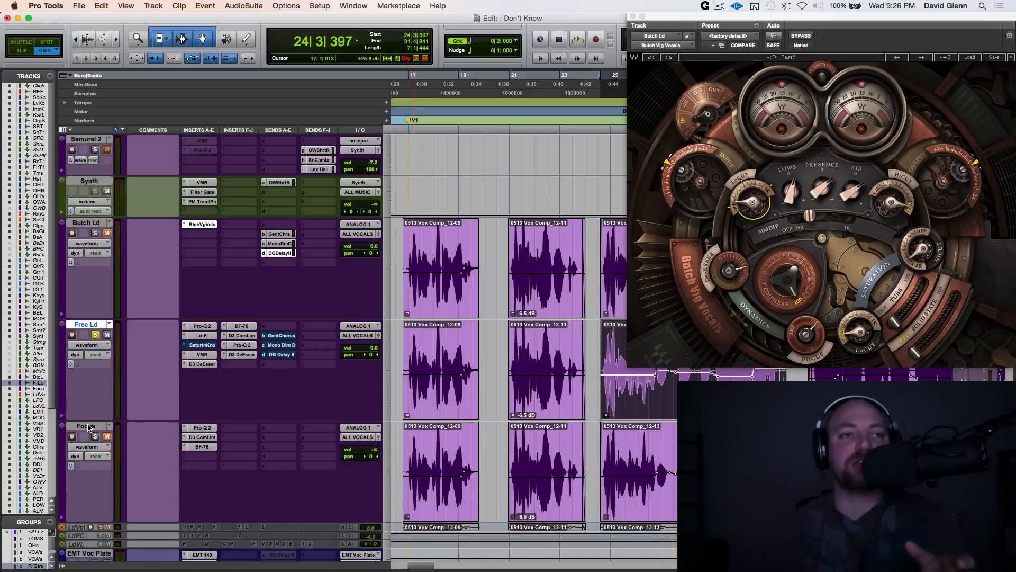
Step: Raise Focus to +7.8 dB and shift its Pro-Q 2 band-pass cuts to about 758 Hz and 1.3 kHz
left_click(202, 427)
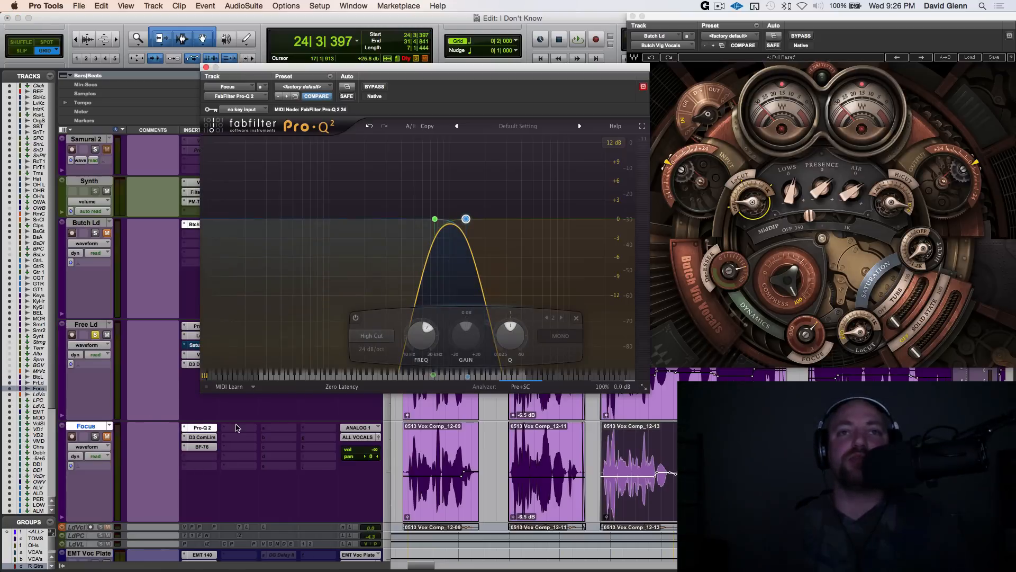
mouse_move(434, 219)
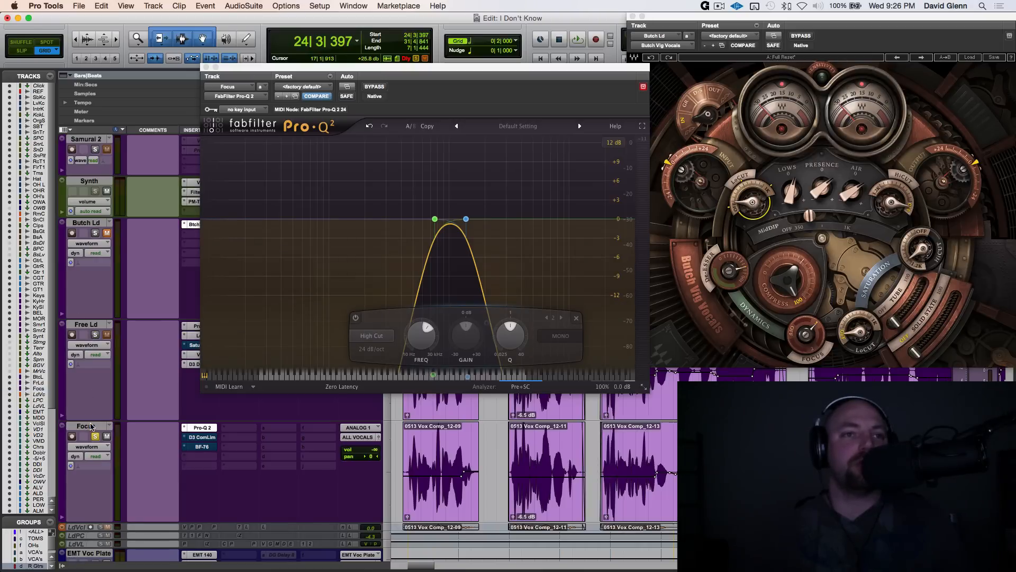
left_click(576, 39)
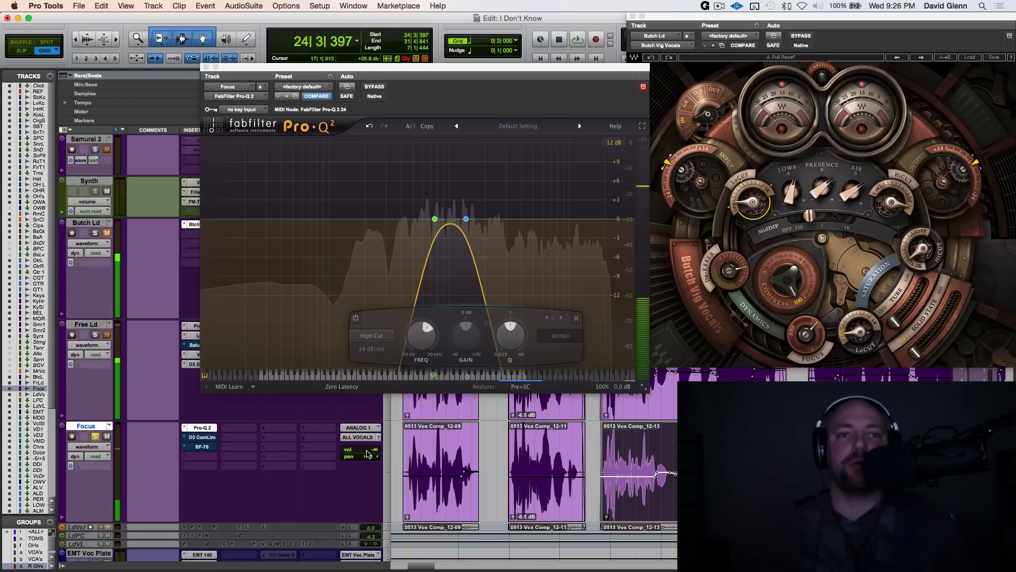
left_click(576, 39)
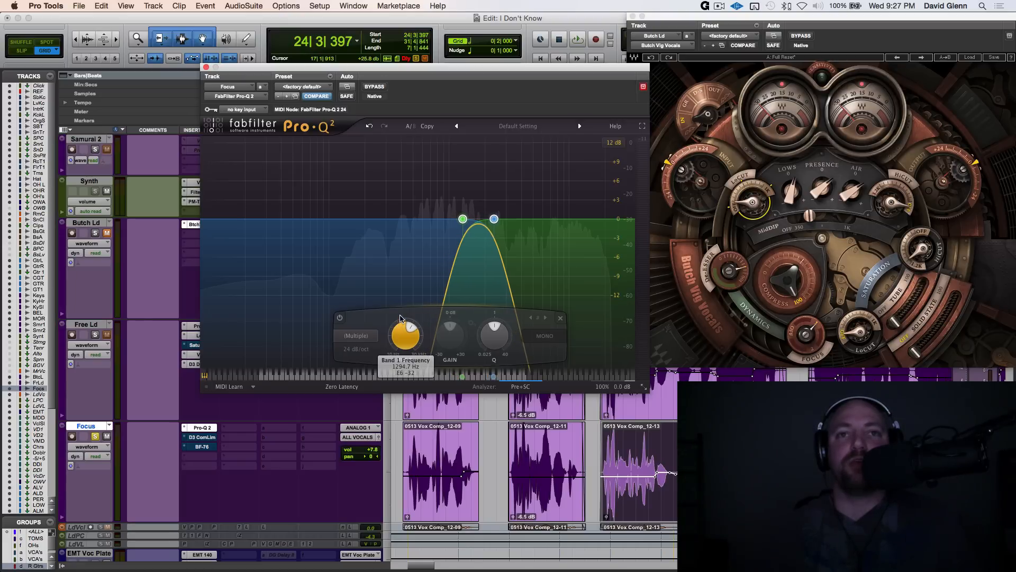
left_click(576, 40)
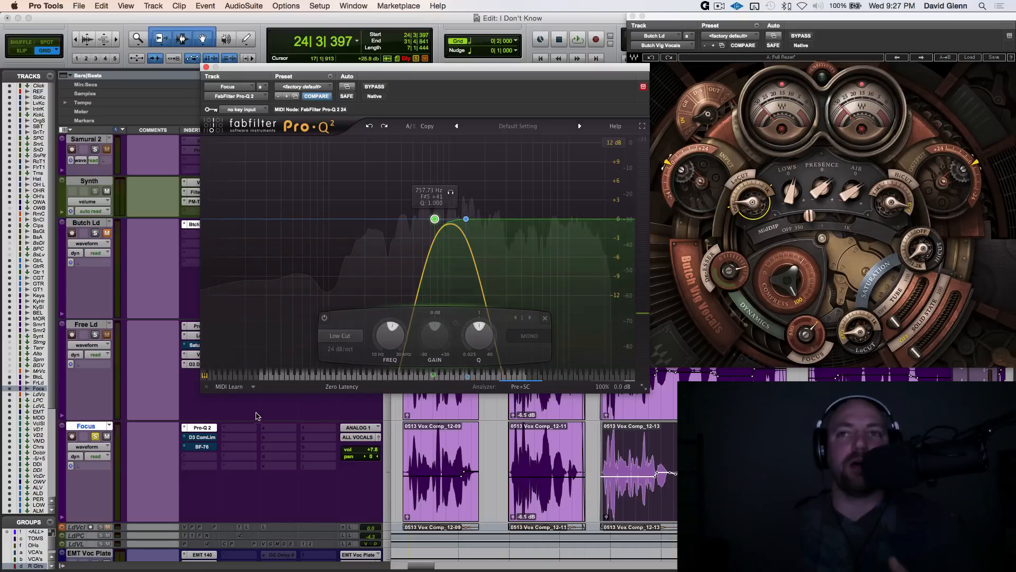
mouse_move(775, 337)
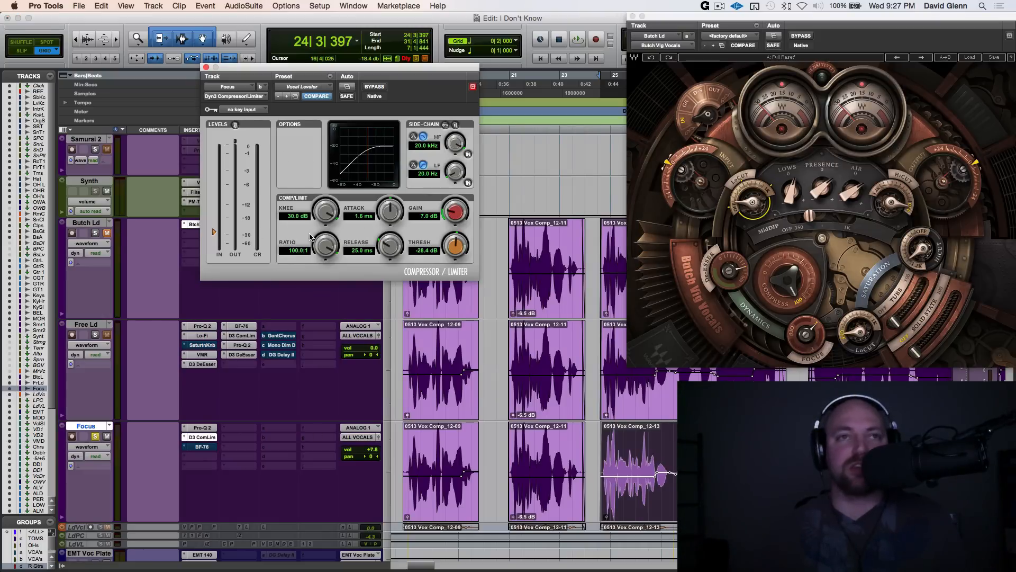
mouse_move(326, 252)
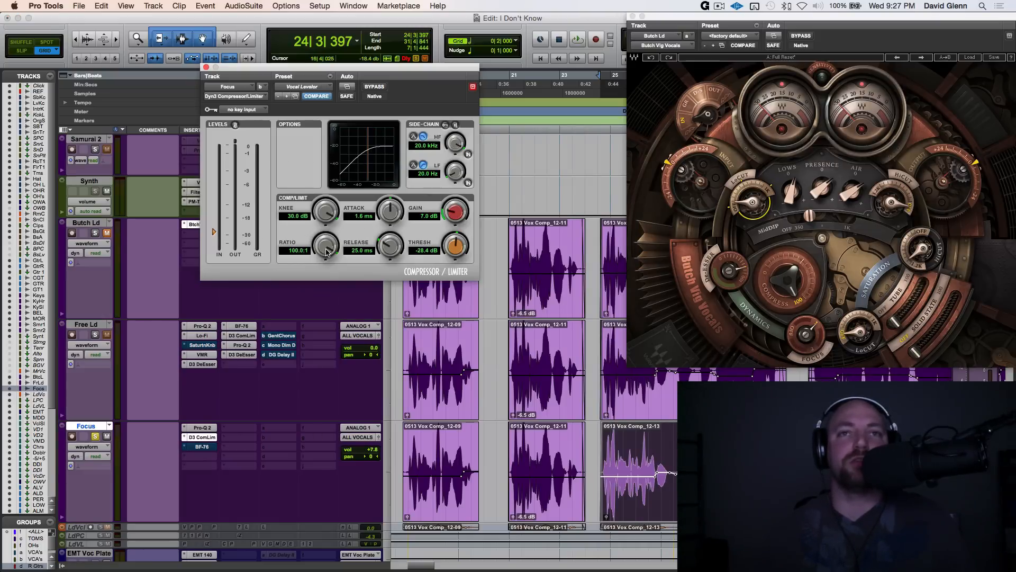
mouse_move(337, 370)
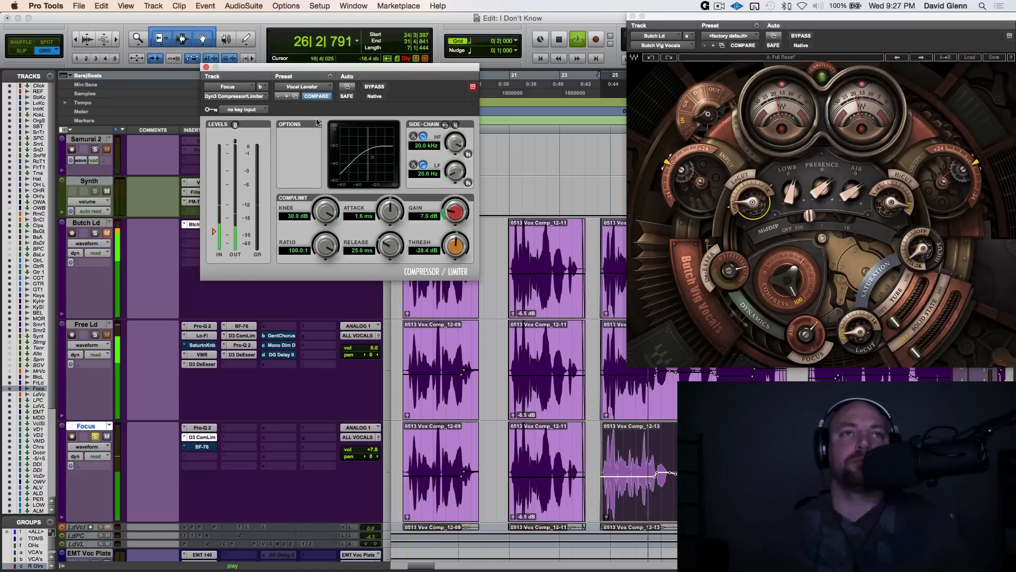
mouse_move(374, 86)
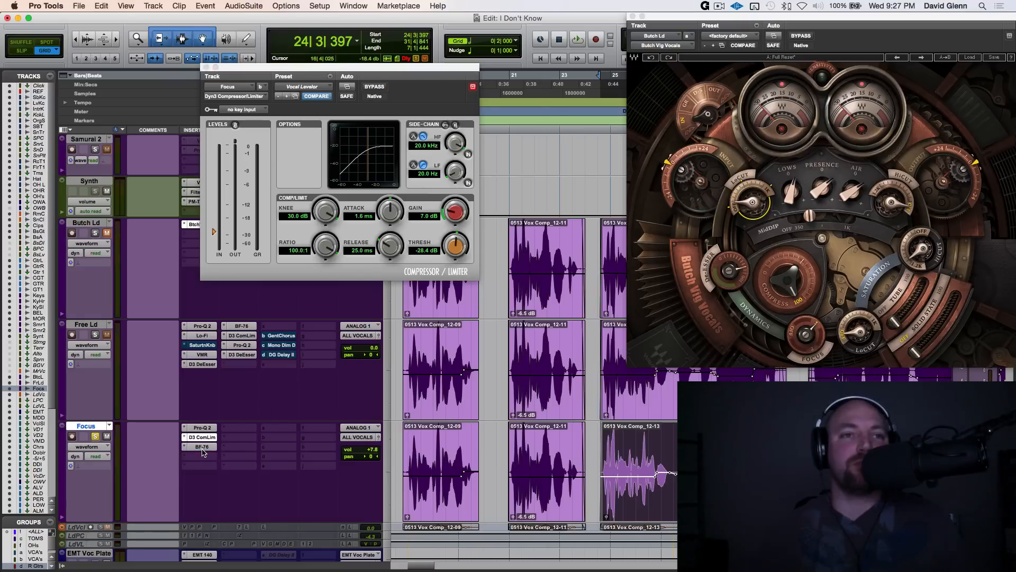
Step: Bypass the Focus track's BF-76 limiter during playback to compare the sound
left_click(202, 447)
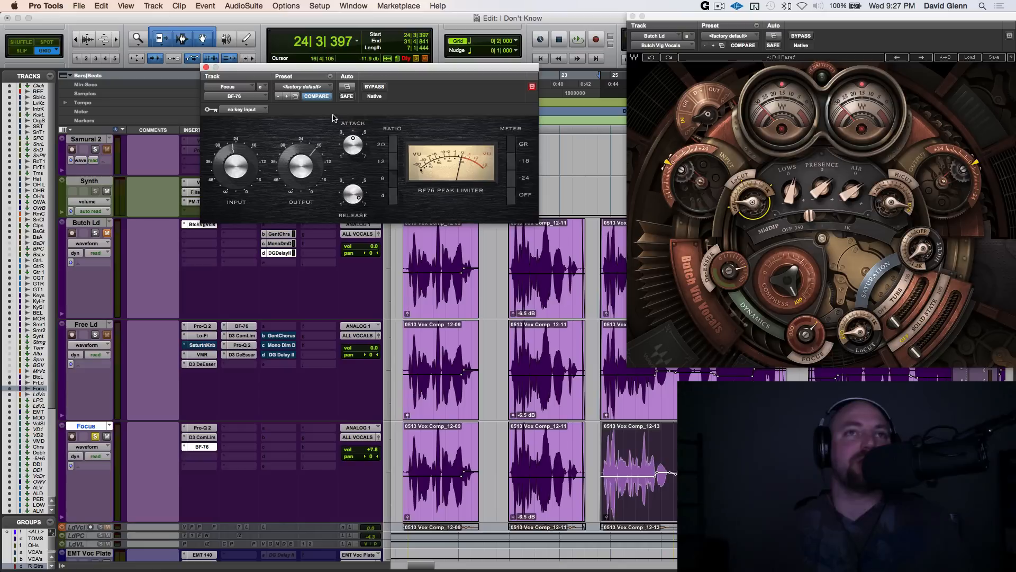
mouse_move(350, 127)
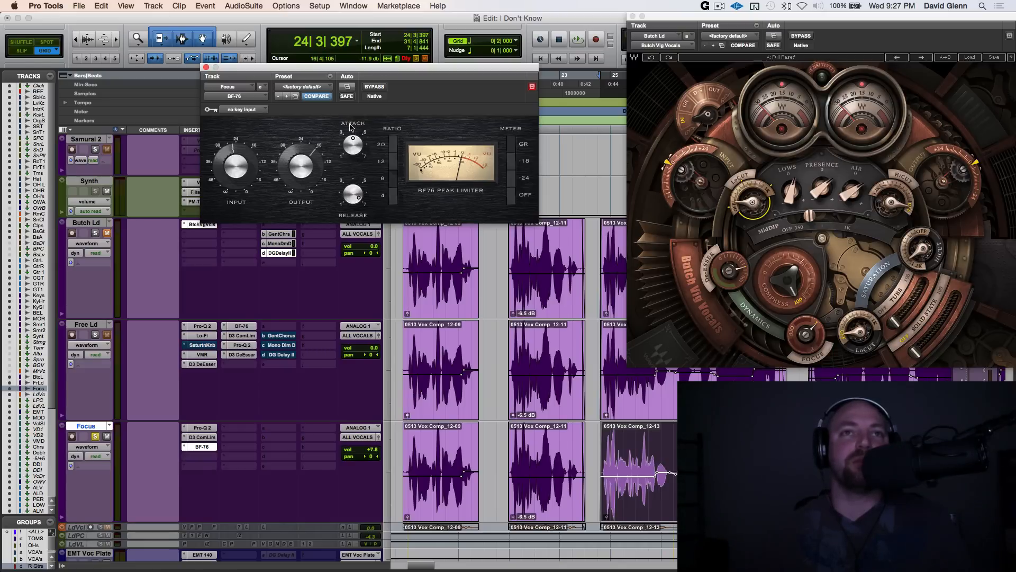
mouse_move(350, 195)
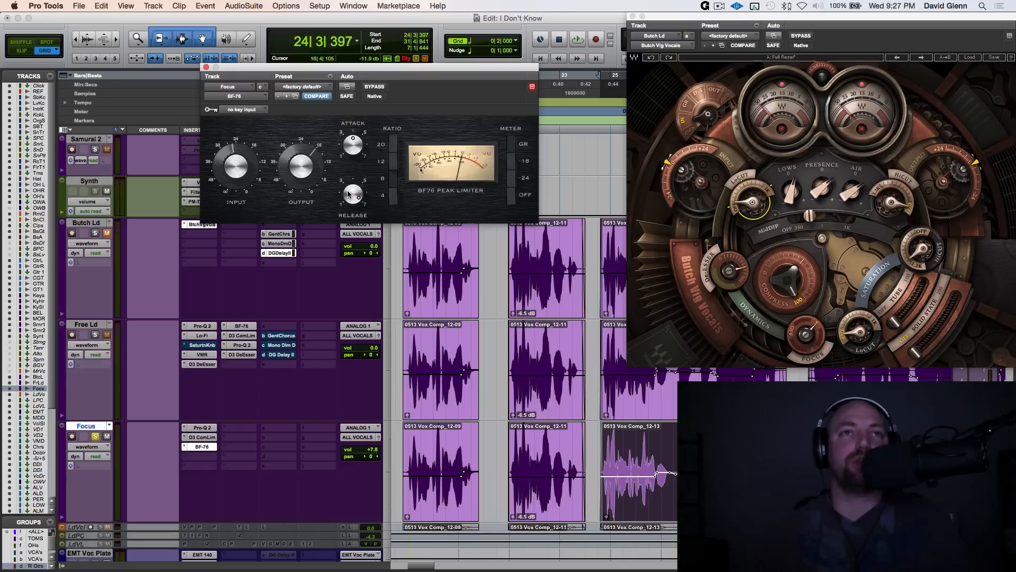
left_click(576, 39)
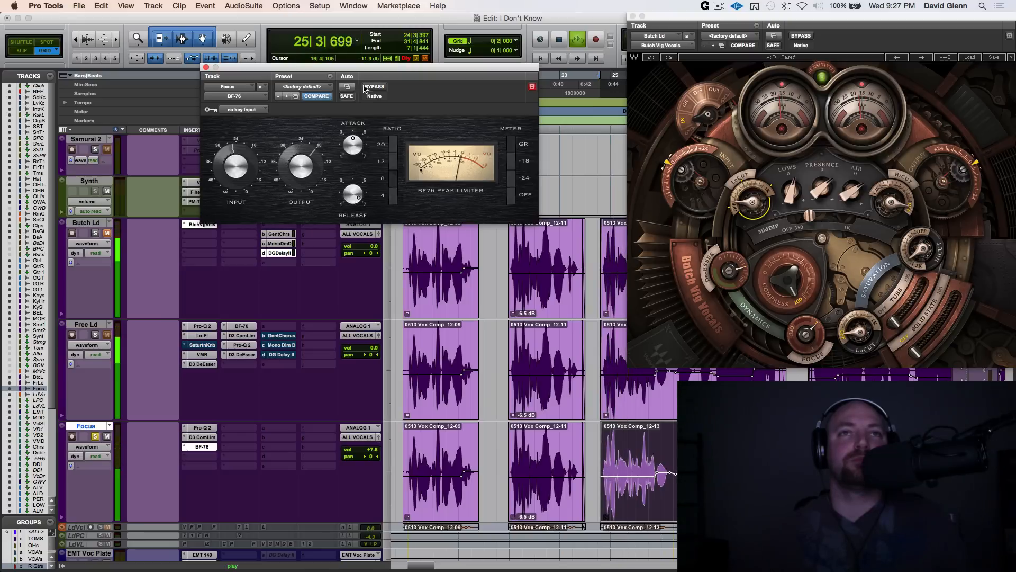
mouse_move(375, 89)
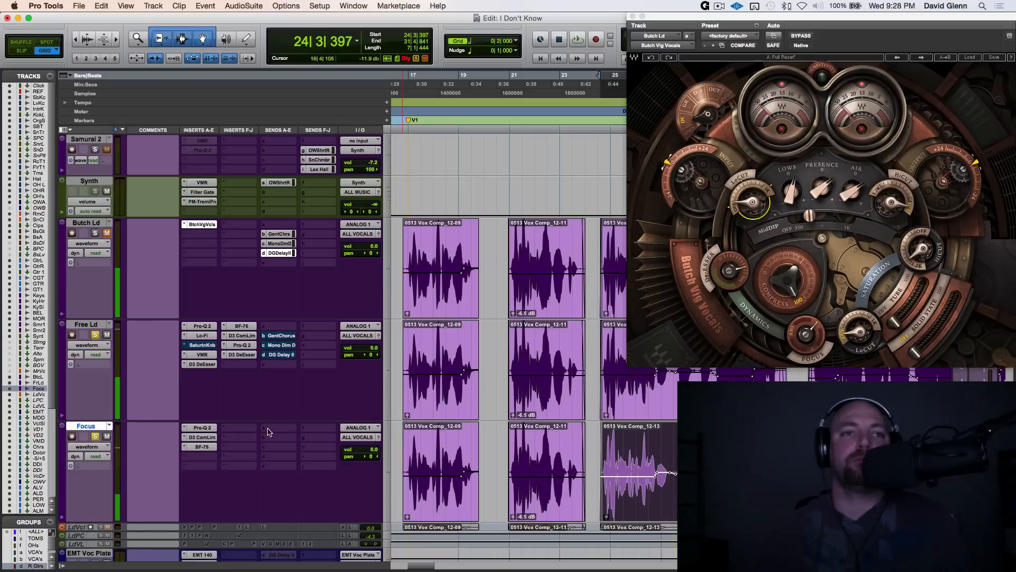
Step: Review the Focus Pro-Q 2 band-pass and check the playback options
left_click(201, 426)
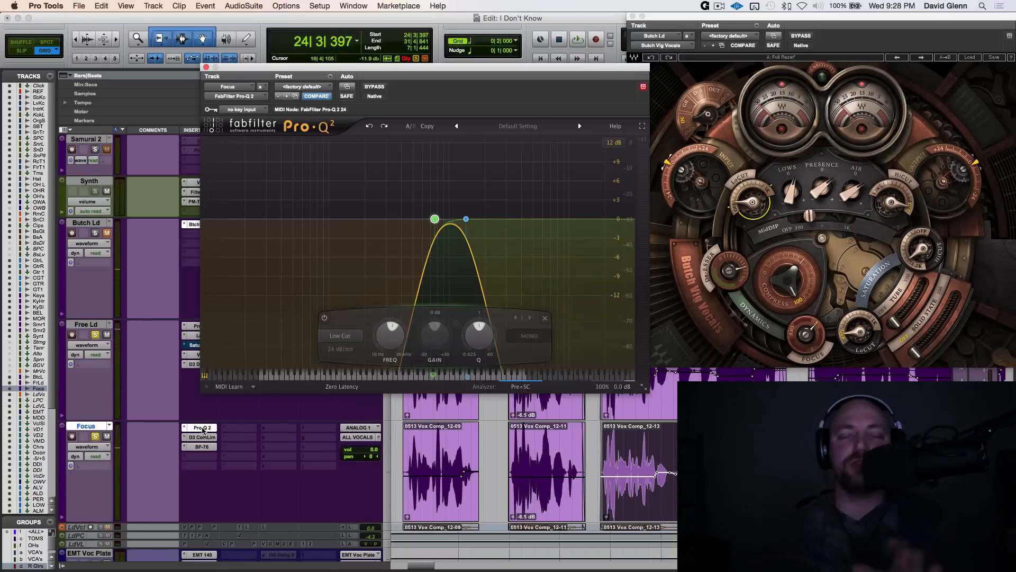
left_click(286, 7)
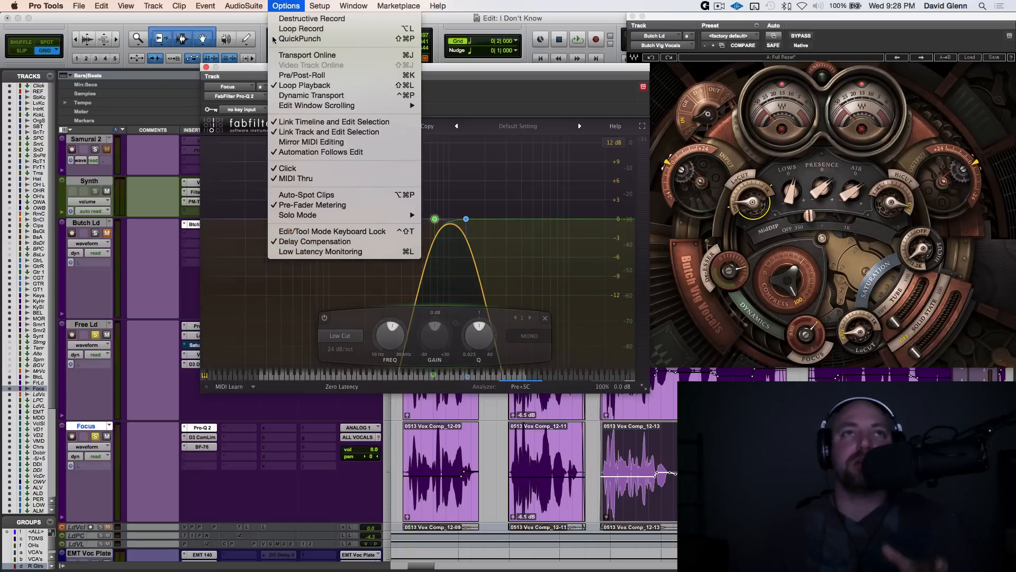
left_click(459, 229)
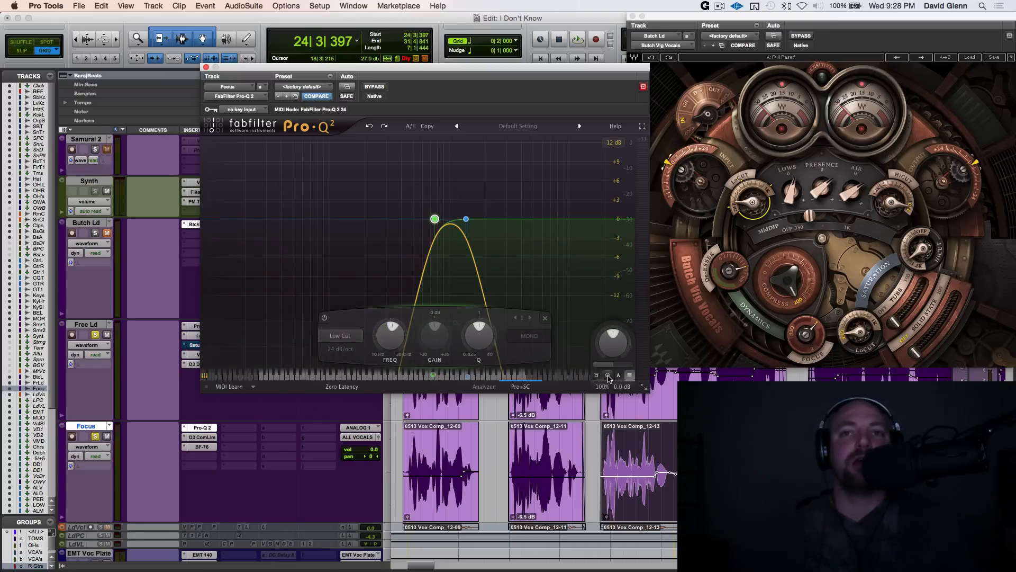
Step: Insert an EQ3 1-Band (mono) plug-in on an empty Focus slot and close its window
left_click(204, 427)
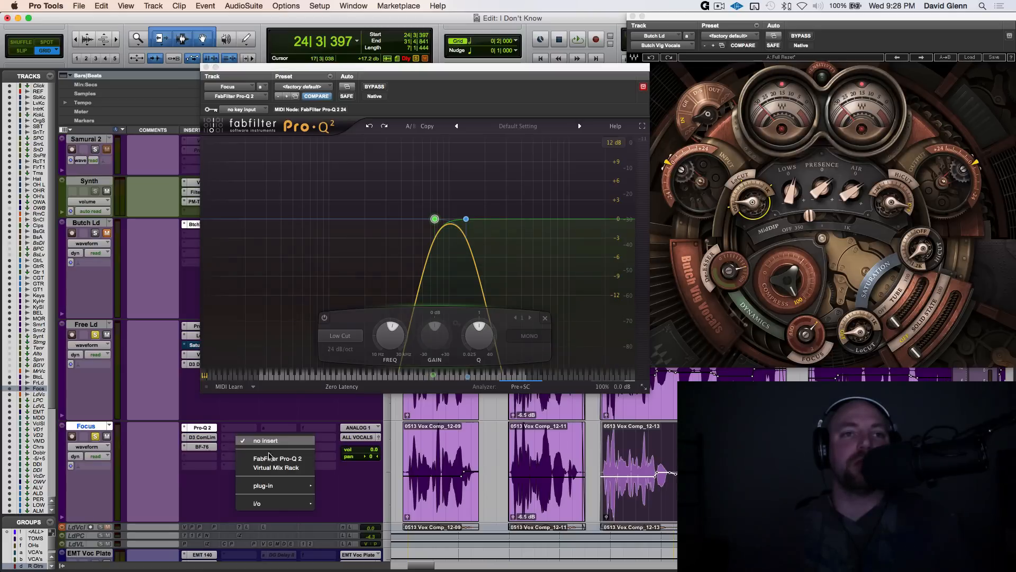
left_click(263, 485)
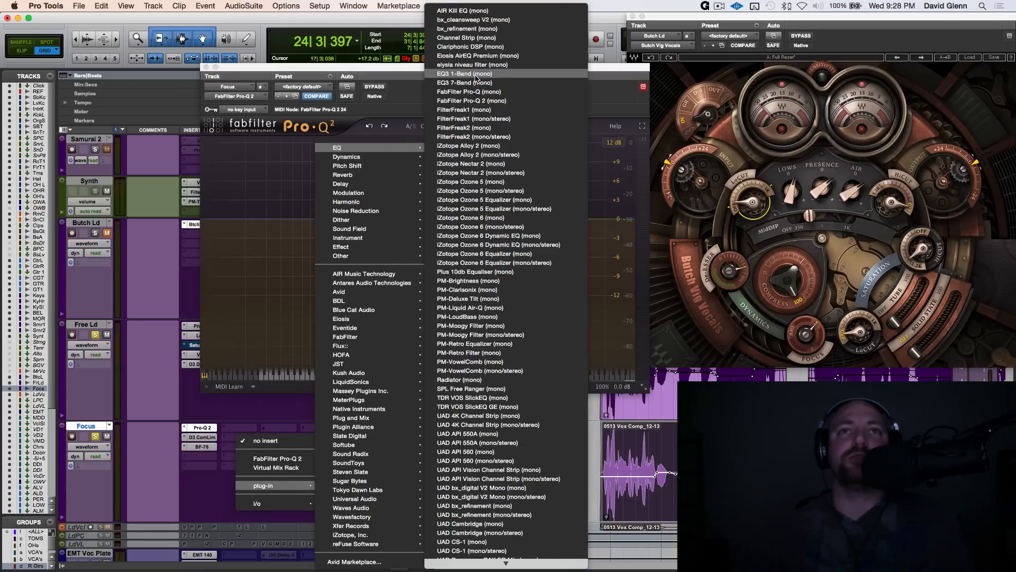
left_click(464, 74)
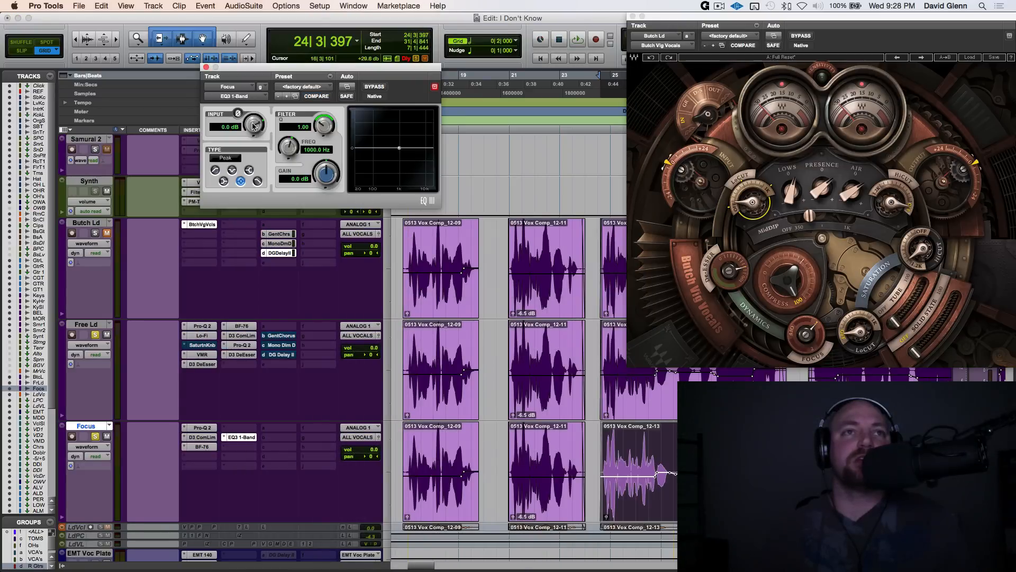
left_click(576, 39)
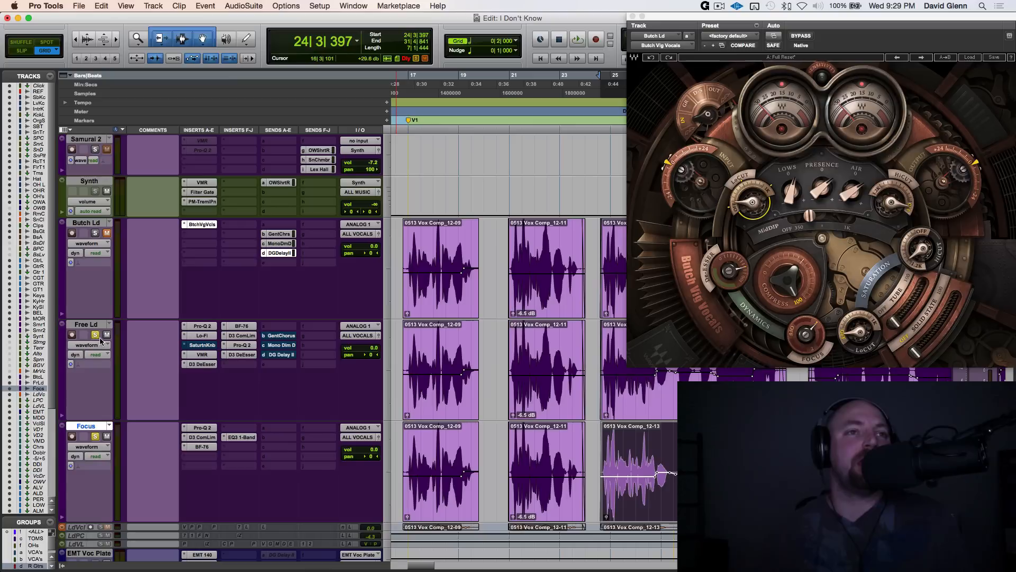
mouse_move(343, 438)
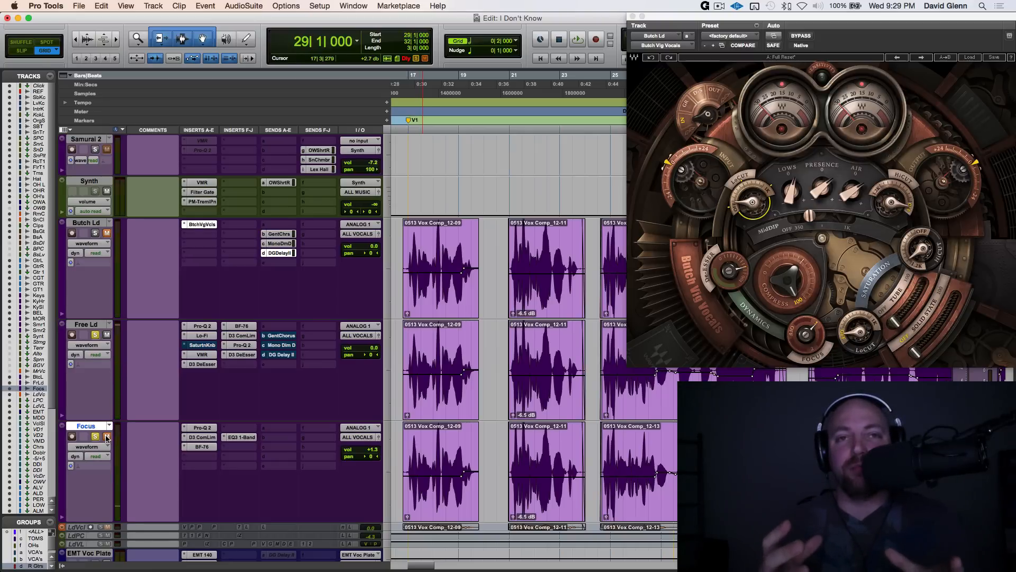
Step: Toggle the Focus track in and out of the mix while playing, leaving it around +1.3 dB
left_click(107, 437)
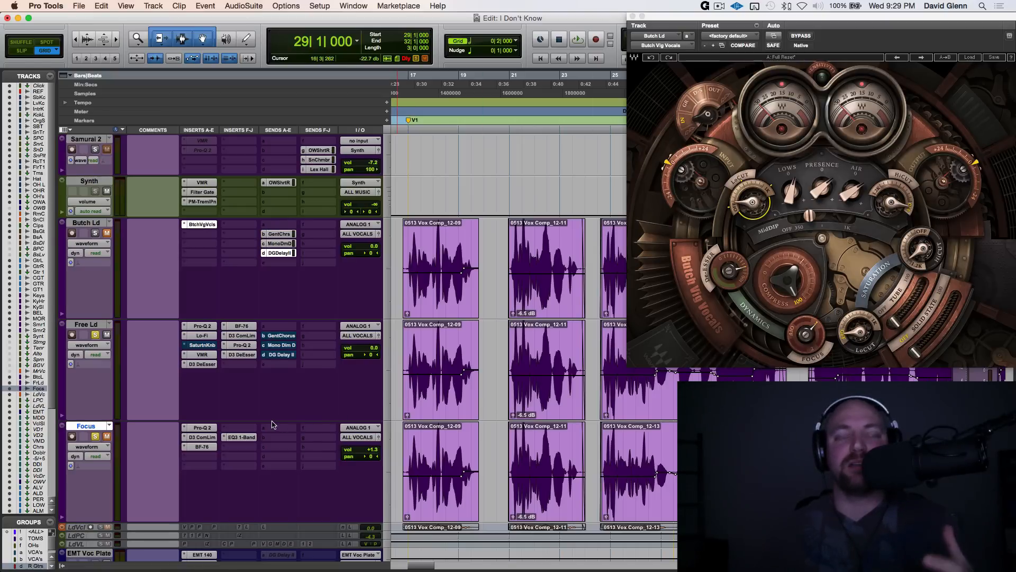
left_click(107, 436)
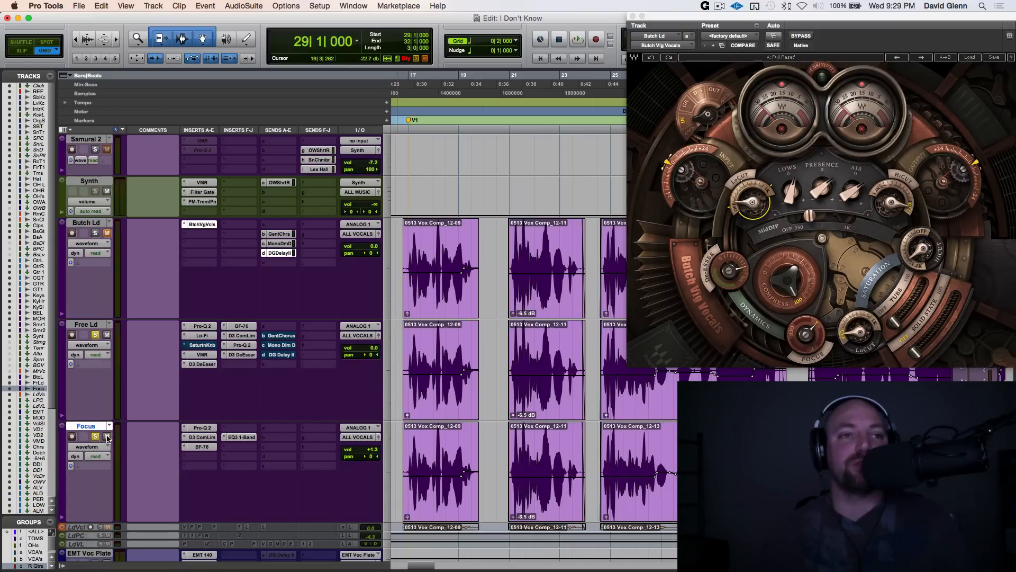
left_click(107, 435)
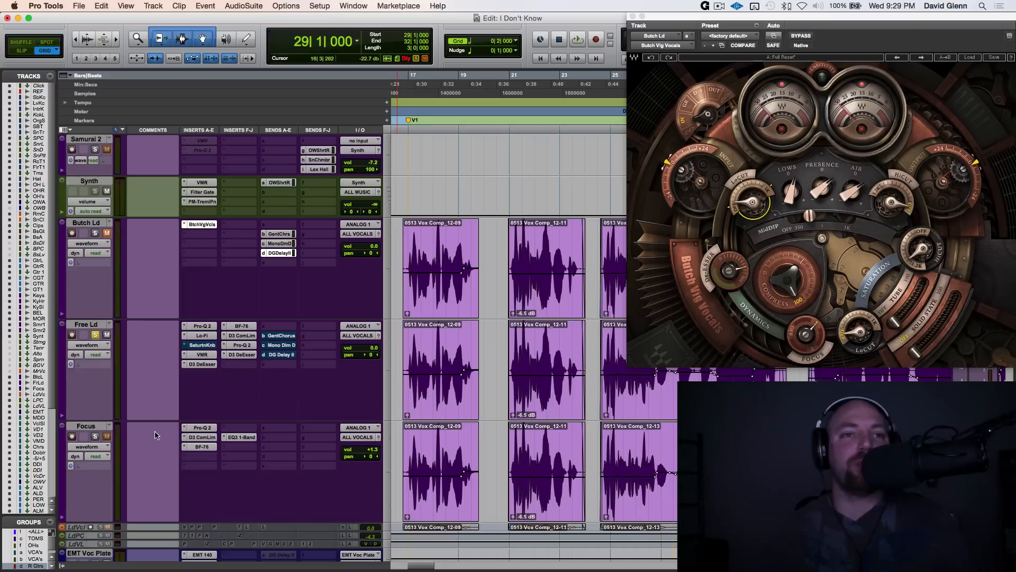
mouse_move(202, 451)
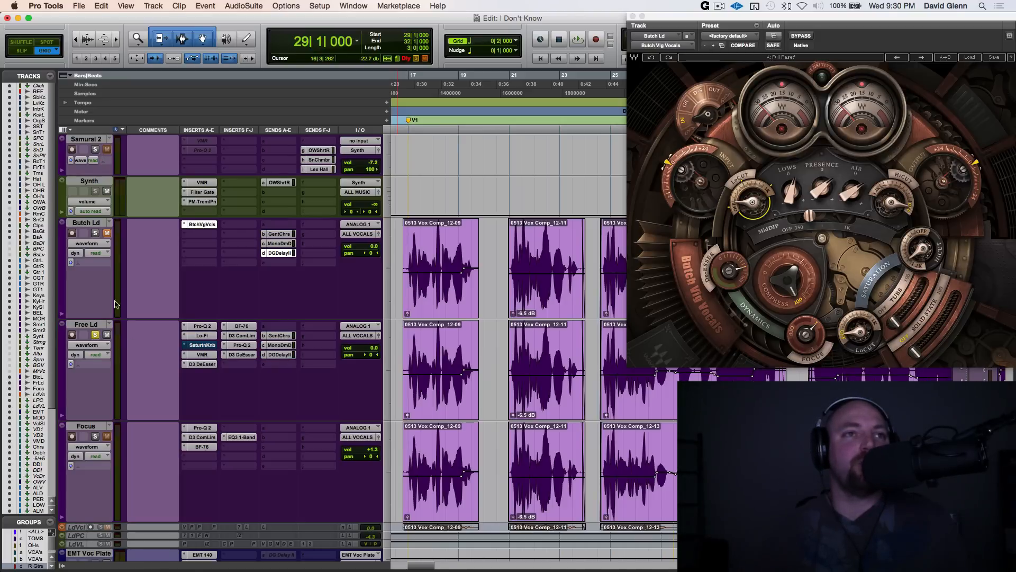
mouse_move(82, 227)
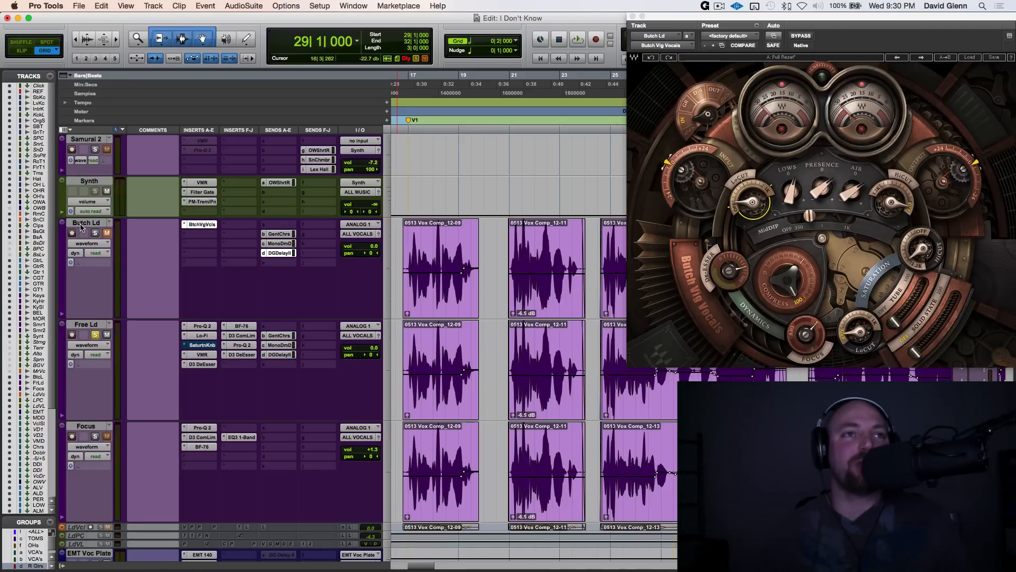
Step: Pull the Focus track down to -8.5 dB and select the Butch Ld, Free Ld and Focus tracks
left_click(86, 324)
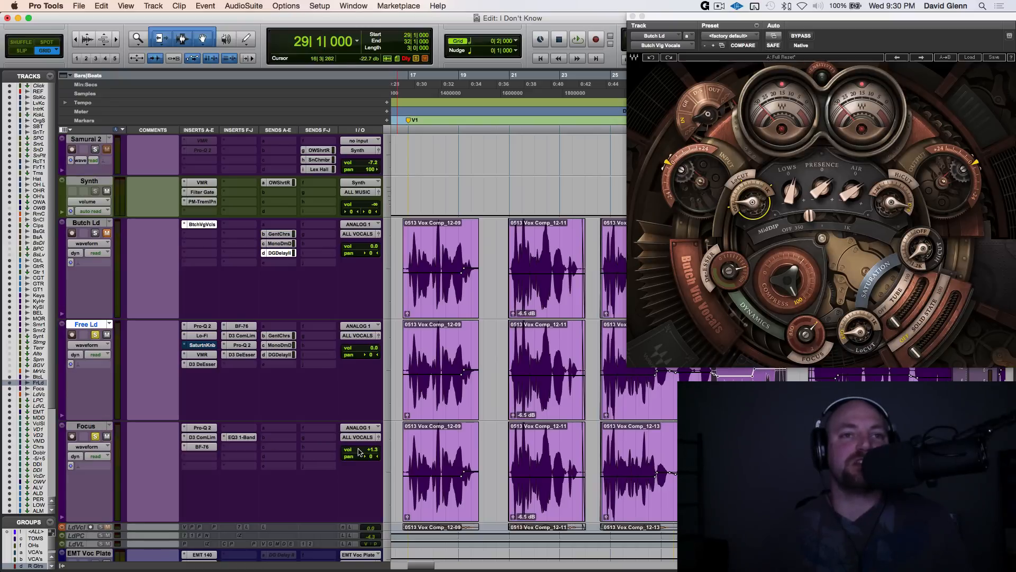
left_click(576, 39)
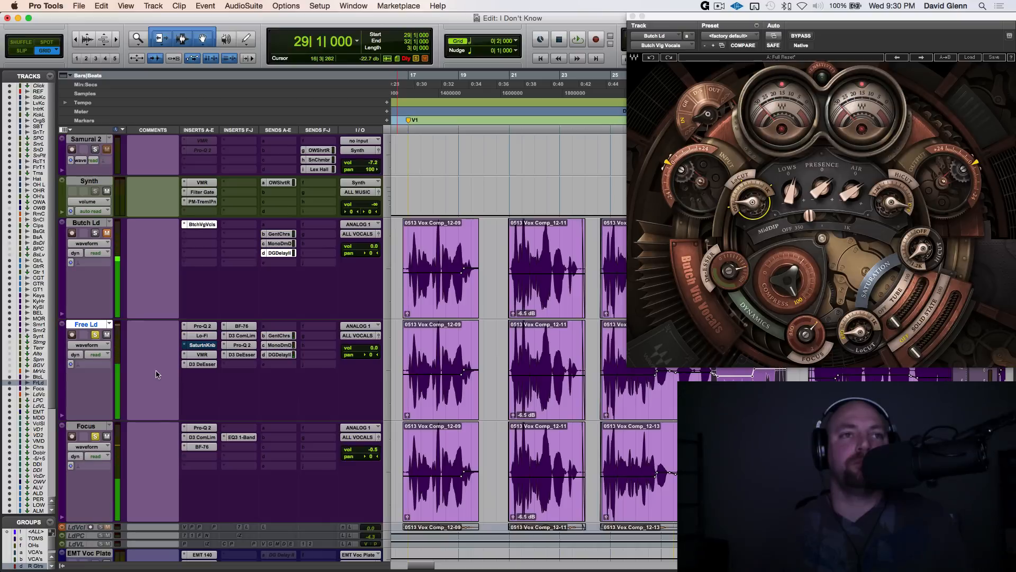
left_click(85, 222)
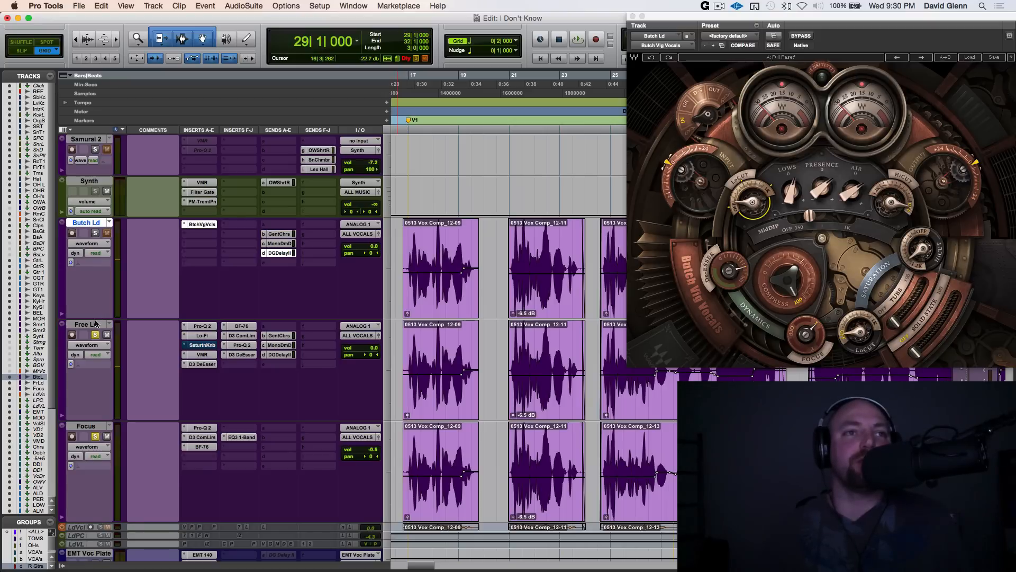
left_click(85, 324)
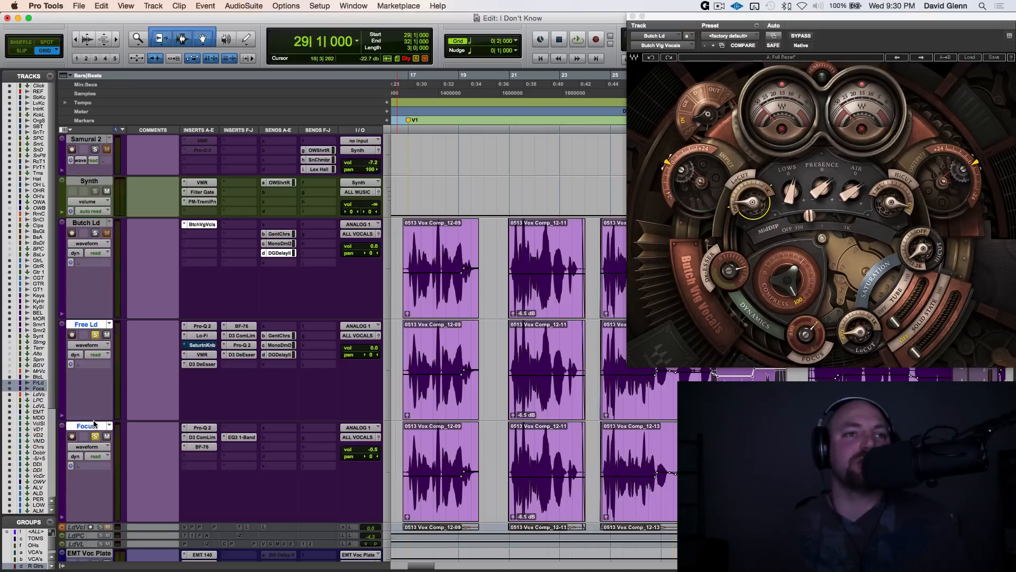
double_click(88, 222)
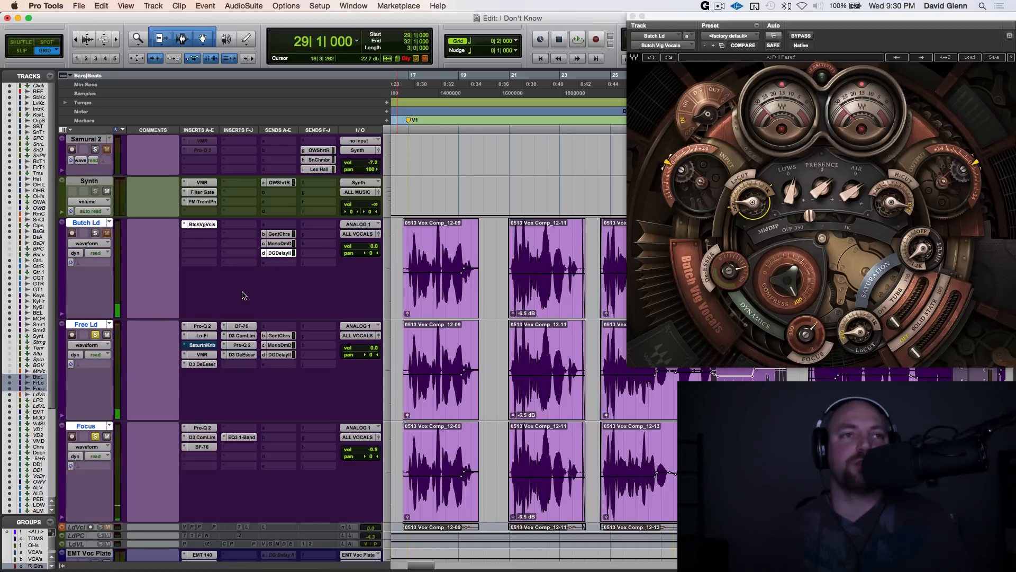
left_click(576, 39)
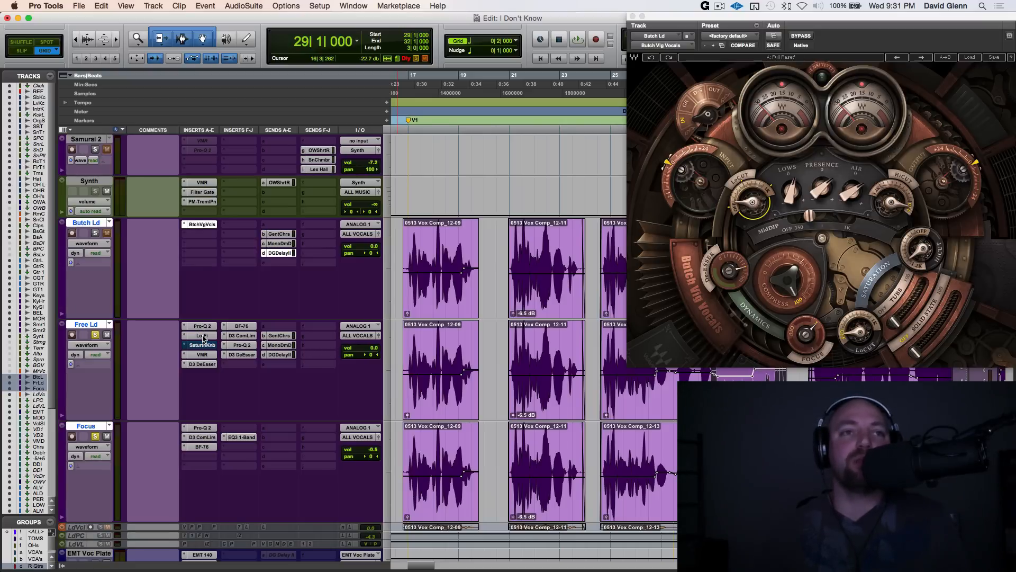
Step: Reopen Free Ld's Pro-Q 2 EQ and audition its narrow 502 Hz bell cut during playback
left_click(201, 336)
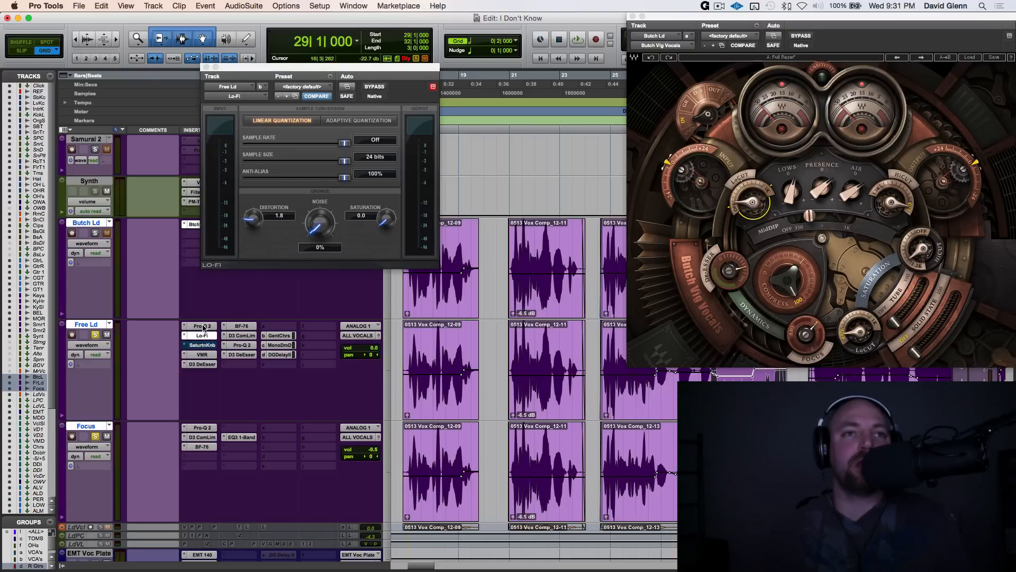
left_click(200, 325)
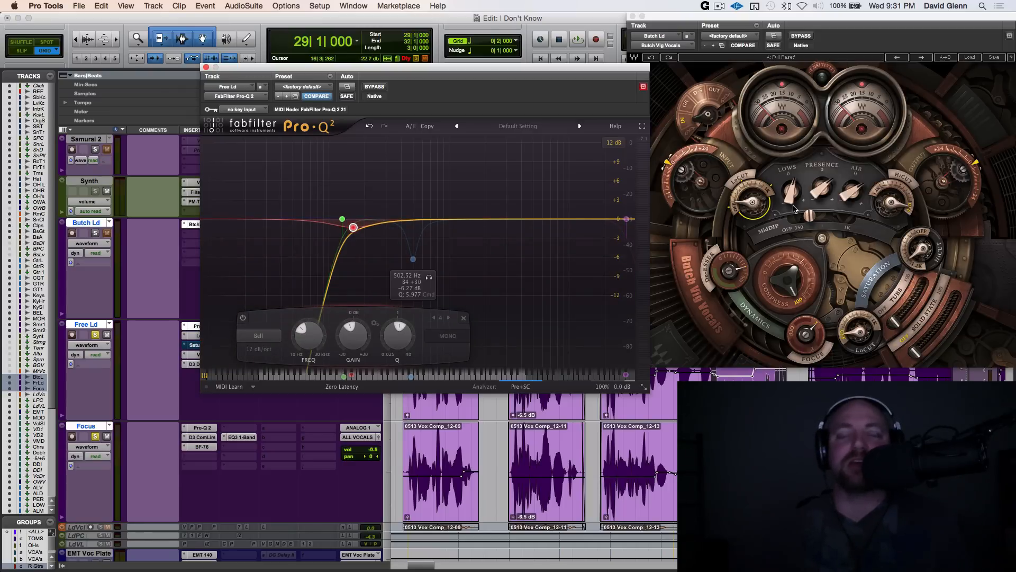
mouse_move(413, 262)
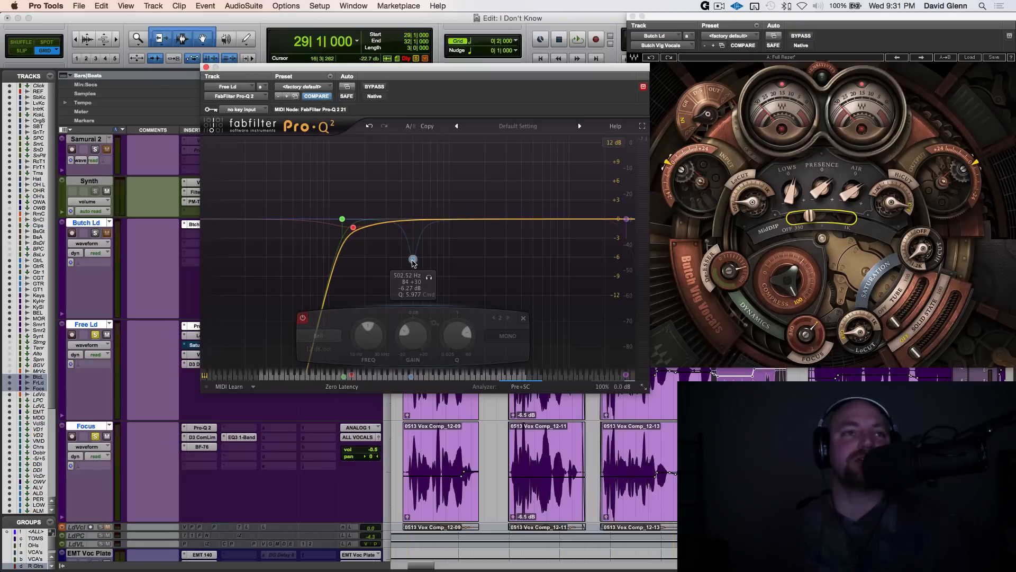
left_click(576, 39)
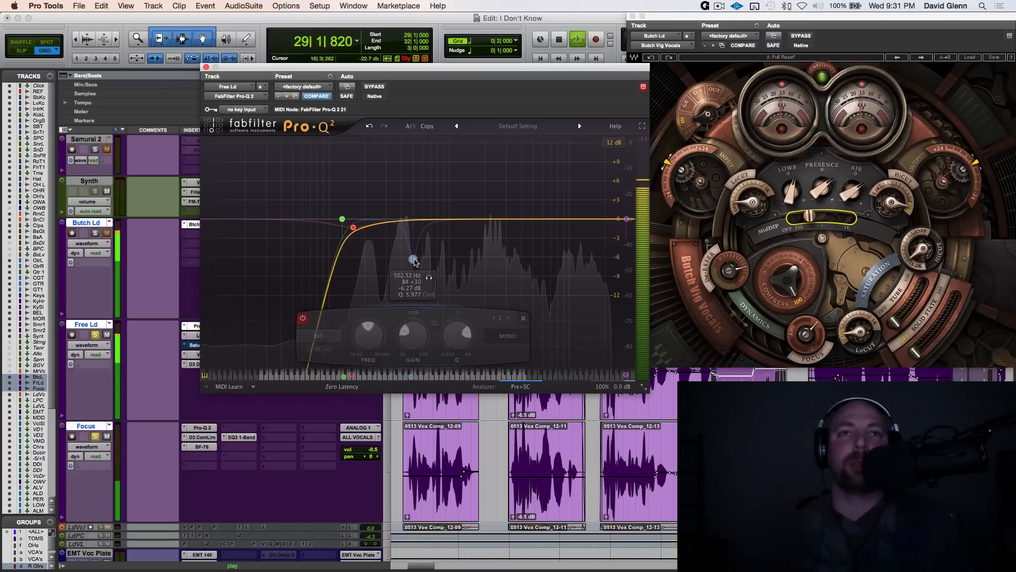